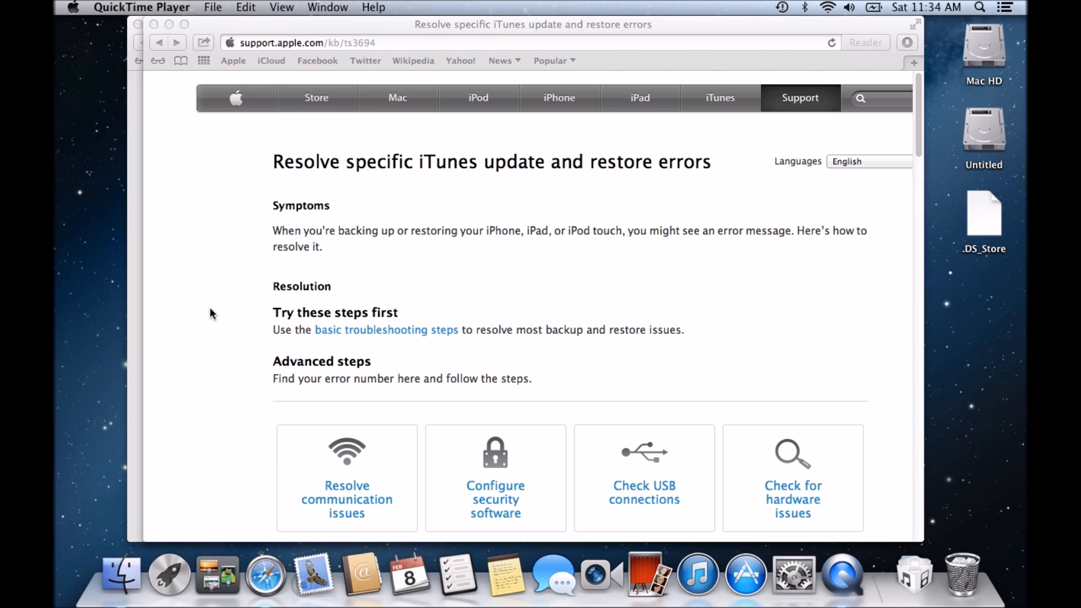
mouse_move(595, 246)
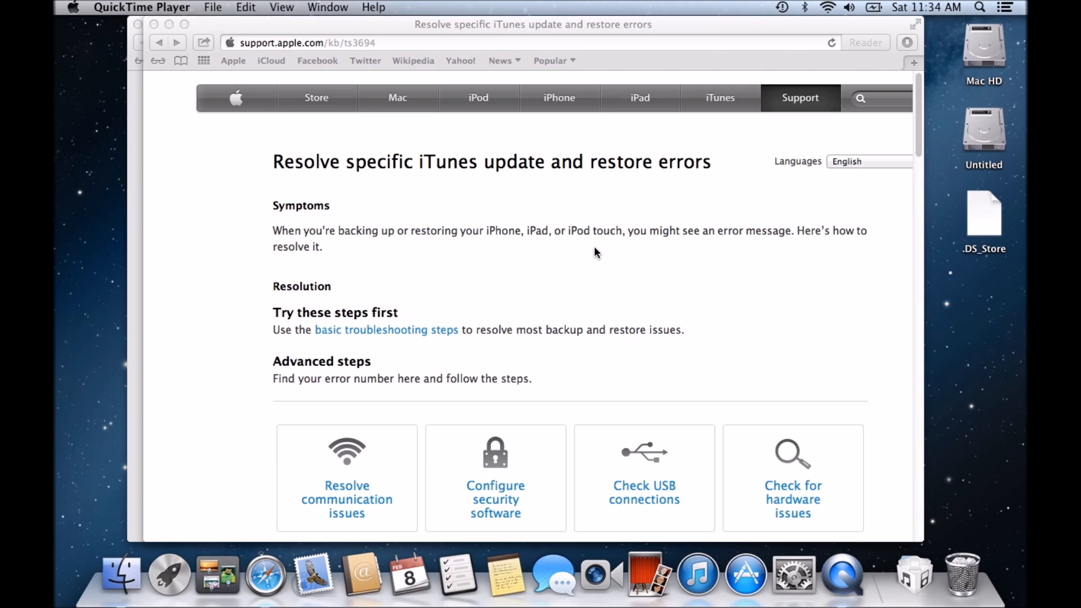
mouse_move(571, 288)
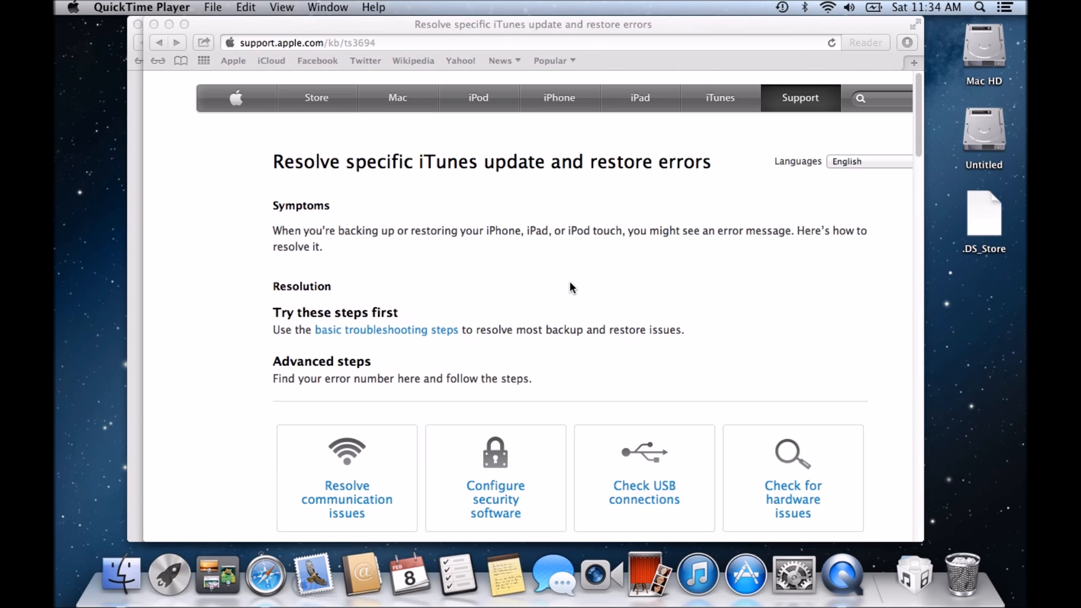
Step: Scroll the Apple article down to the Advanced steps tiles and the communication issues error numbers
scroll(down, 3)
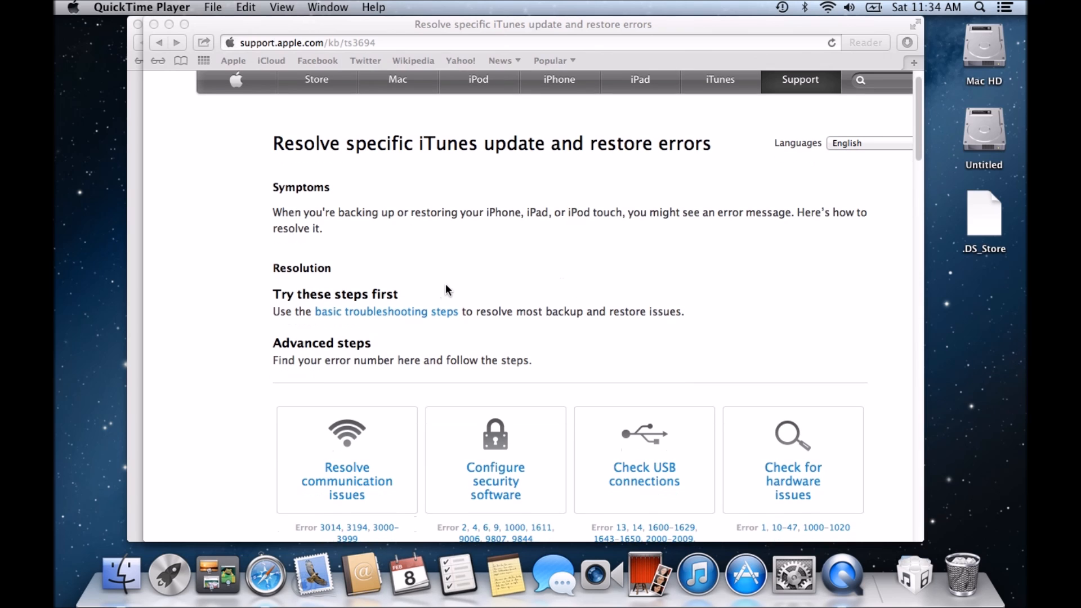
scroll(down, 3)
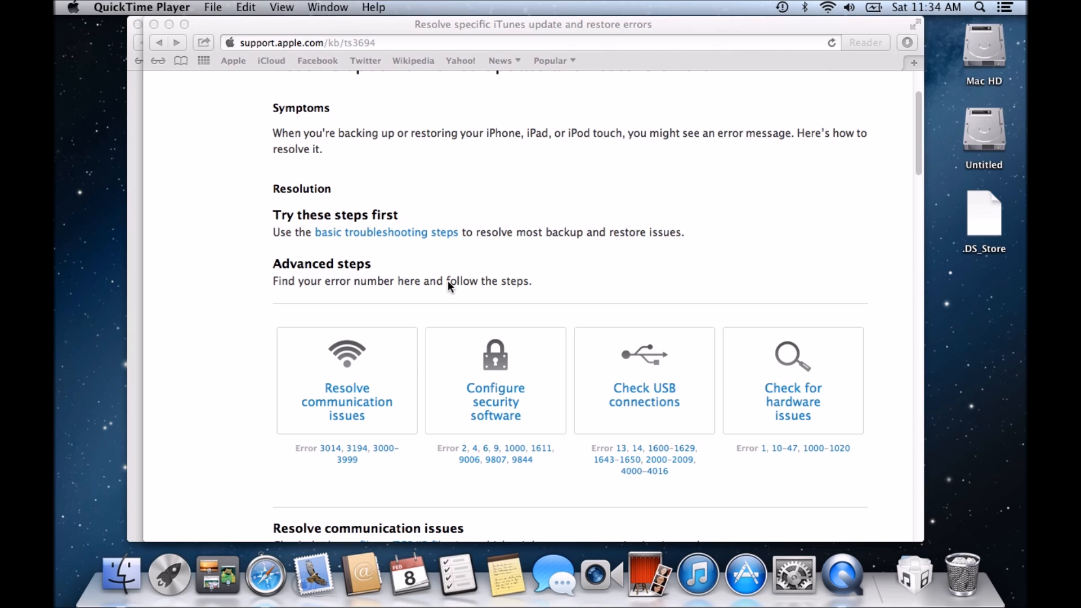
scroll(down, 3)
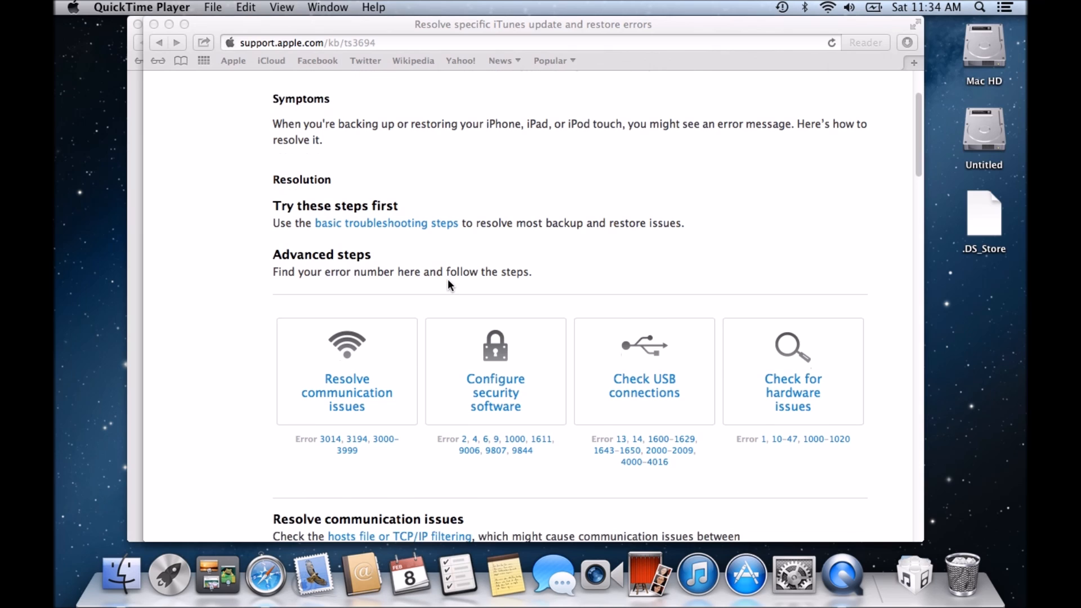
scroll(down, 3)
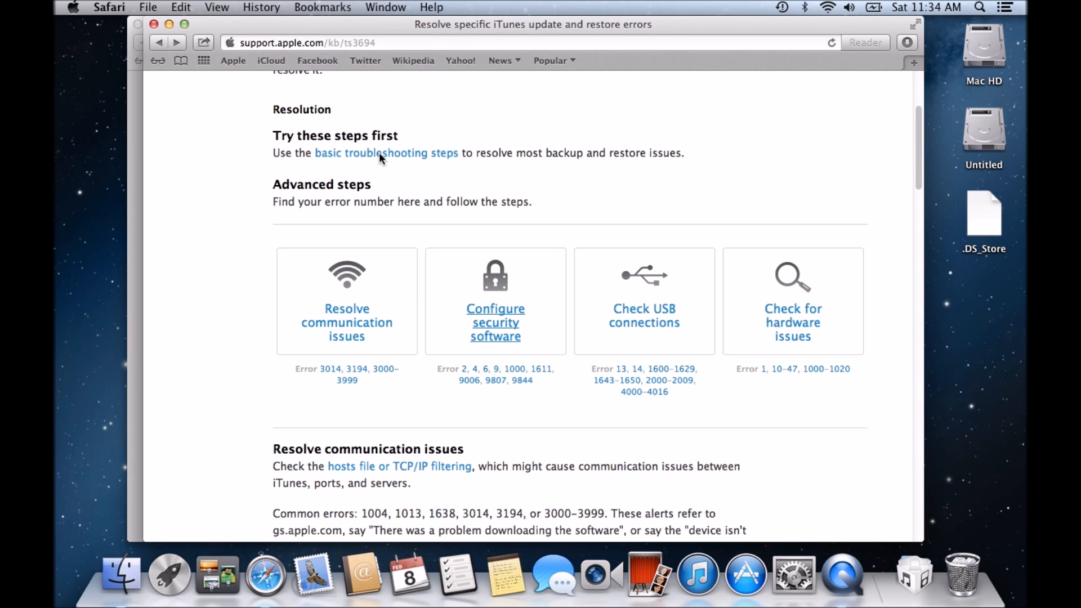
Step: Follow the 'basic troubleshooting steps' link and reach steps 1 and 2 on updating iTunes
click(387, 152)
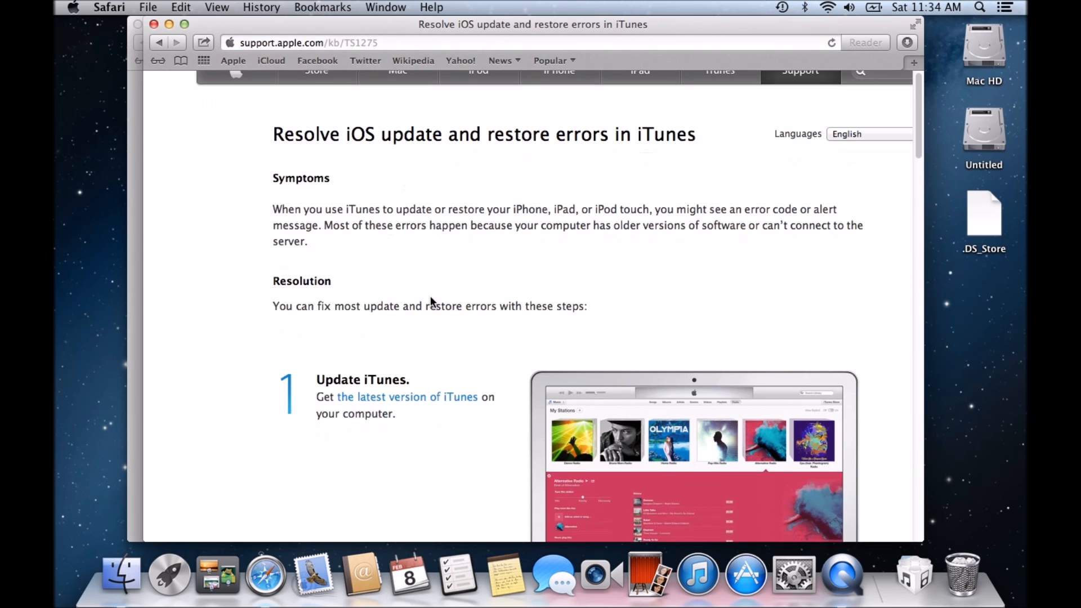
scroll(down, 3)
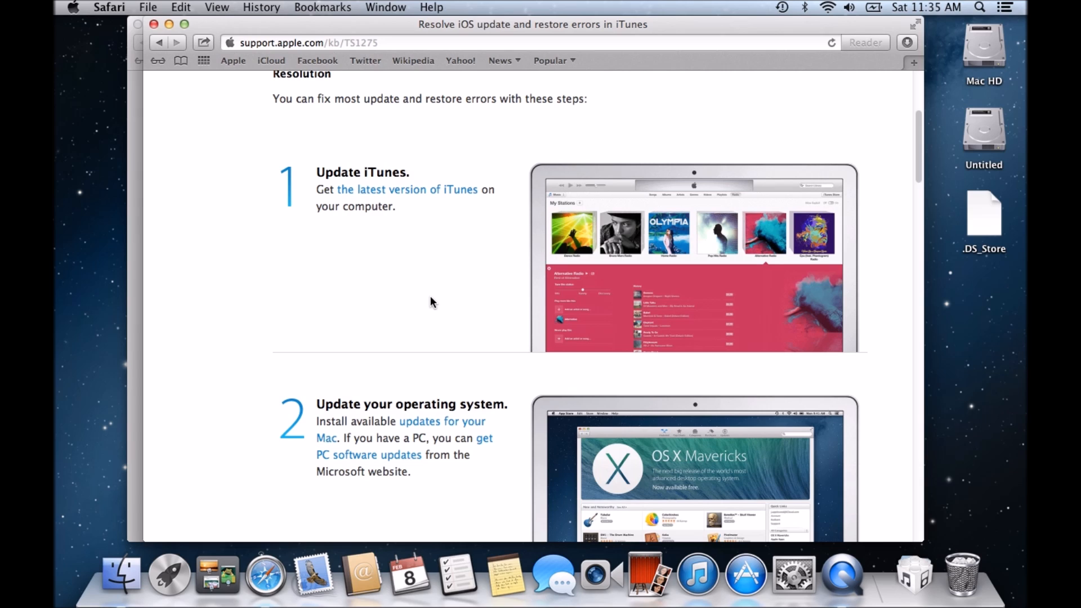
mouse_move(454, 268)
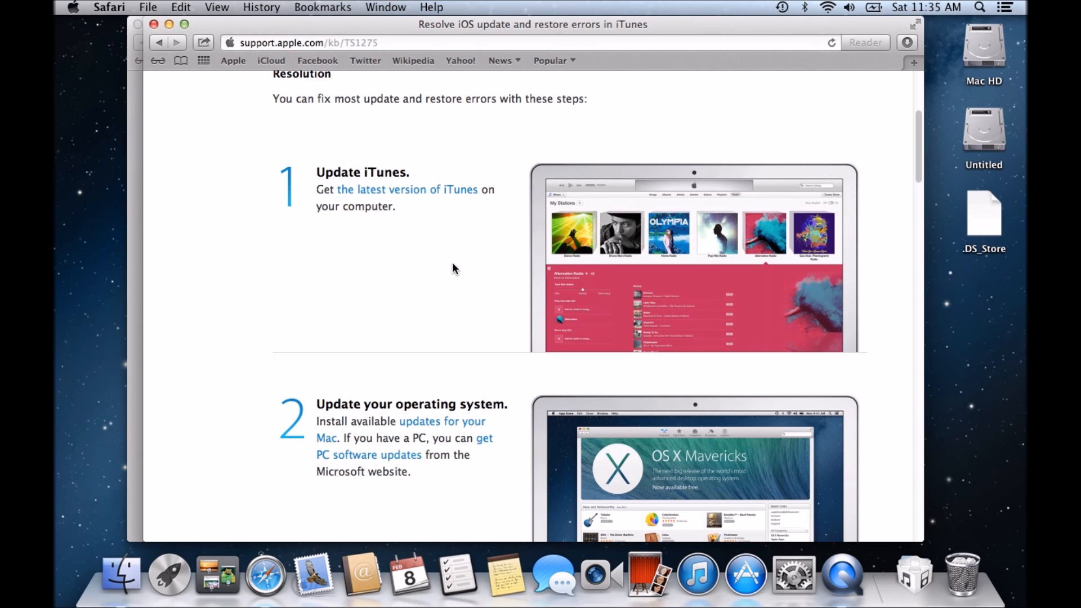
mouse_move(696, 574)
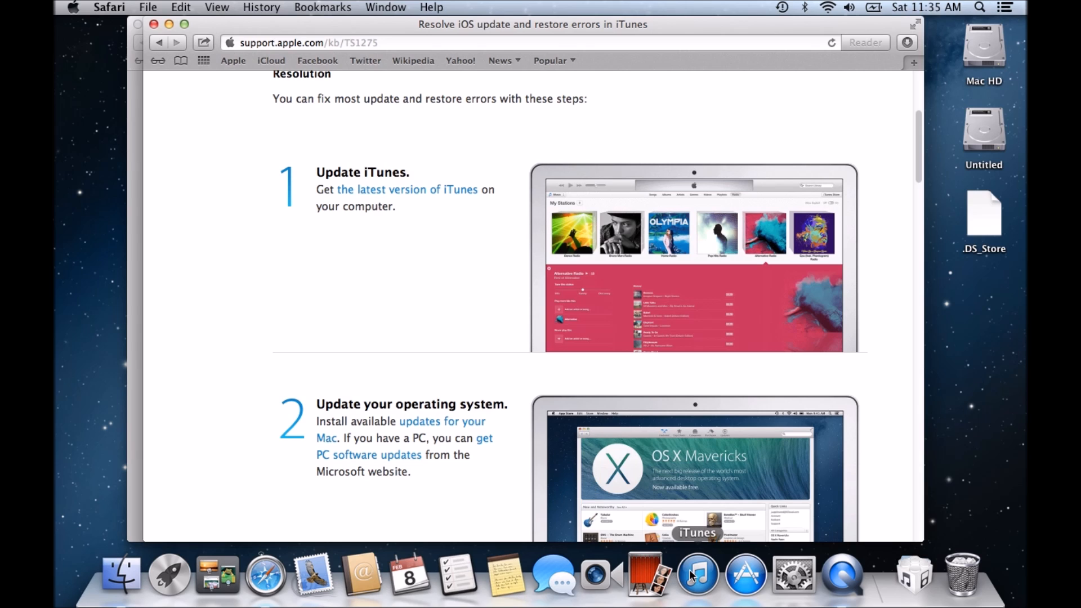
mouse_move(696, 572)
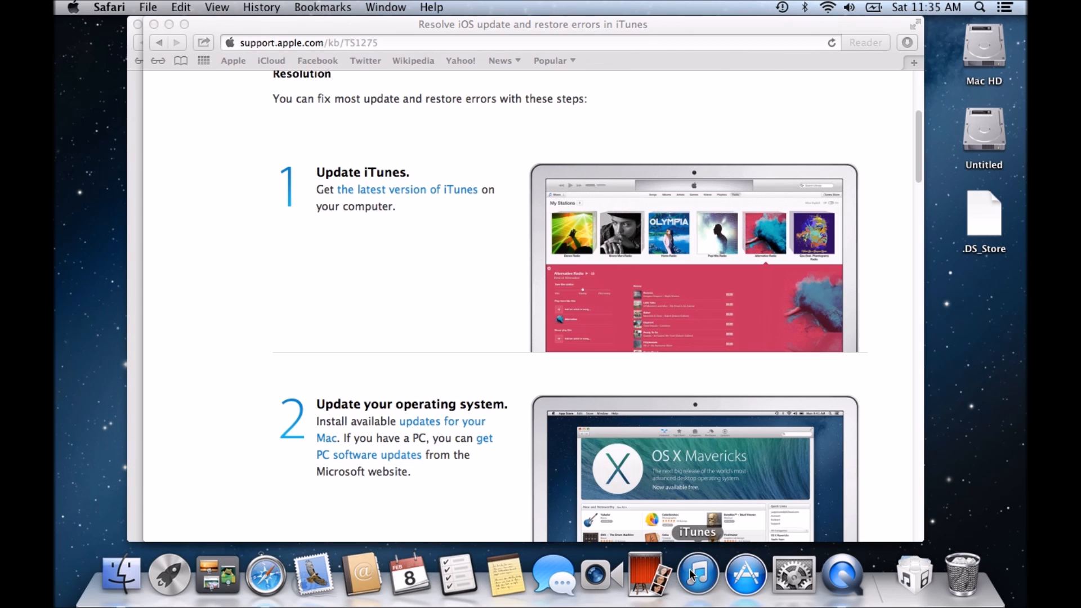
Step: Launch iTunes, run Check for Updates and decline downloading version 11.1.4
click(696, 572)
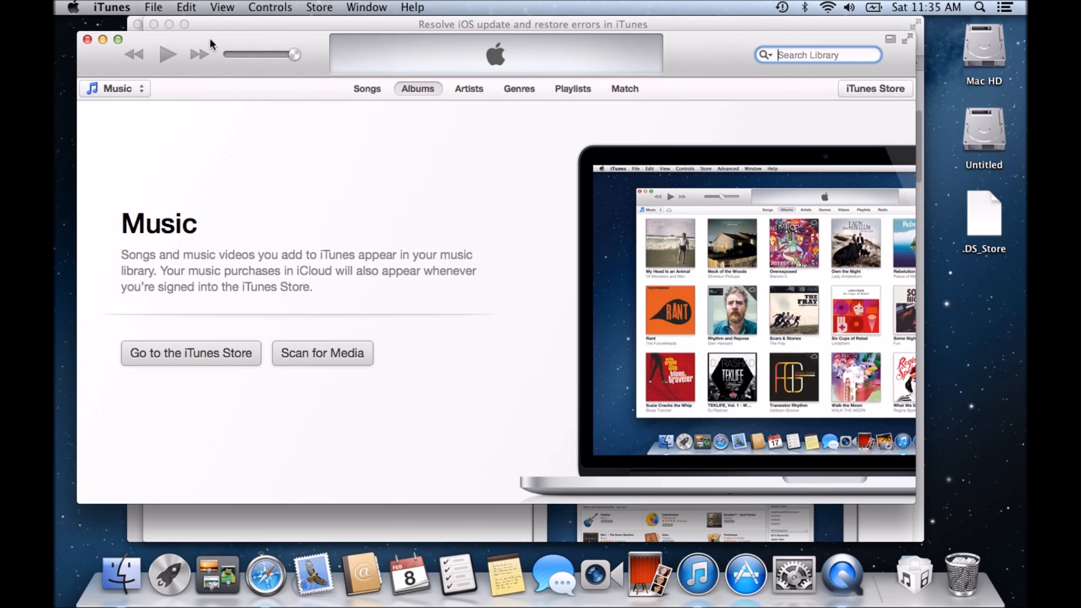
click(112, 8)
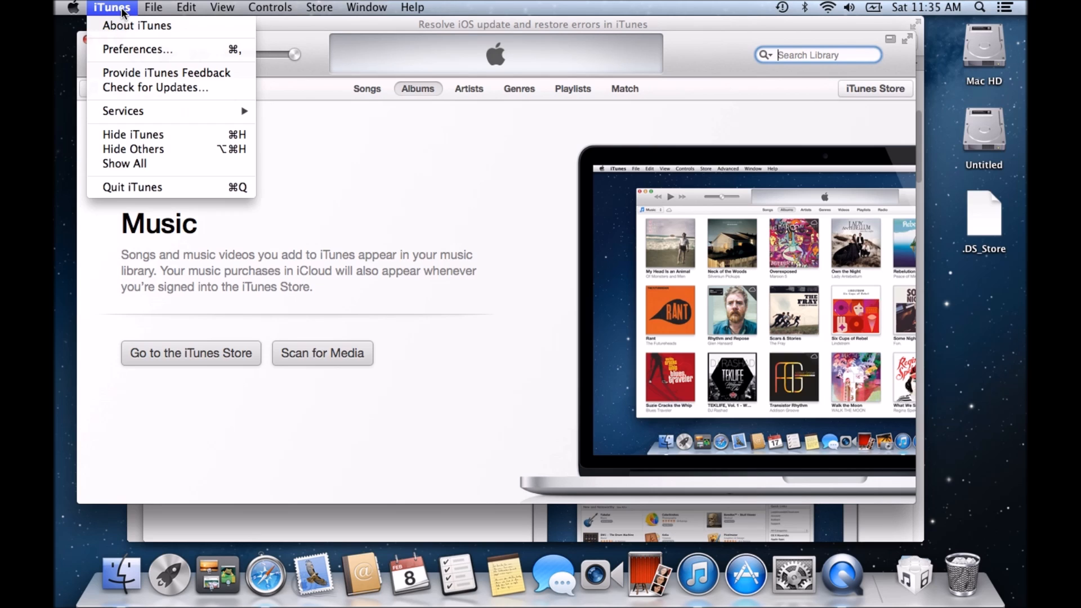
mouse_move(166, 72)
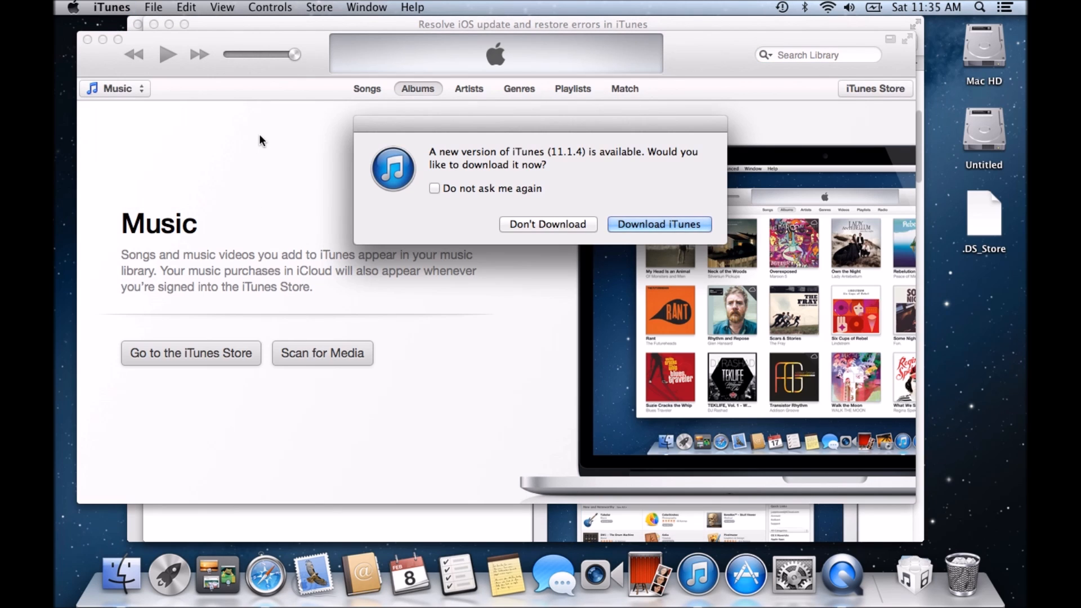
mouse_move(515, 143)
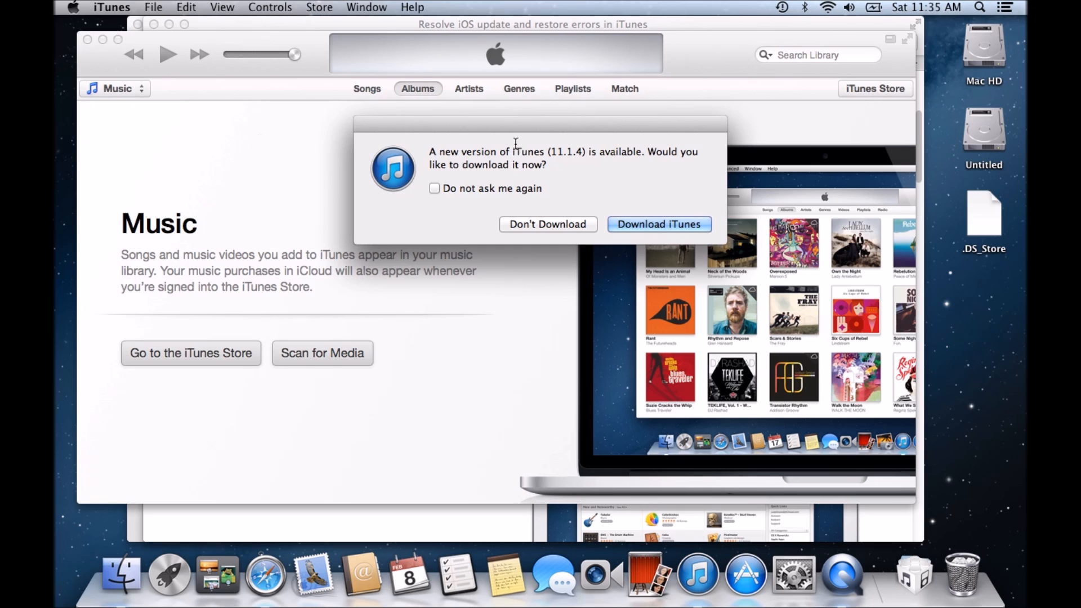
mouse_move(577, 162)
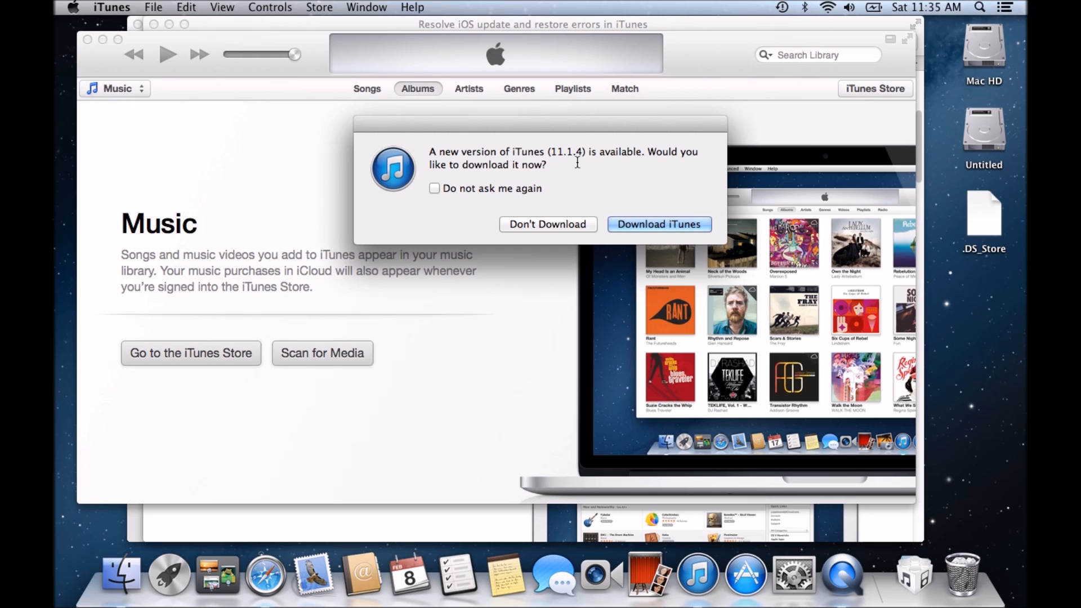
mouse_move(450, 168)
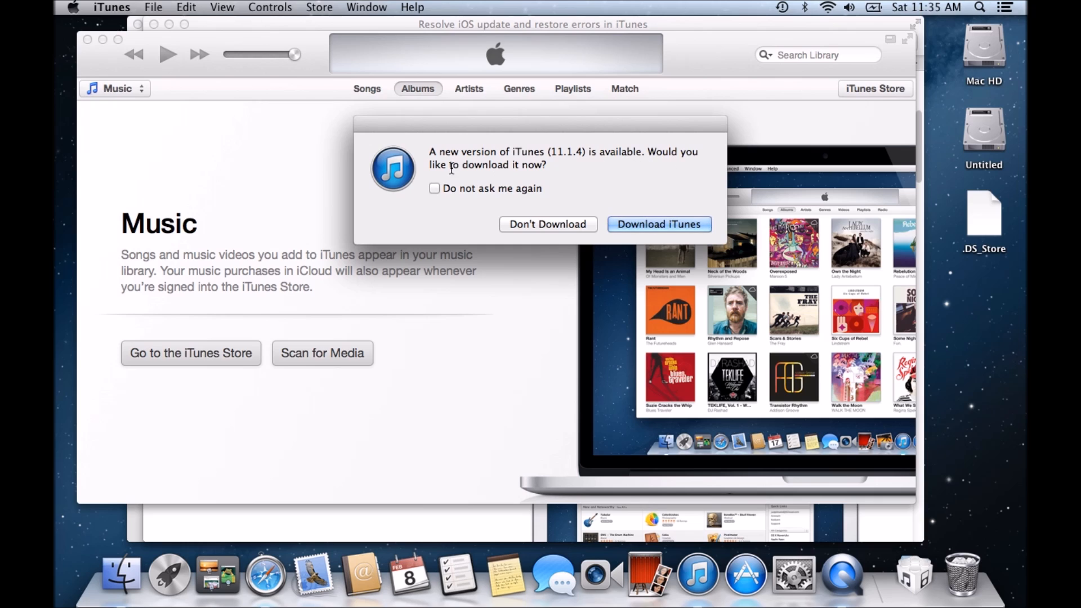
mouse_move(542, 186)
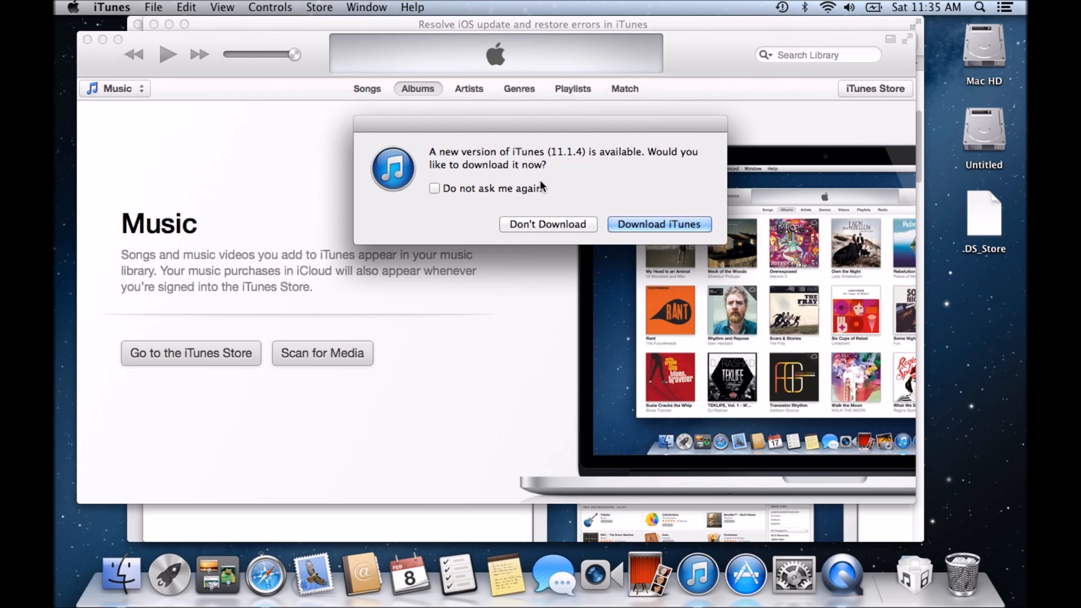
mouse_move(539, 155)
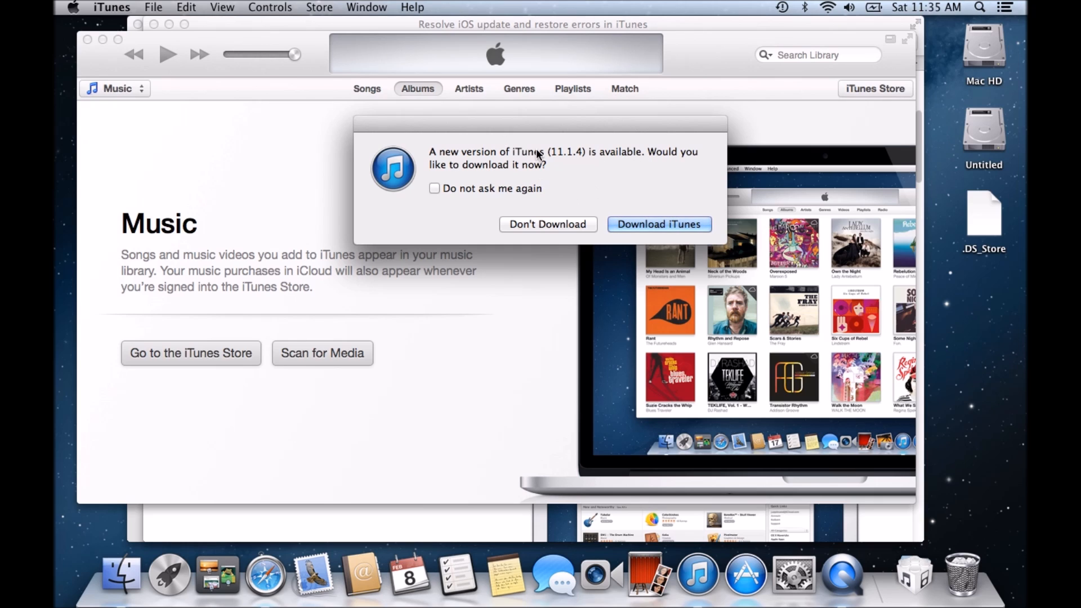
mouse_move(586, 154)
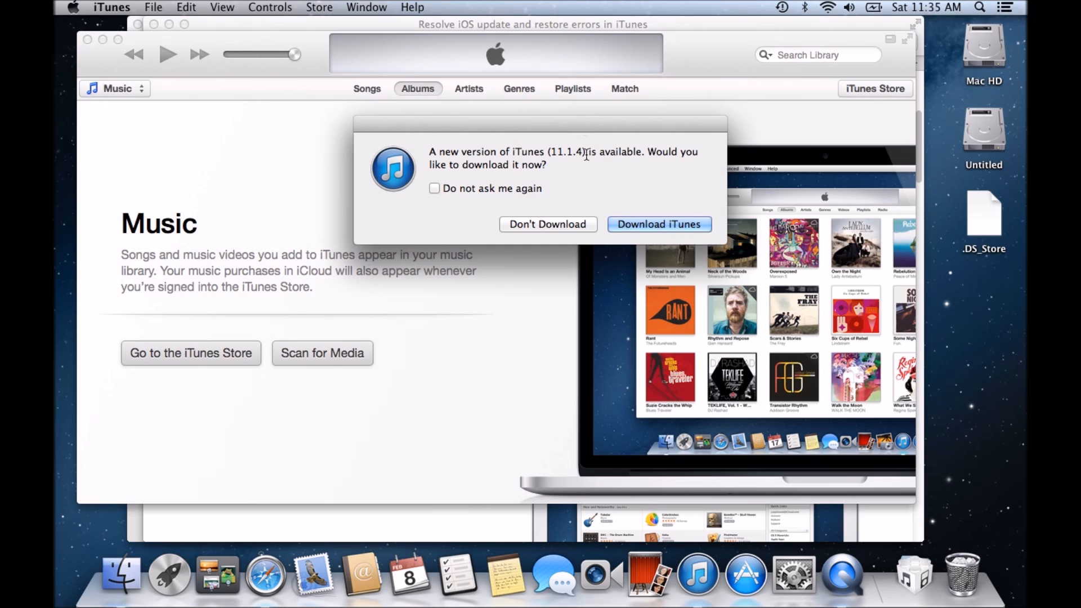
mouse_move(573, 142)
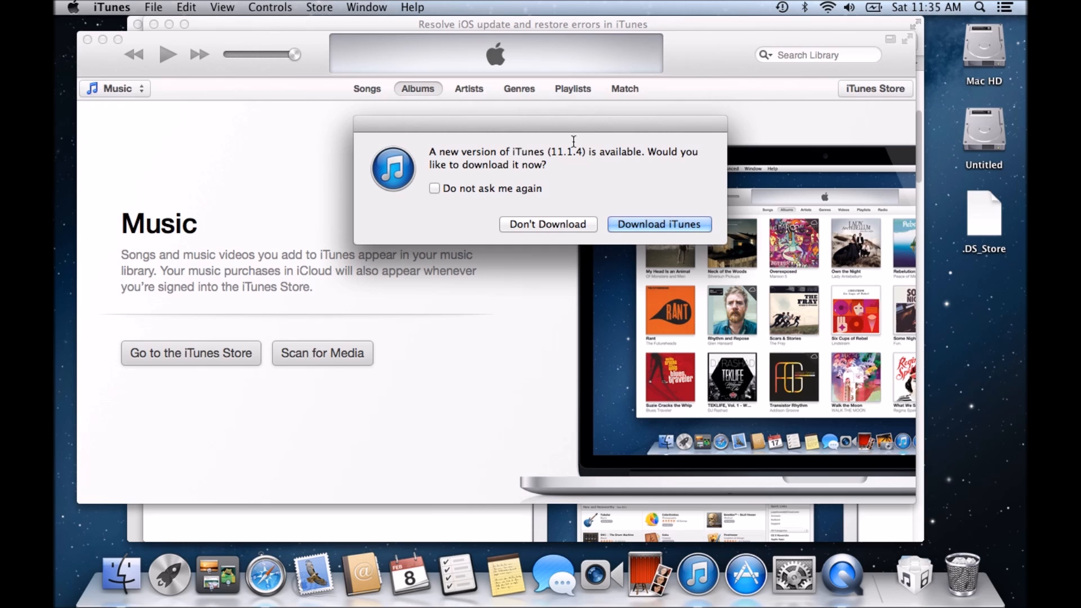
mouse_move(550, 150)
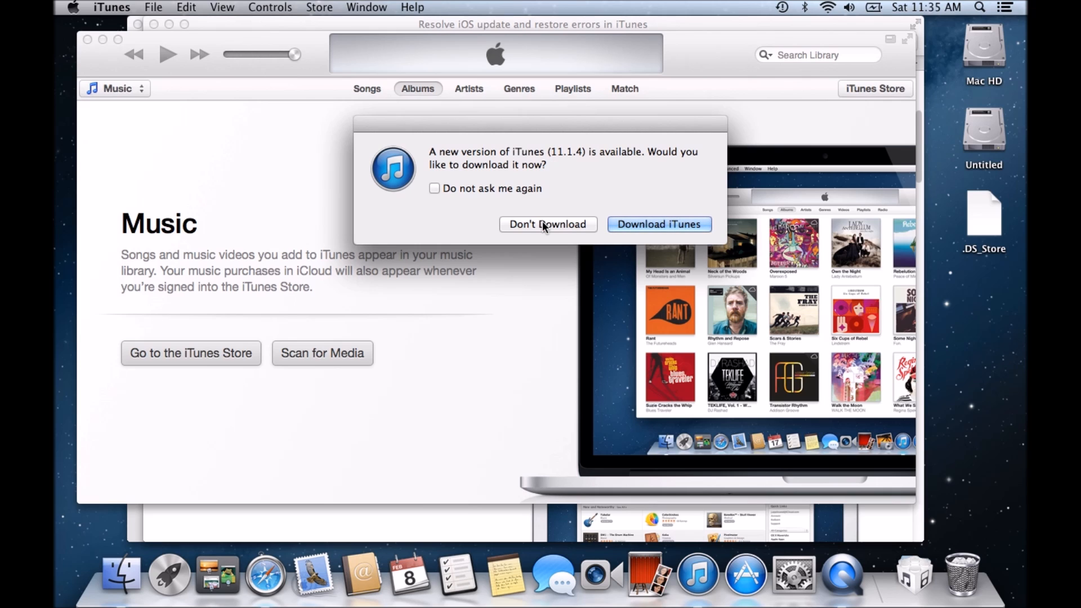
click(112, 8)
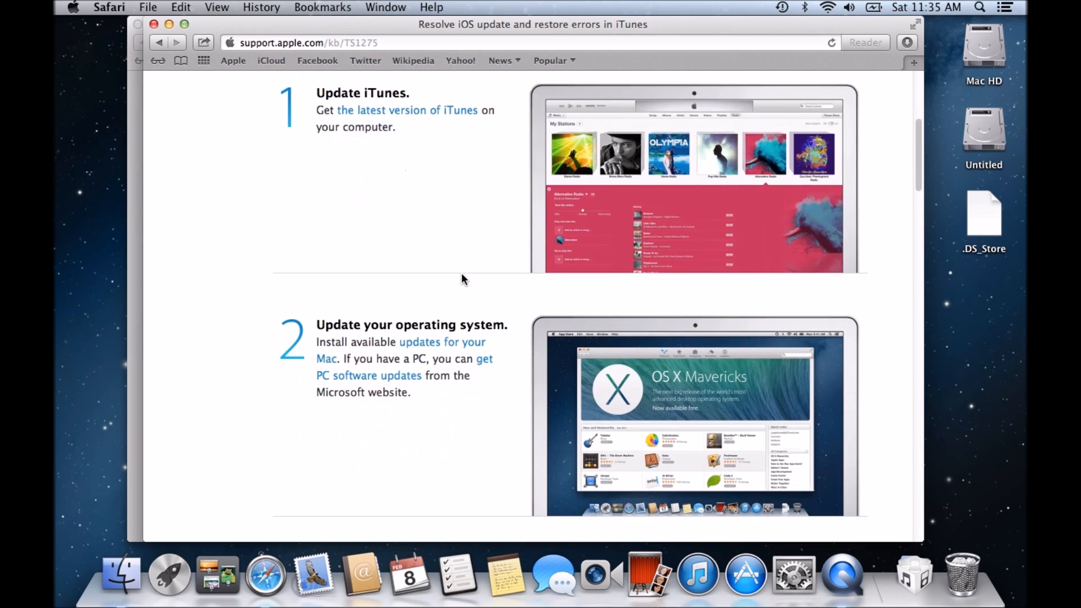
Step: Reach steps 2 and 3, then look in the Finder menu for a software update option and dismiss it
scroll(down, 3)
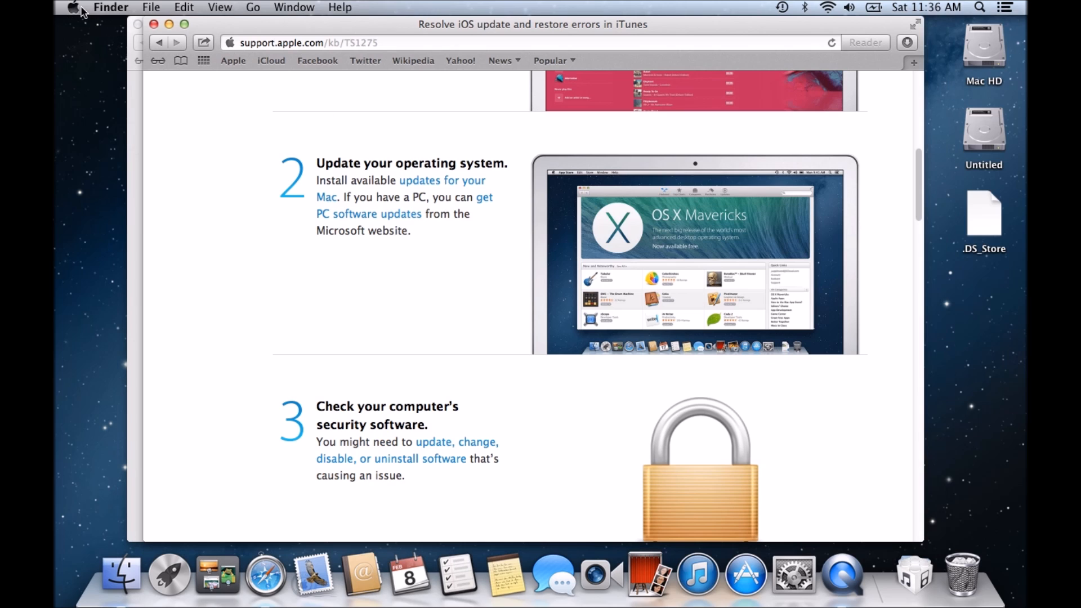
click(111, 7)
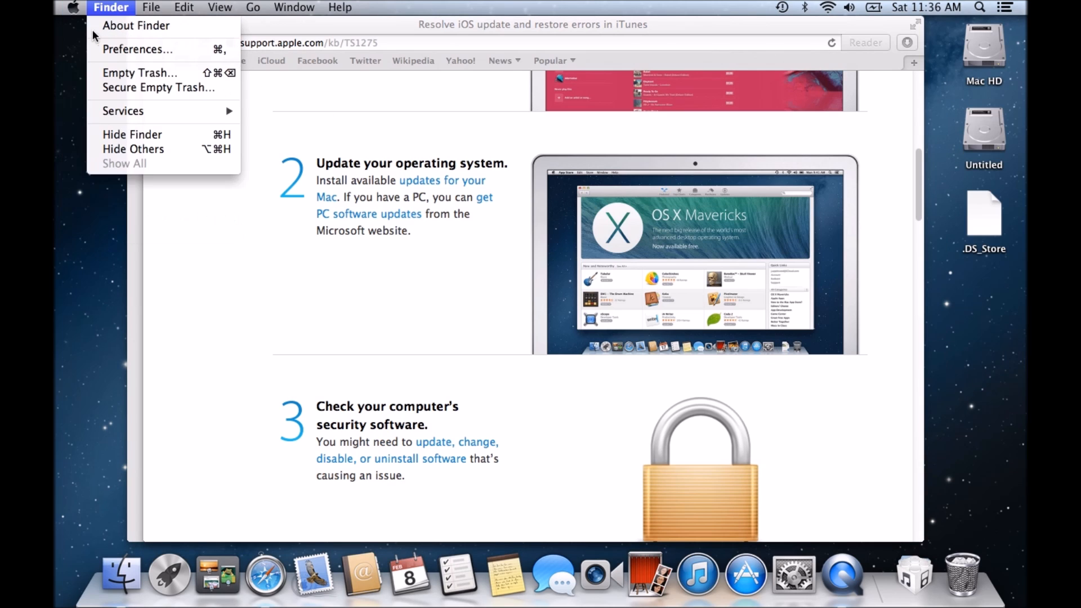
click(73, 6)
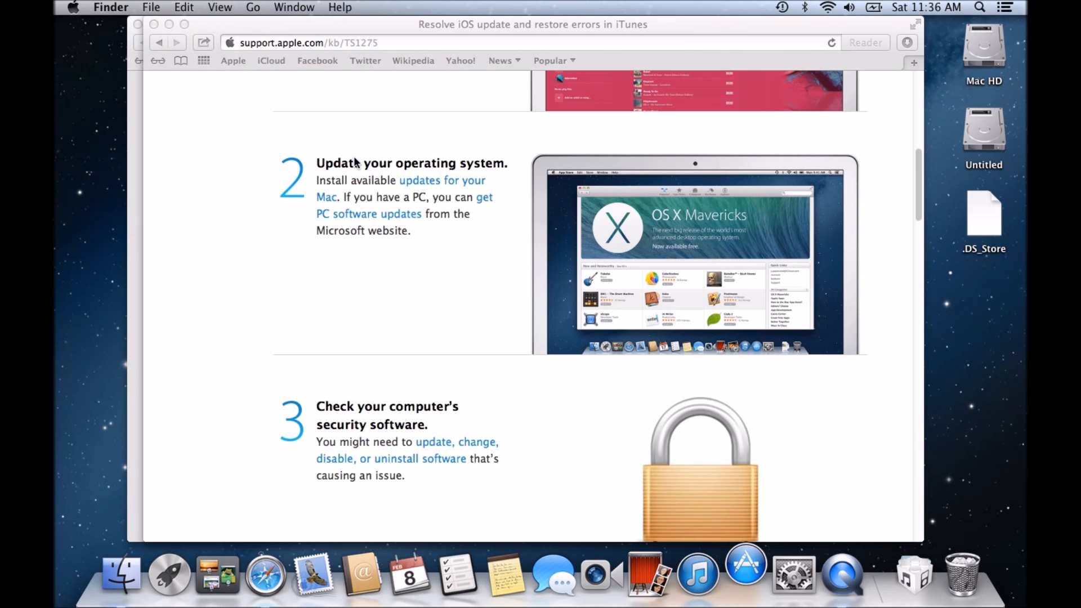
click(745, 572)
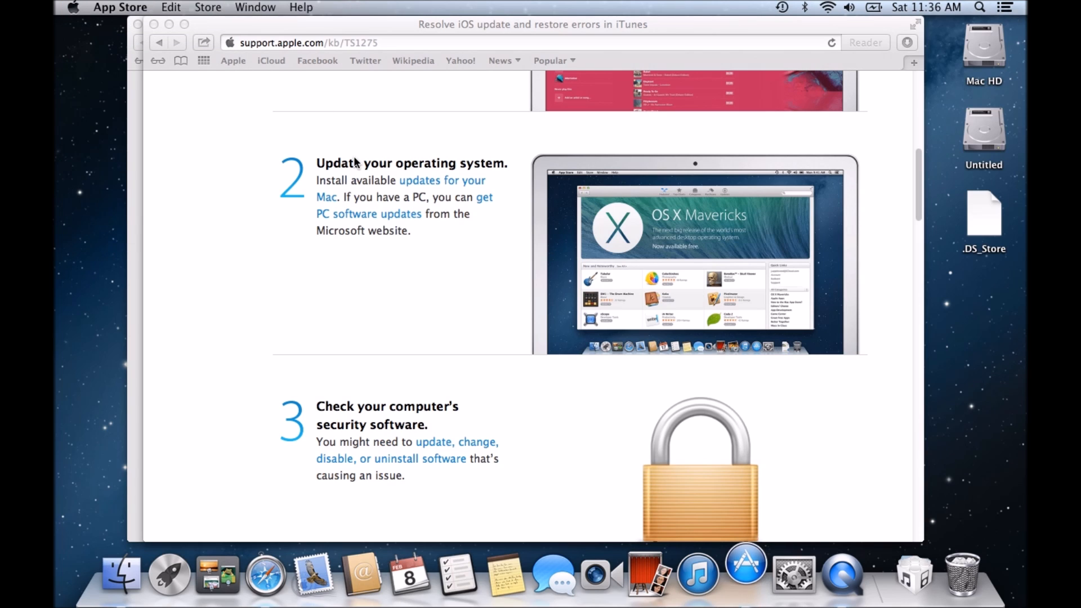
click(745, 573)
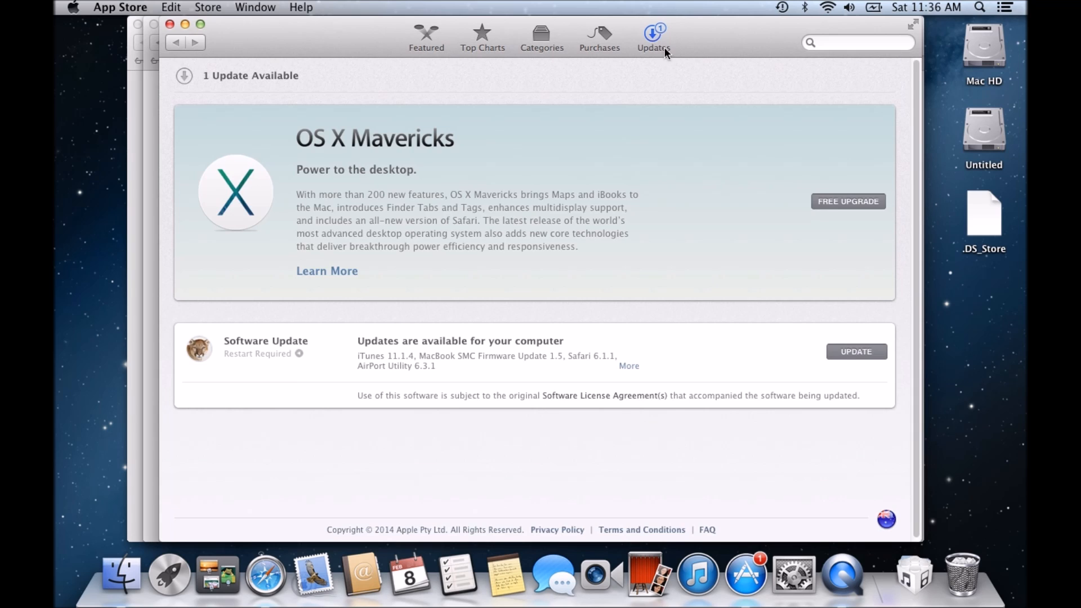
mouse_move(438, 358)
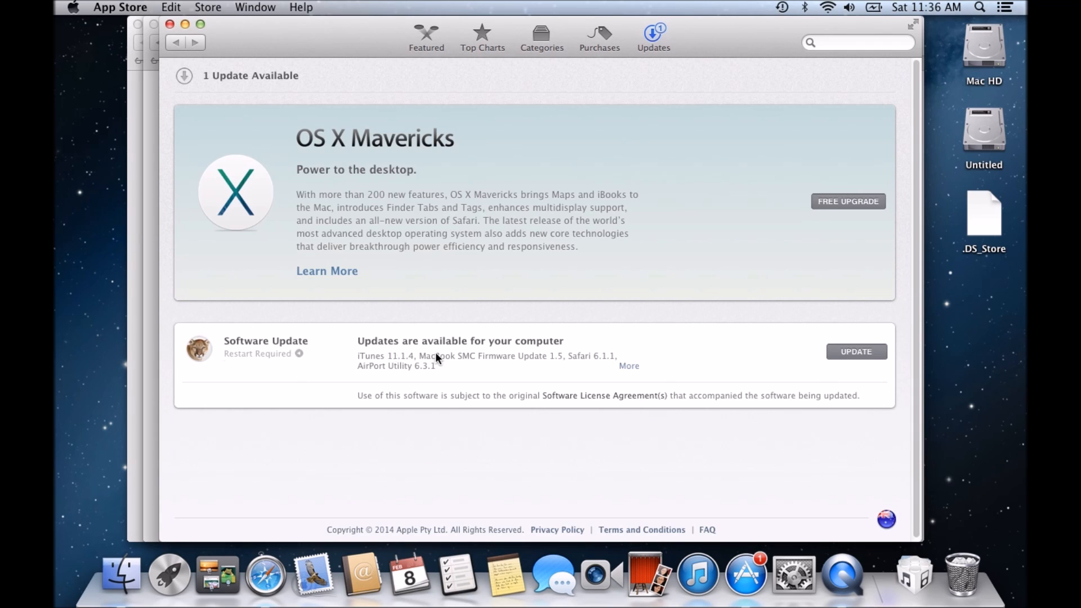
mouse_move(527, 200)
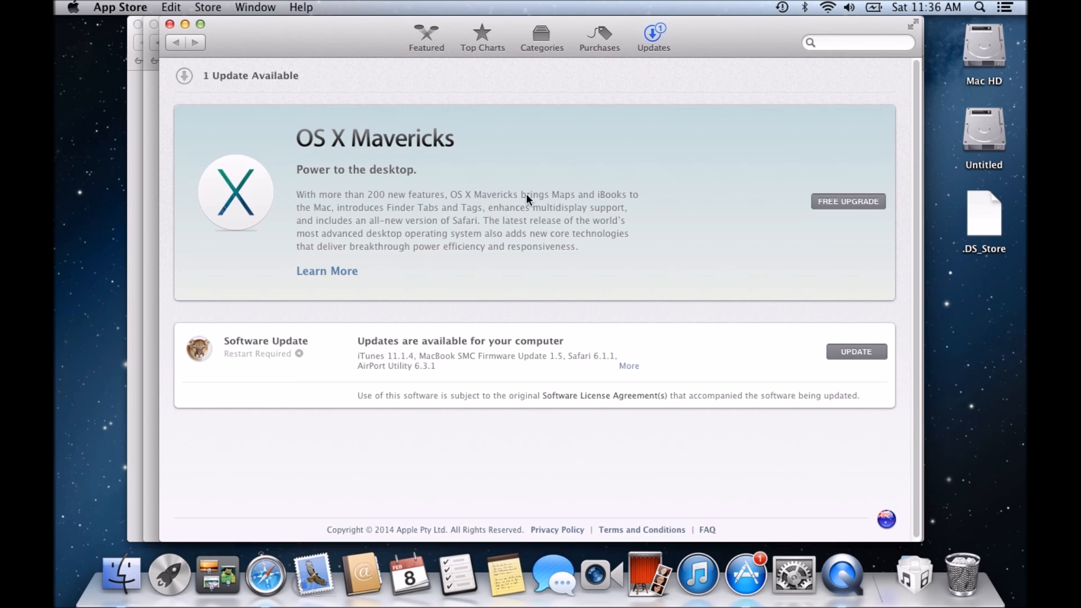
mouse_move(169, 24)
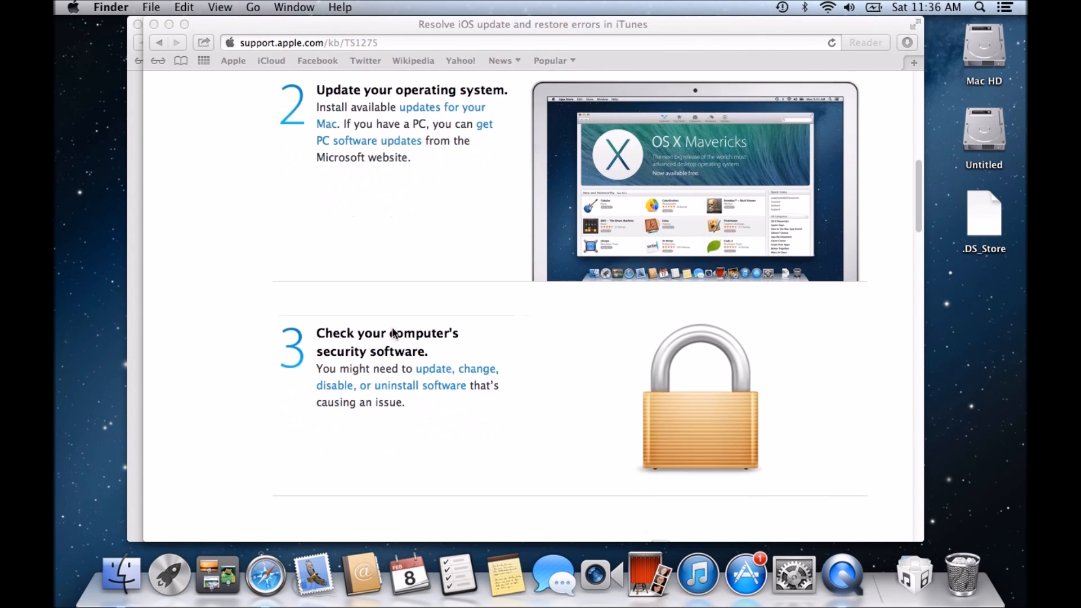
Step: Scroll the article down to step 3 on security software and step 4 on USB devices
scroll(down, 3)
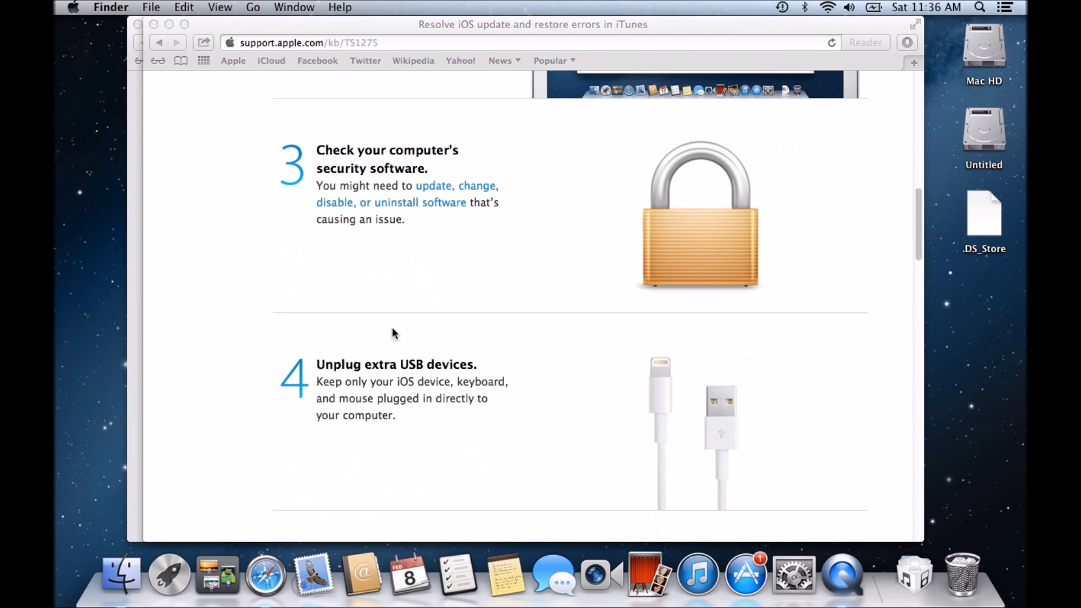
mouse_move(358, 172)
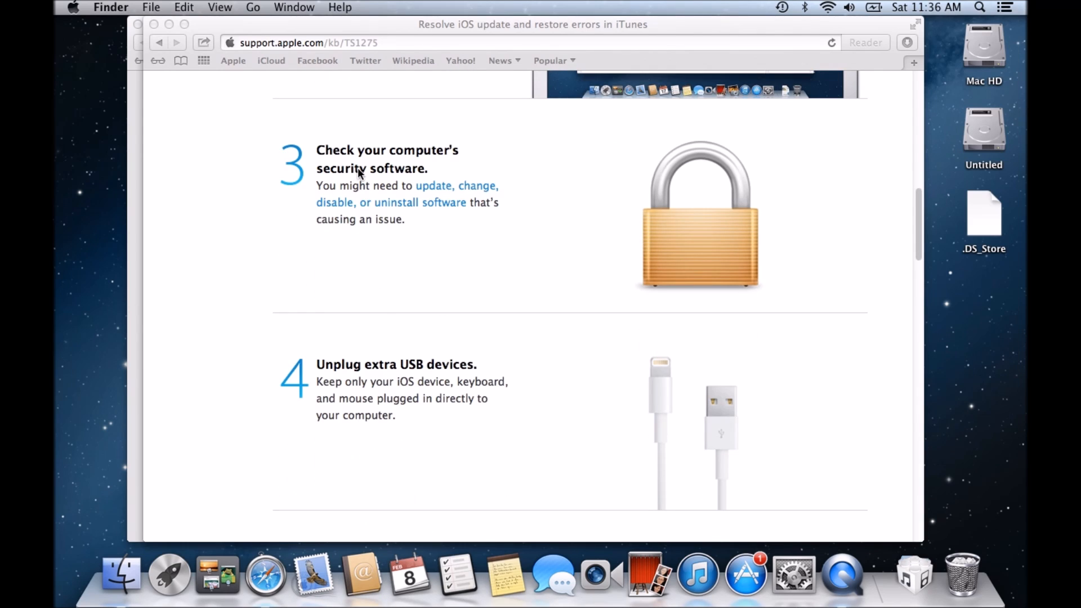
mouse_move(394, 229)
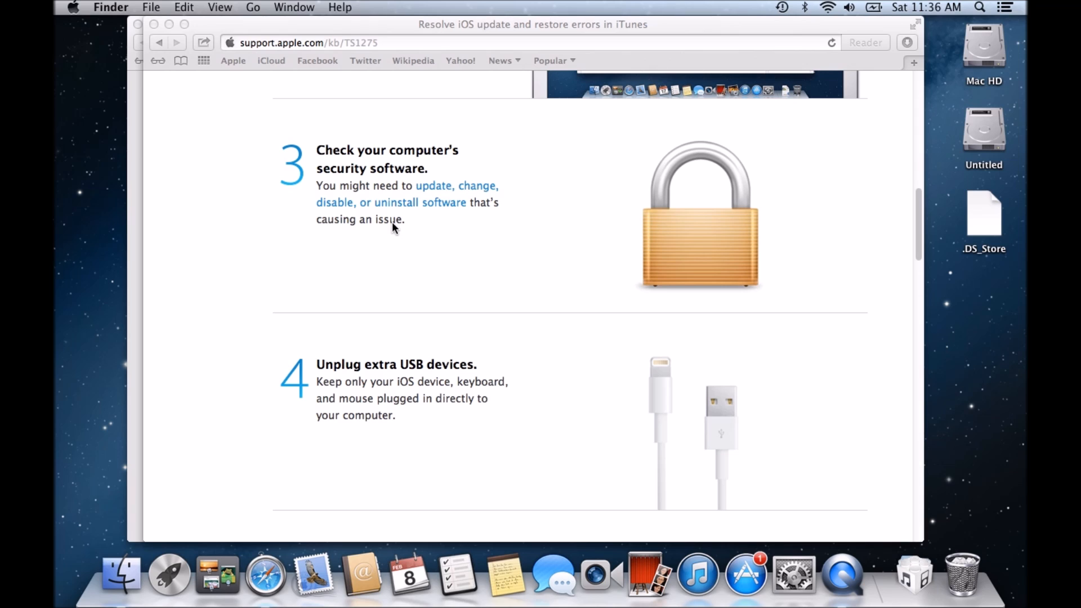
mouse_move(441, 182)
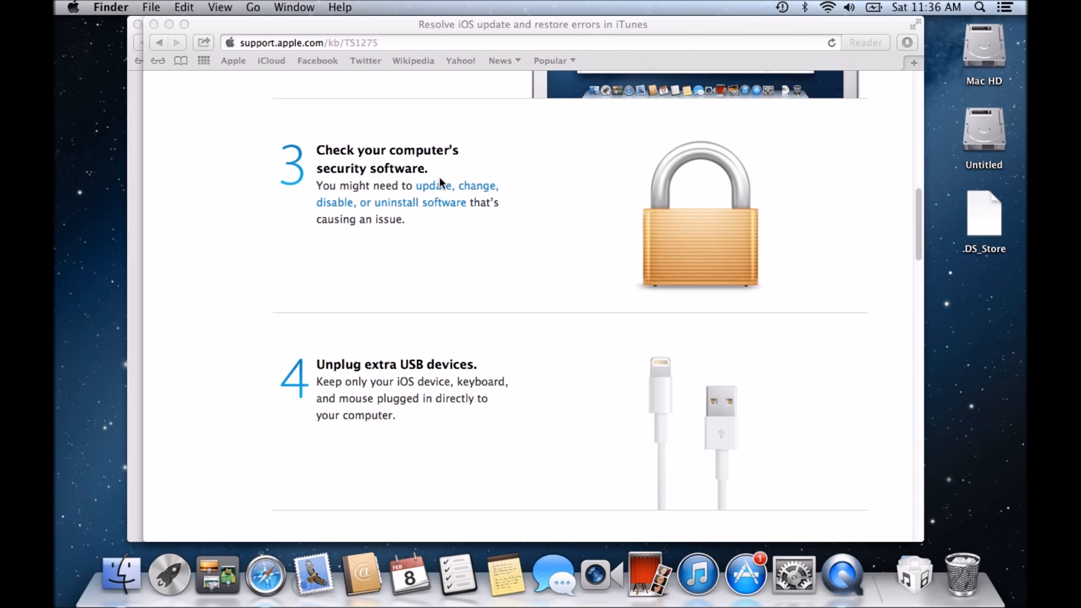
mouse_move(402, 235)
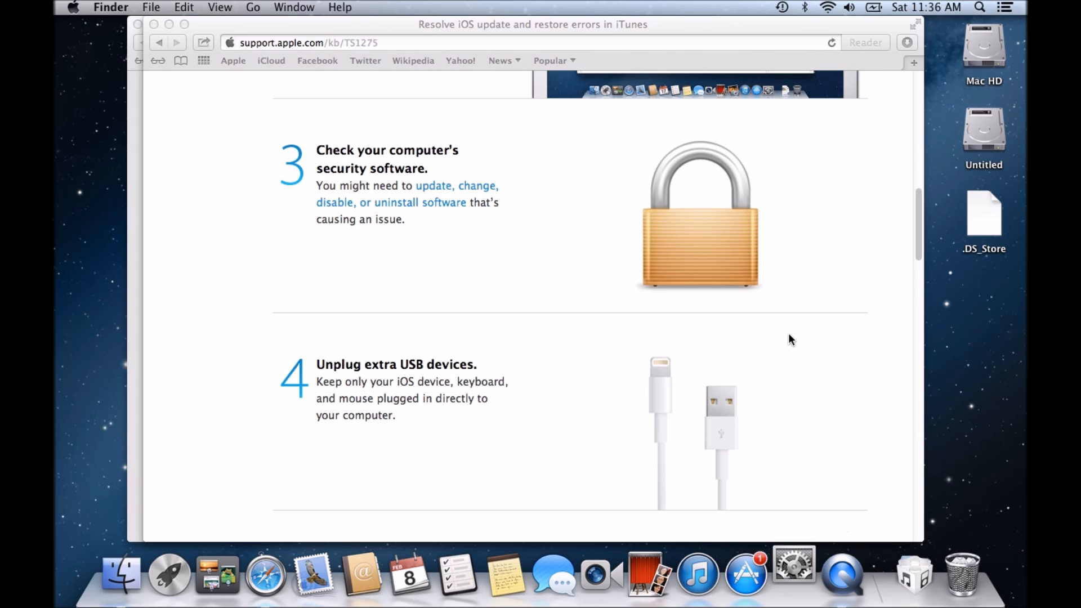
click(794, 572)
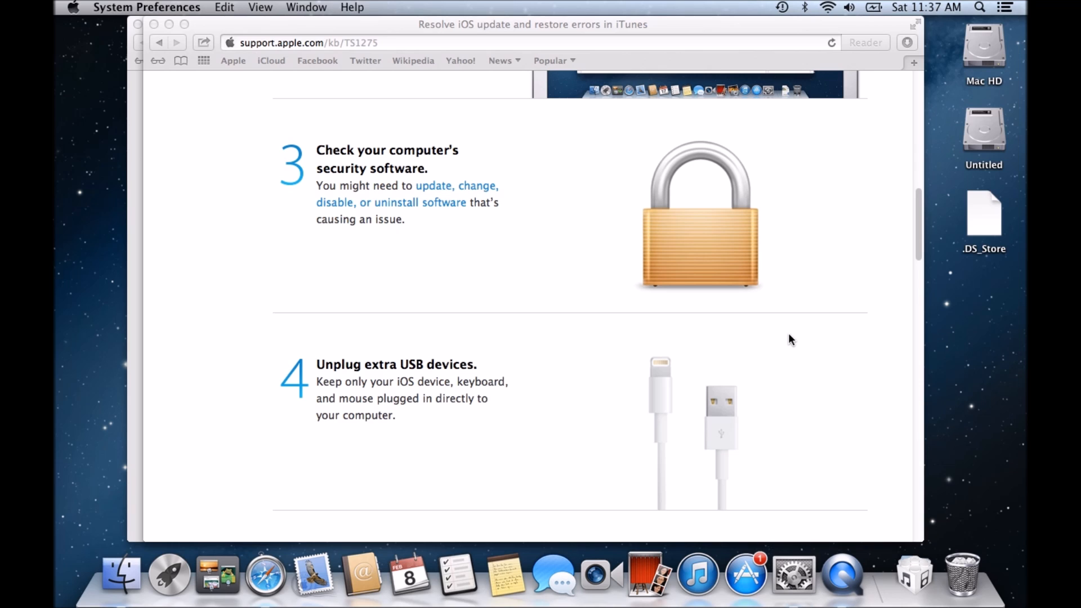
click(794, 574)
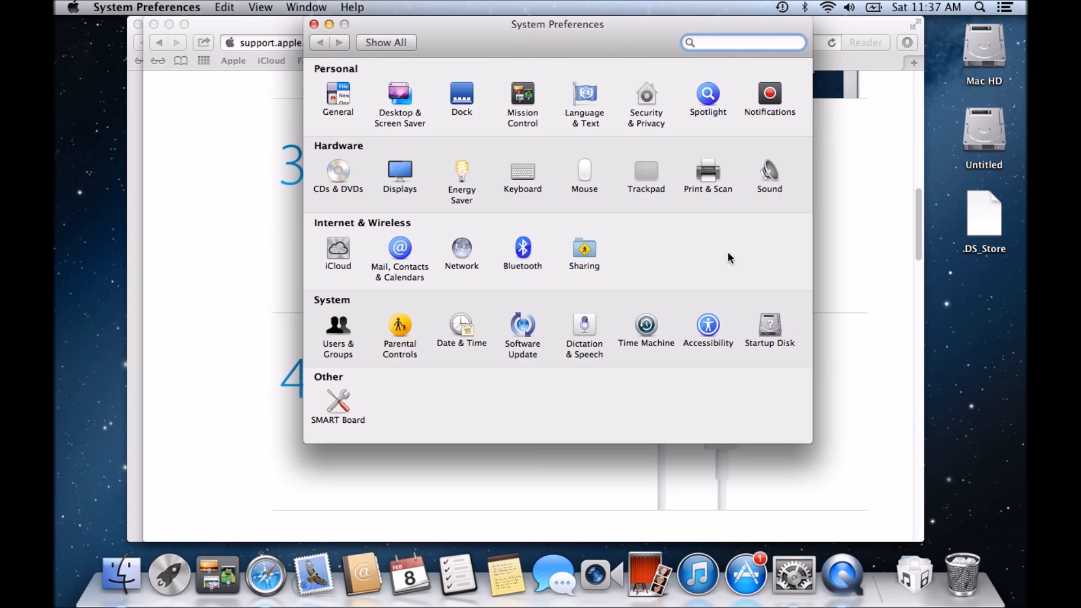
click(645, 99)
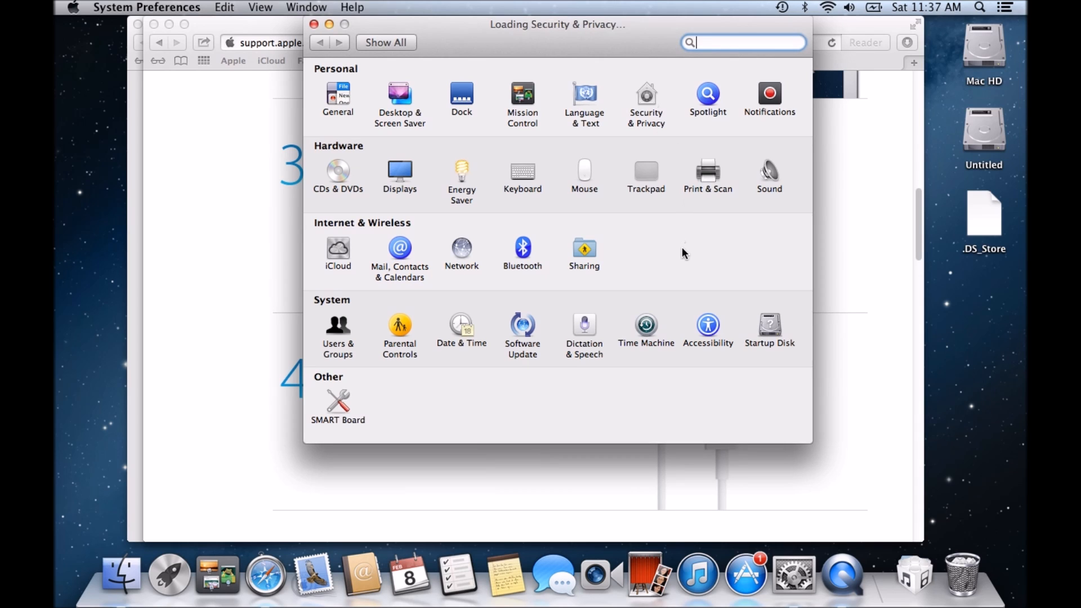
click(645, 100)
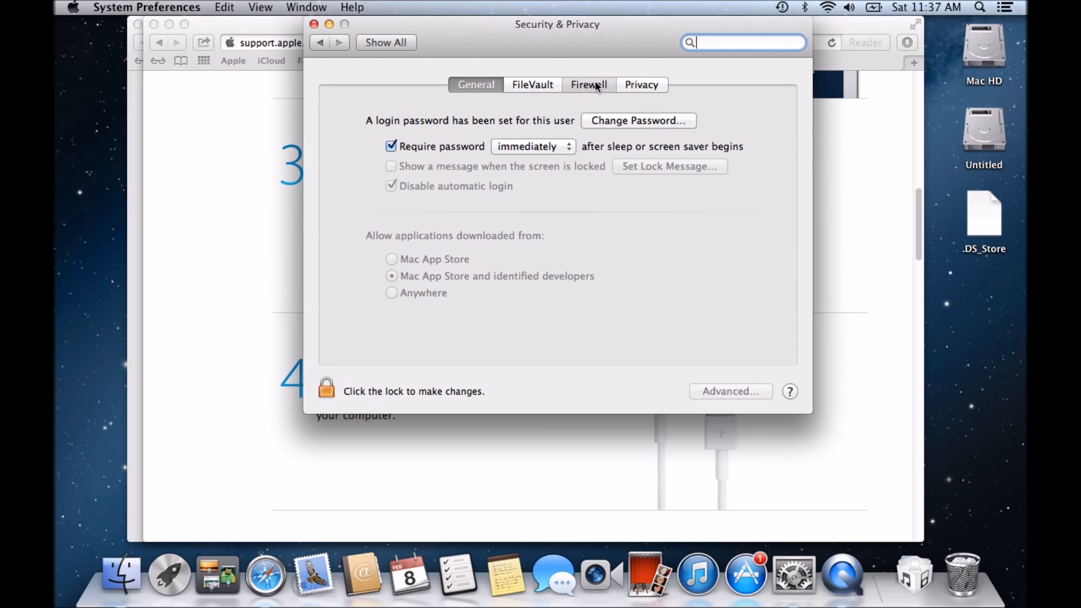
click(531, 84)
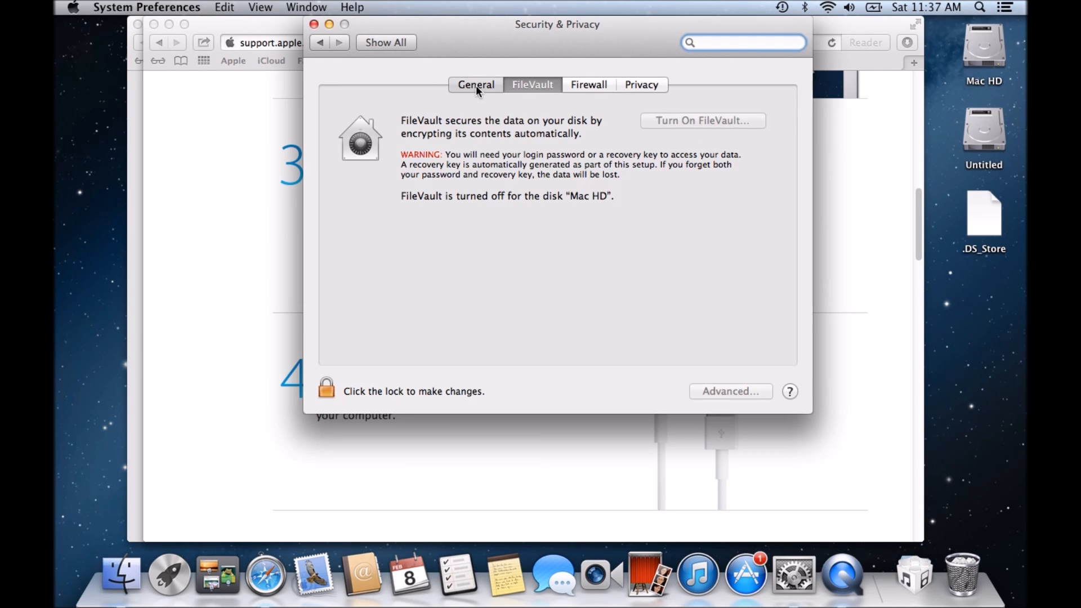
click(475, 84)
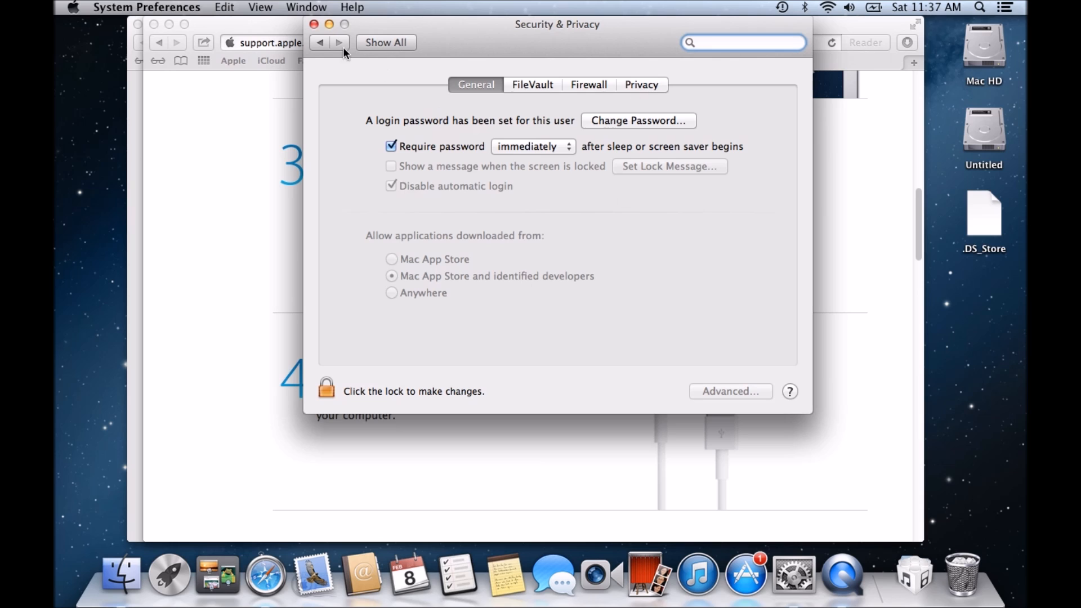
click(312, 24)
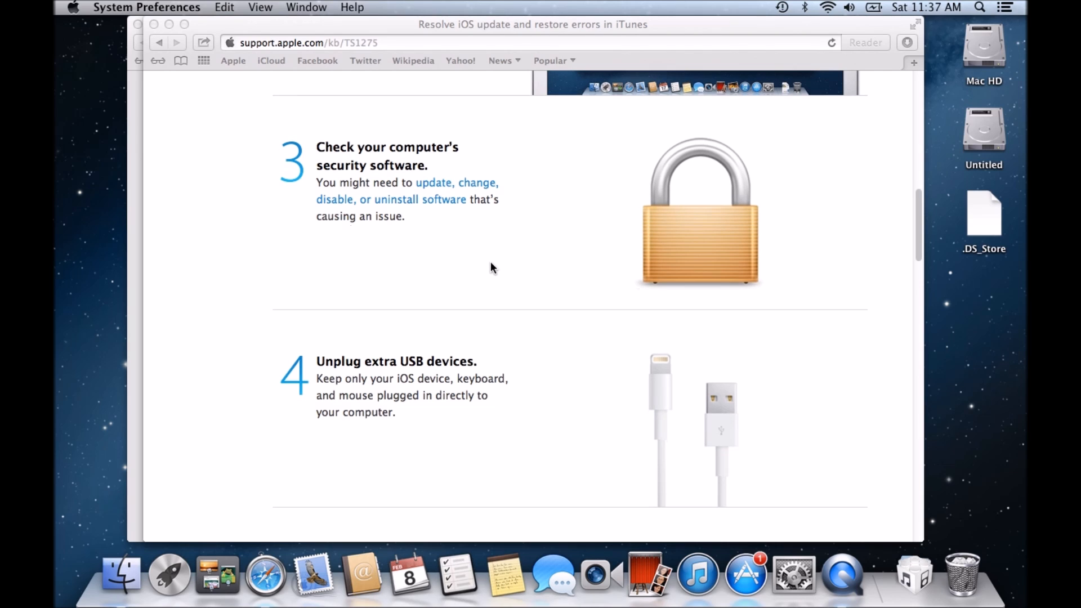
mouse_move(434, 235)
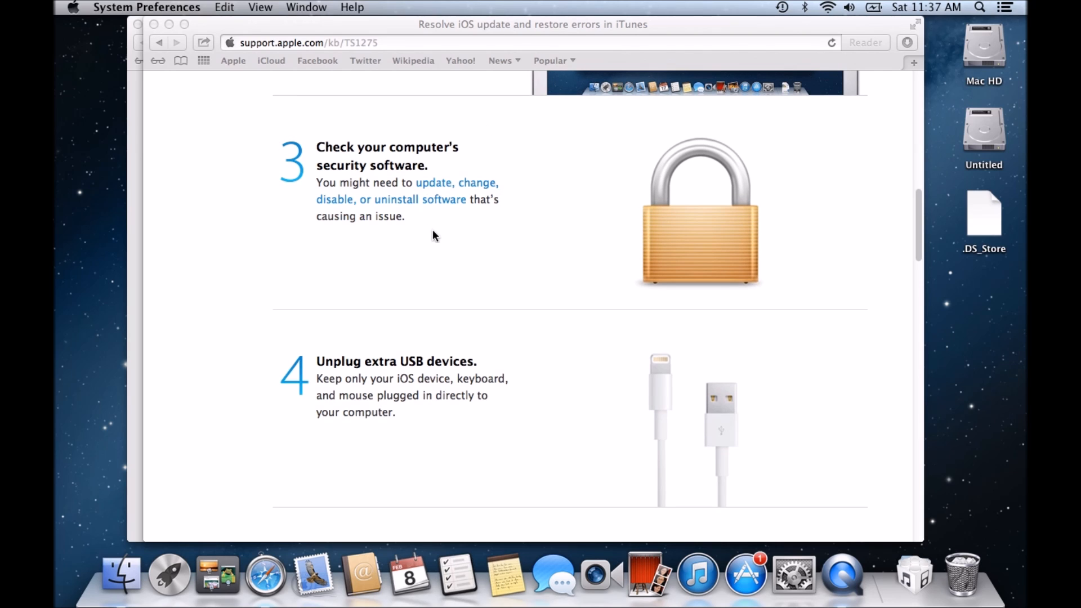
Step: Scroll past steps 4 and 5 to step 6, Try again, and the Get more help section
scroll(down, 3)
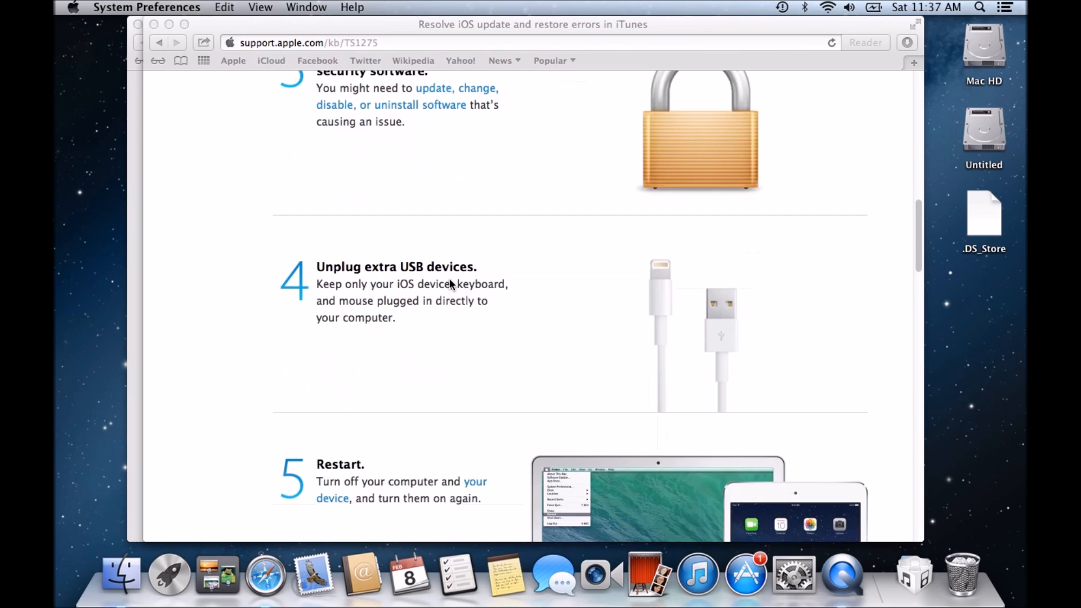
scroll(down, 3)
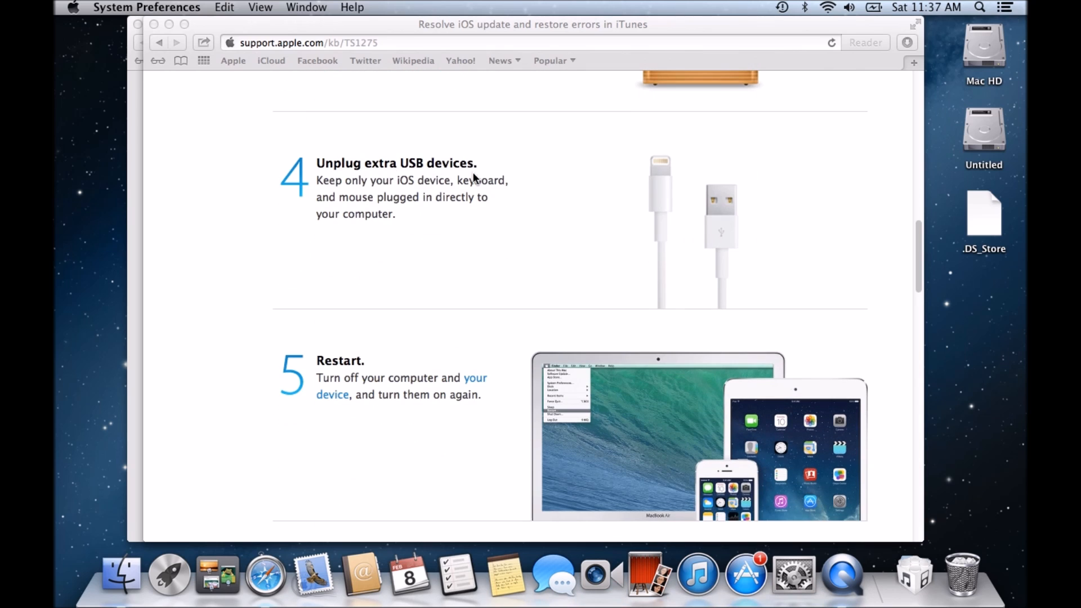
mouse_move(490, 178)
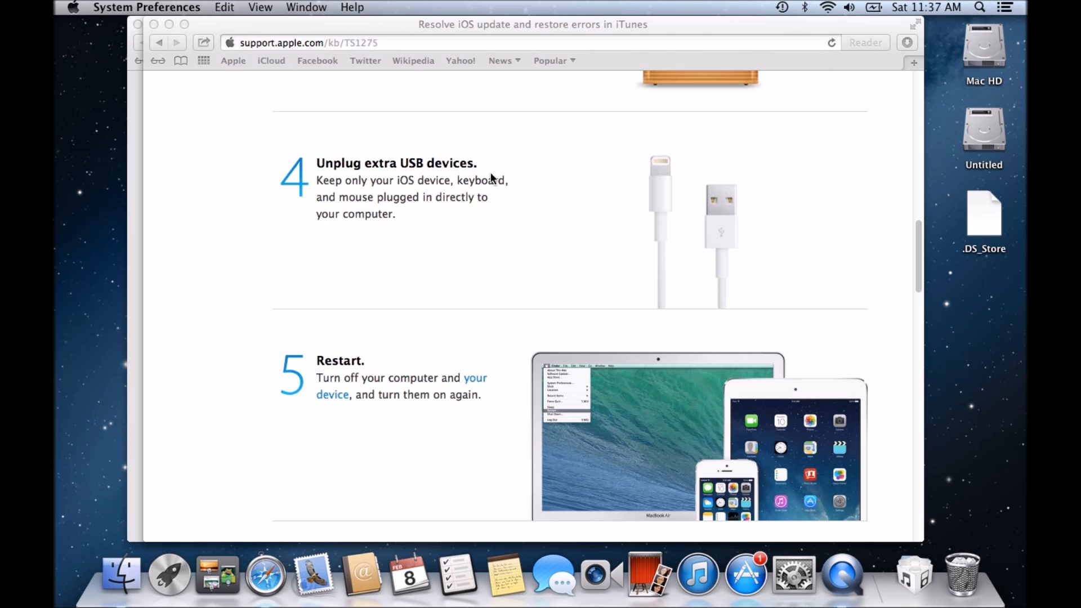
mouse_move(474, 232)
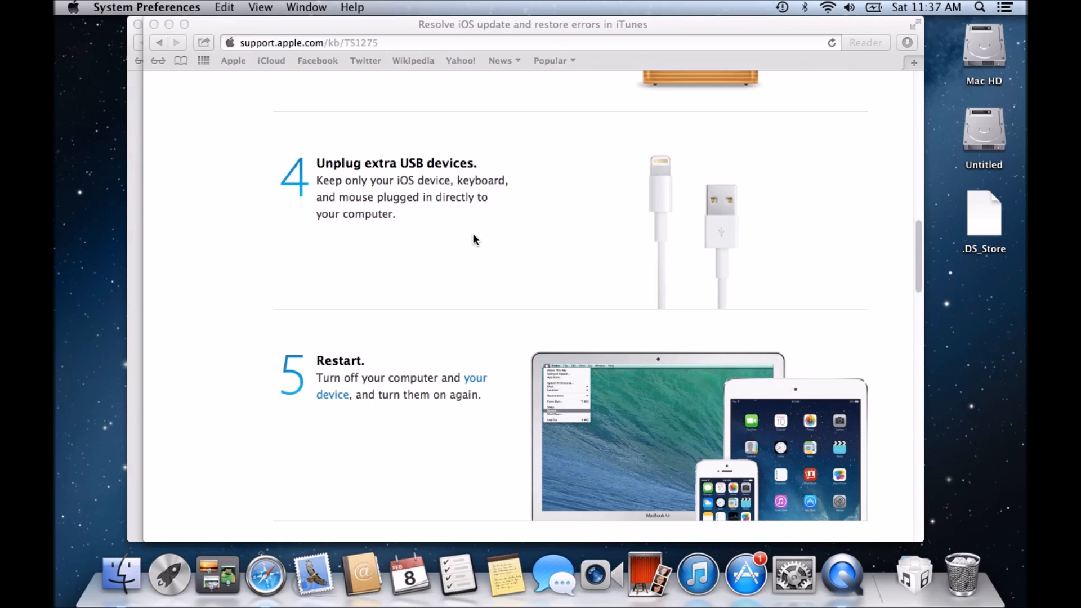
mouse_move(462, 238)
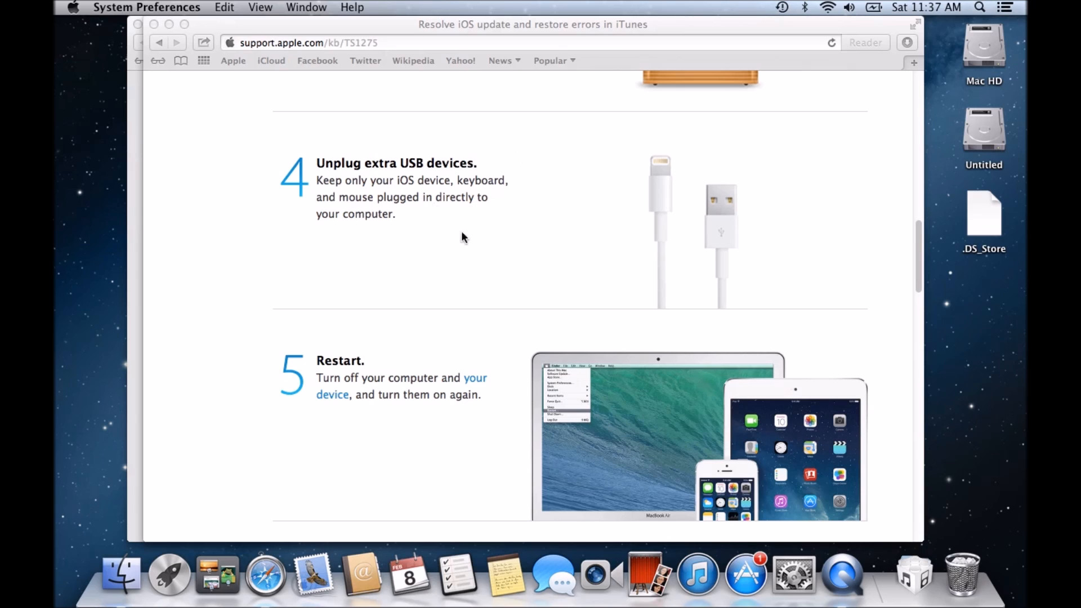
mouse_move(478, 239)
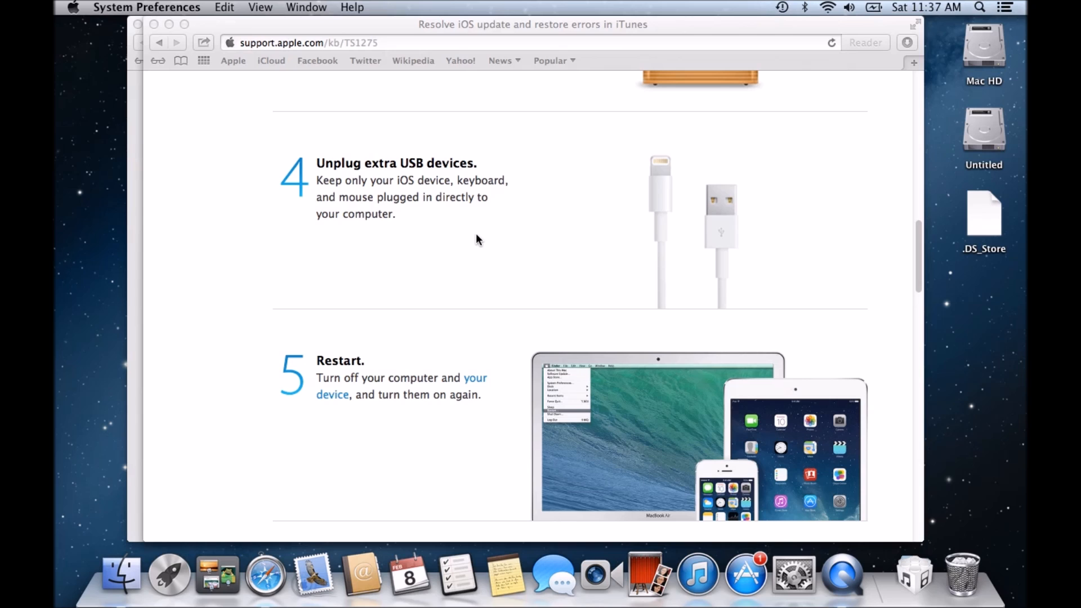
scroll(down, 3)
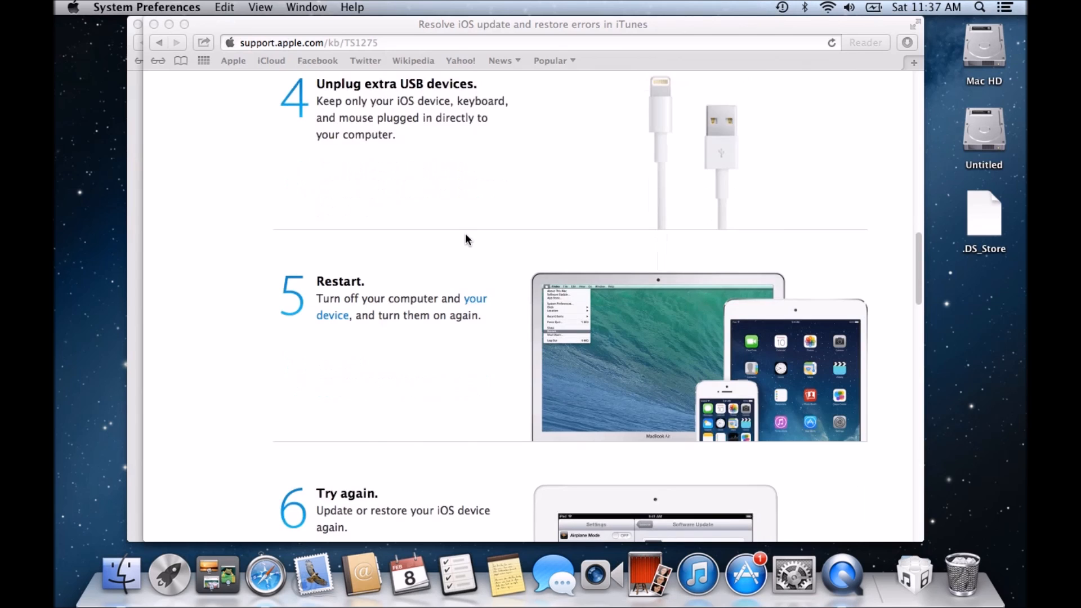
scroll(down, 3)
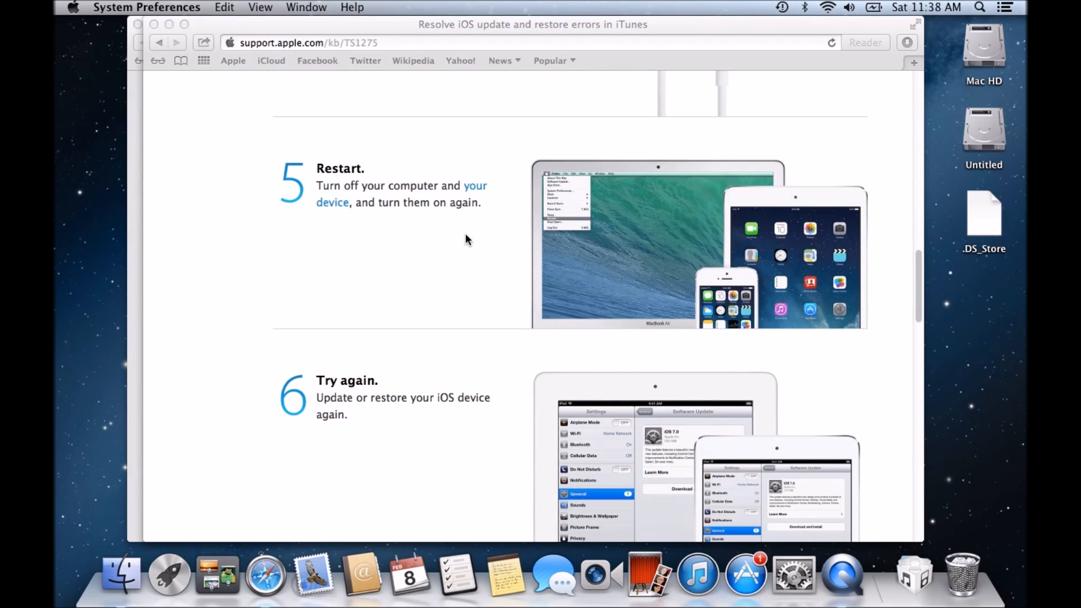
mouse_move(461, 192)
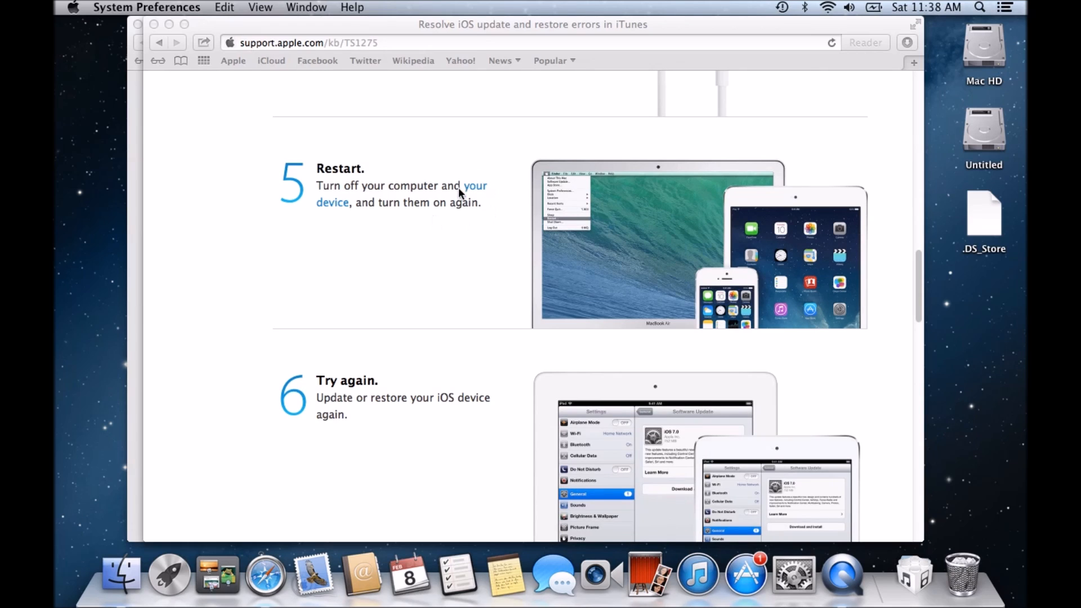
mouse_move(484, 204)
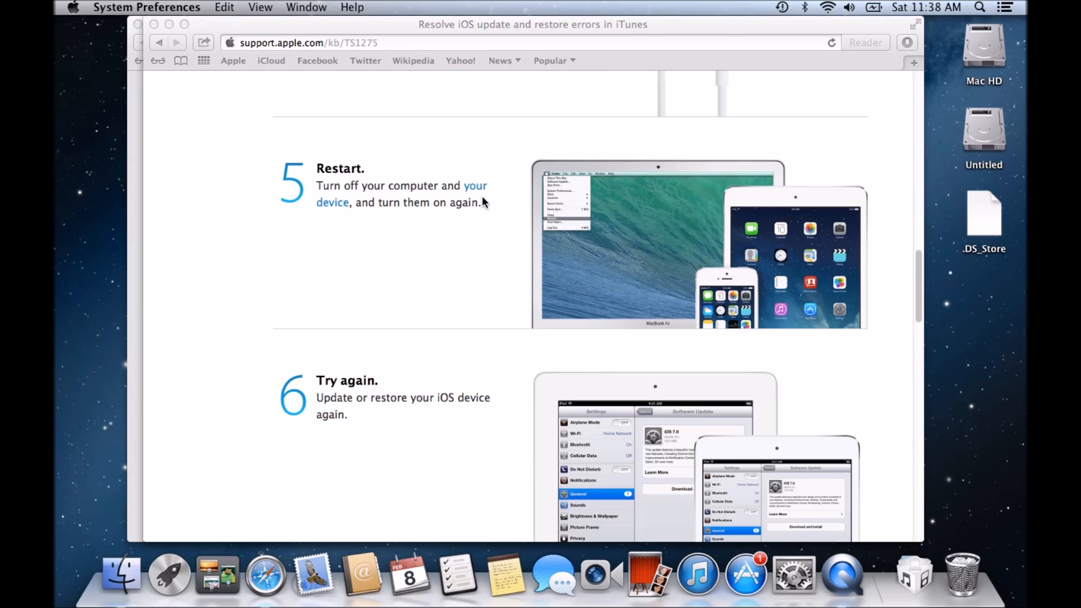
mouse_move(617, 211)
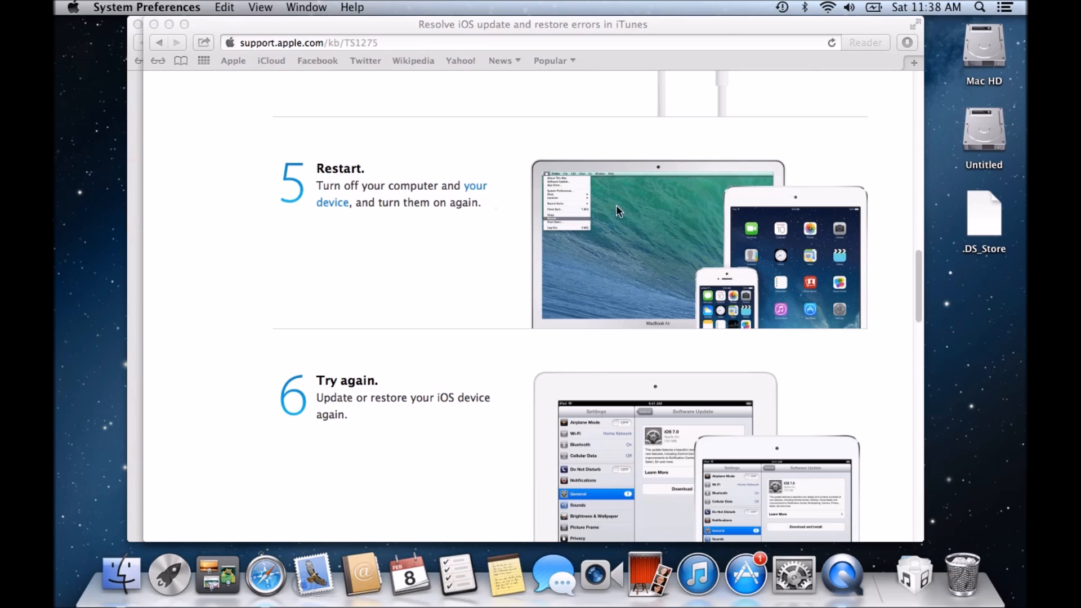
mouse_move(540, 311)
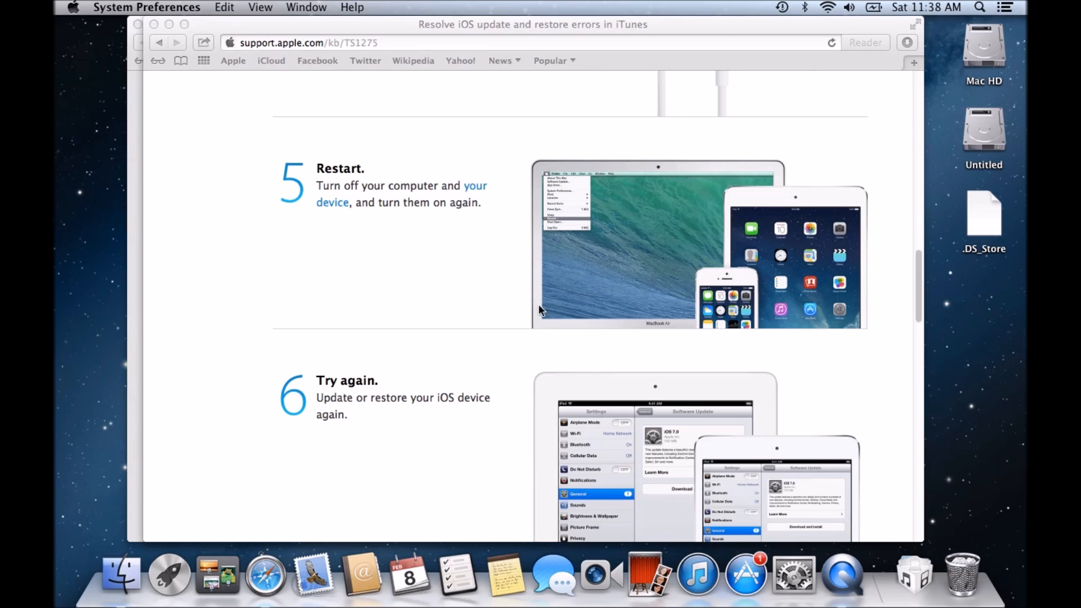
scroll(down, 3)
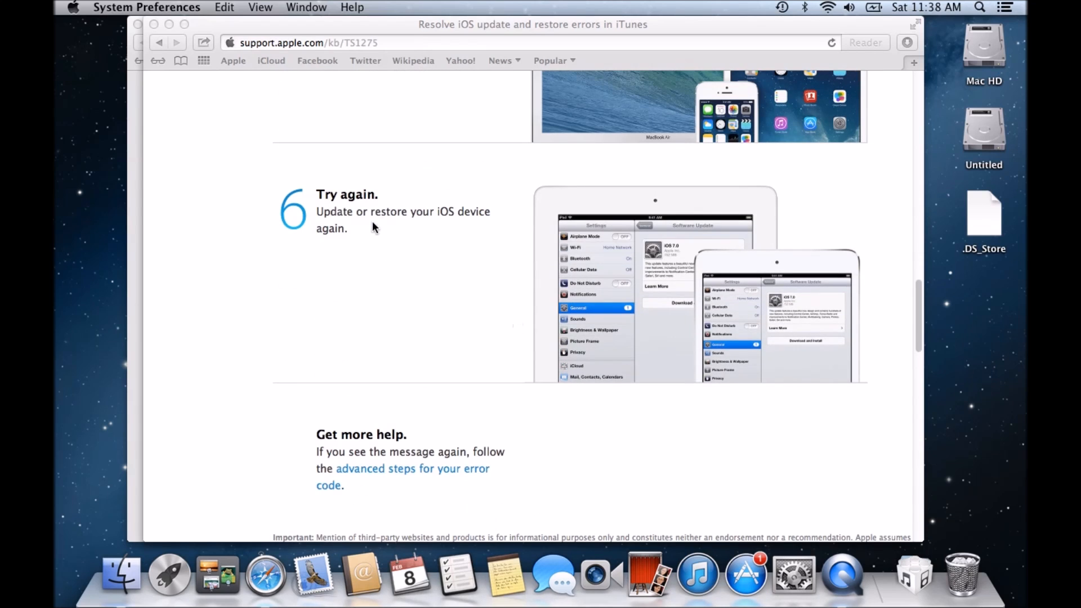
scroll(up, 3)
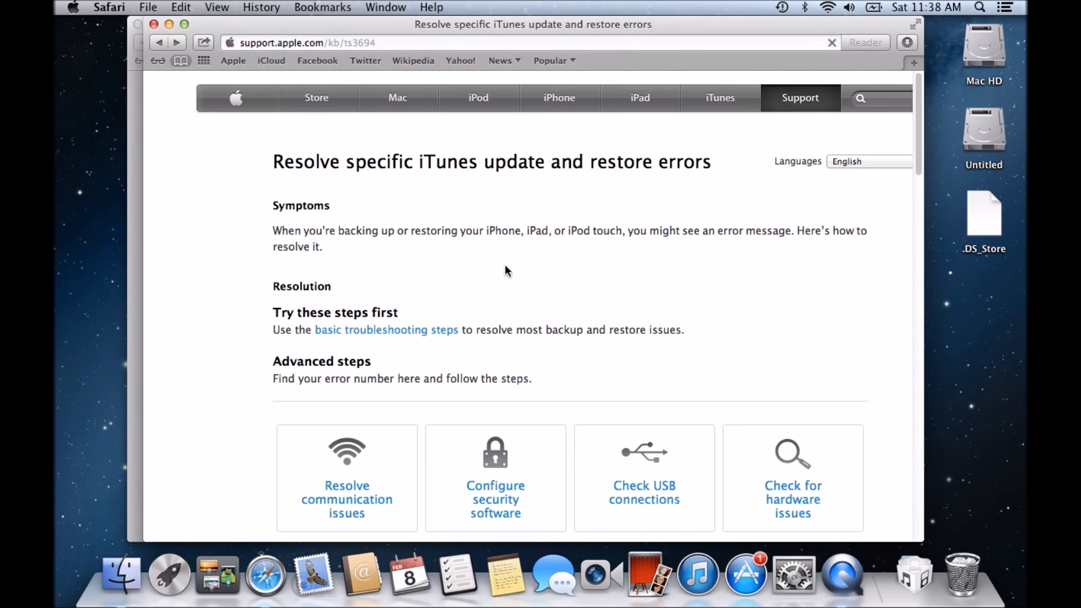
scroll(down, 3)
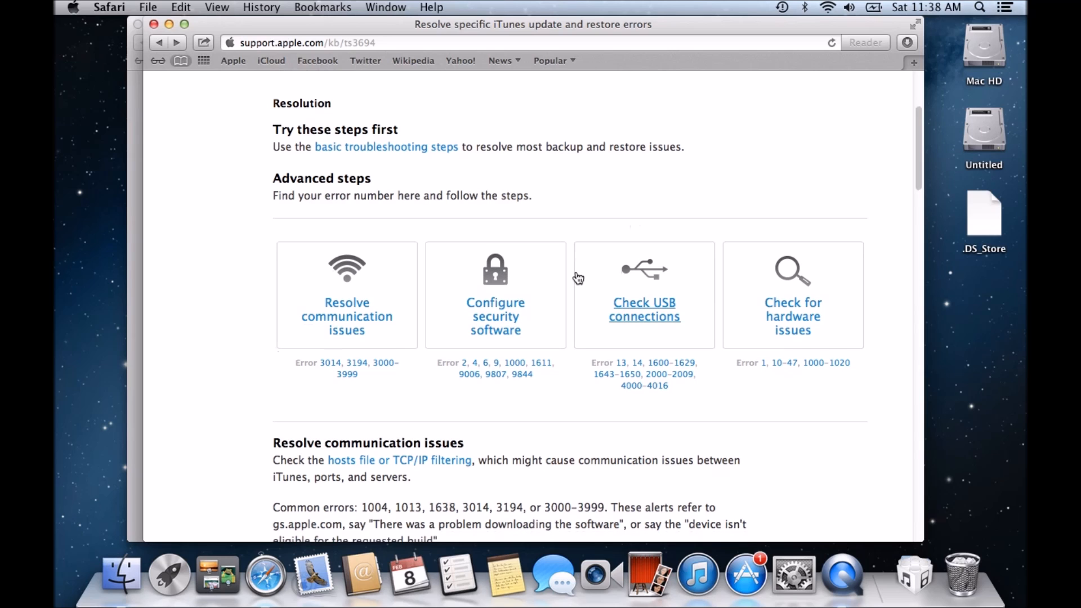
scroll(down, 3)
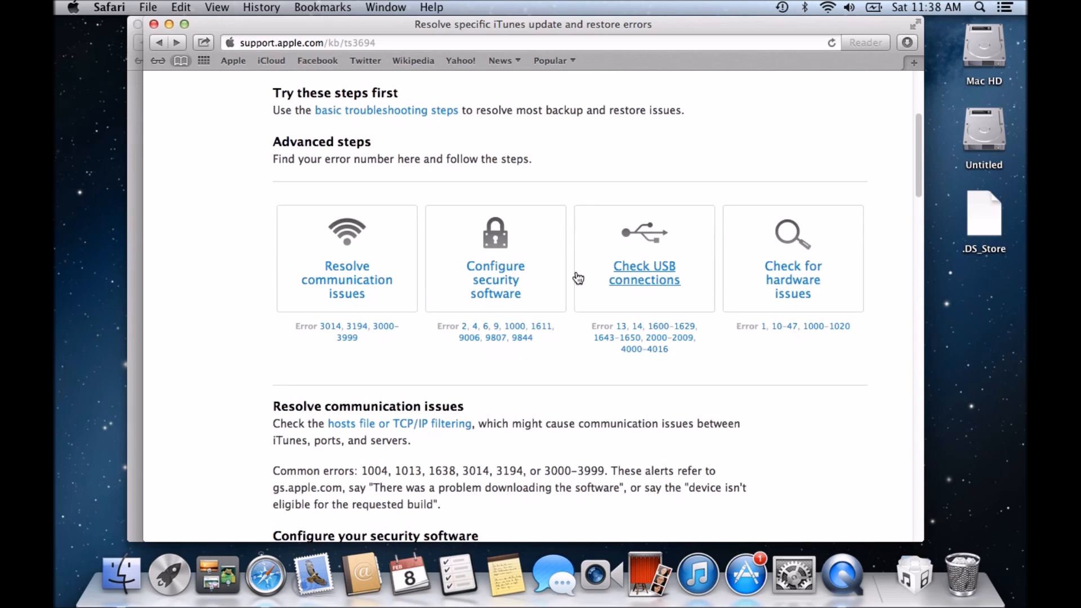
scroll(down, 3)
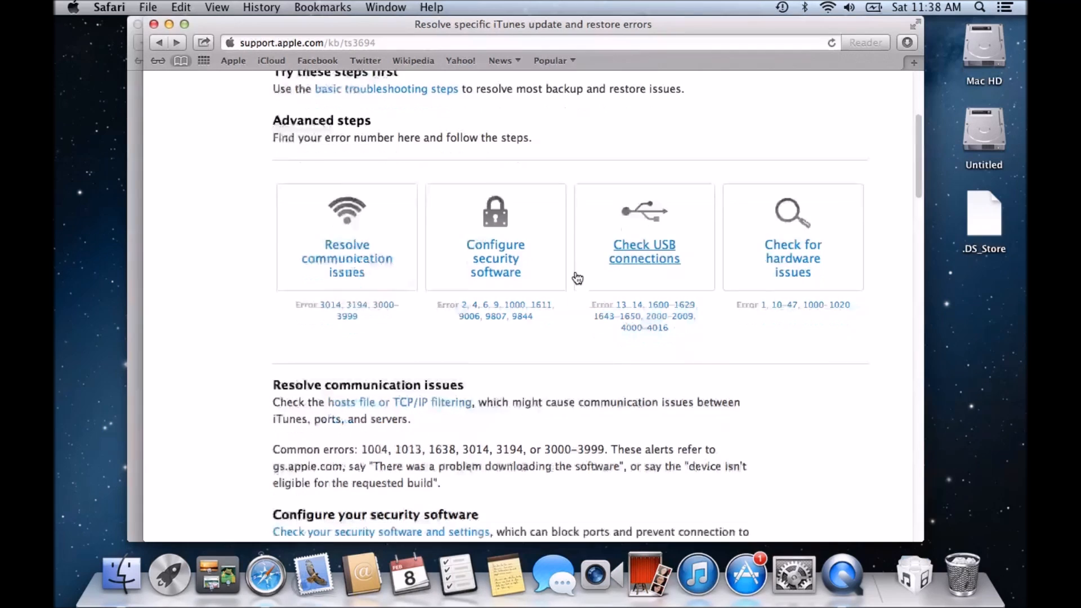
scroll(down, 3)
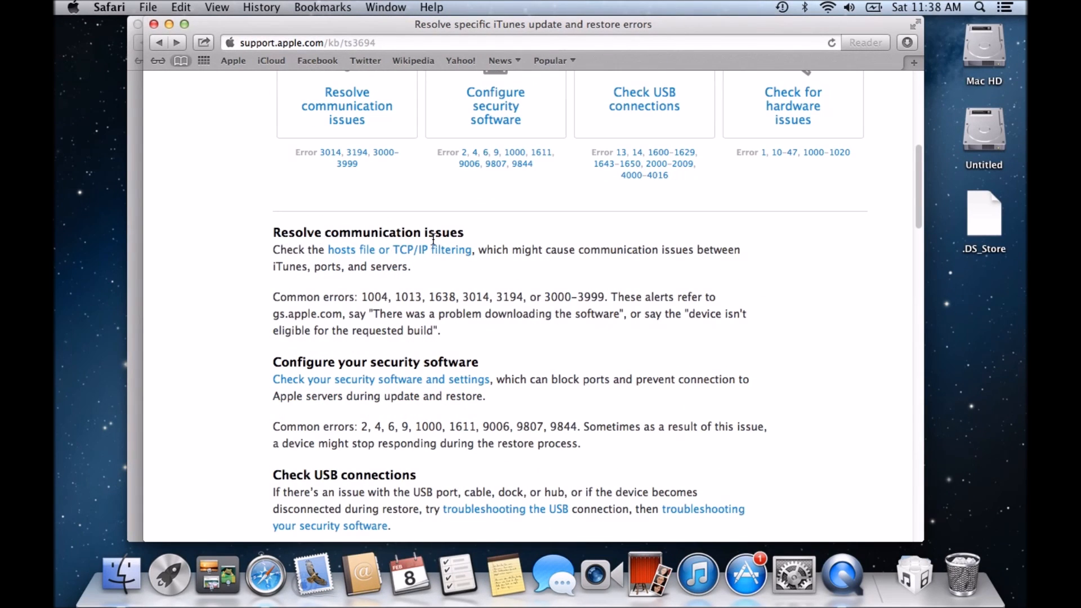
mouse_move(350, 297)
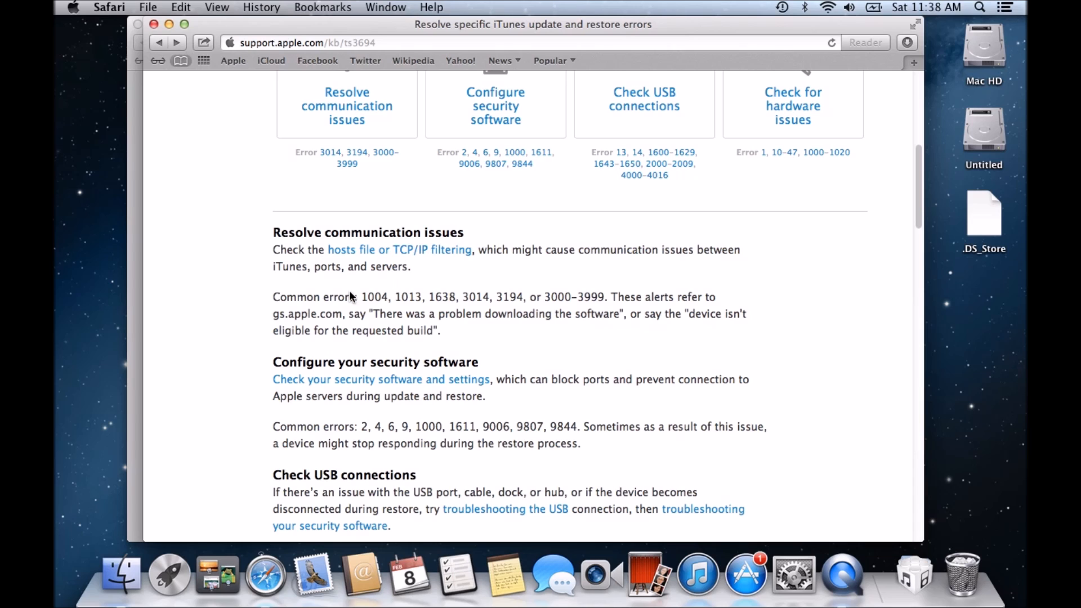
mouse_move(256, 321)
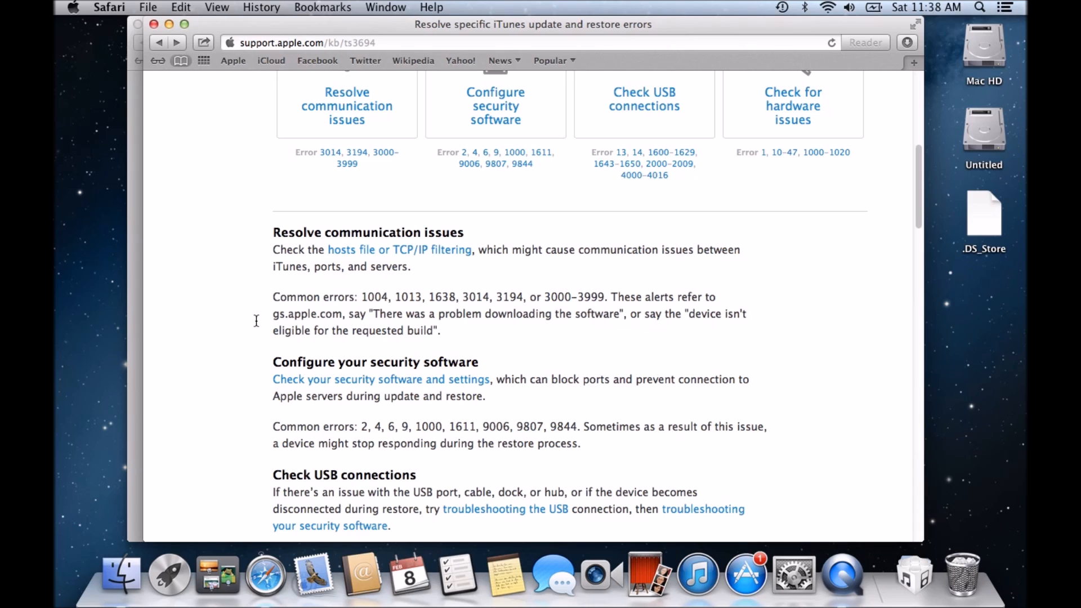
mouse_move(366, 327)
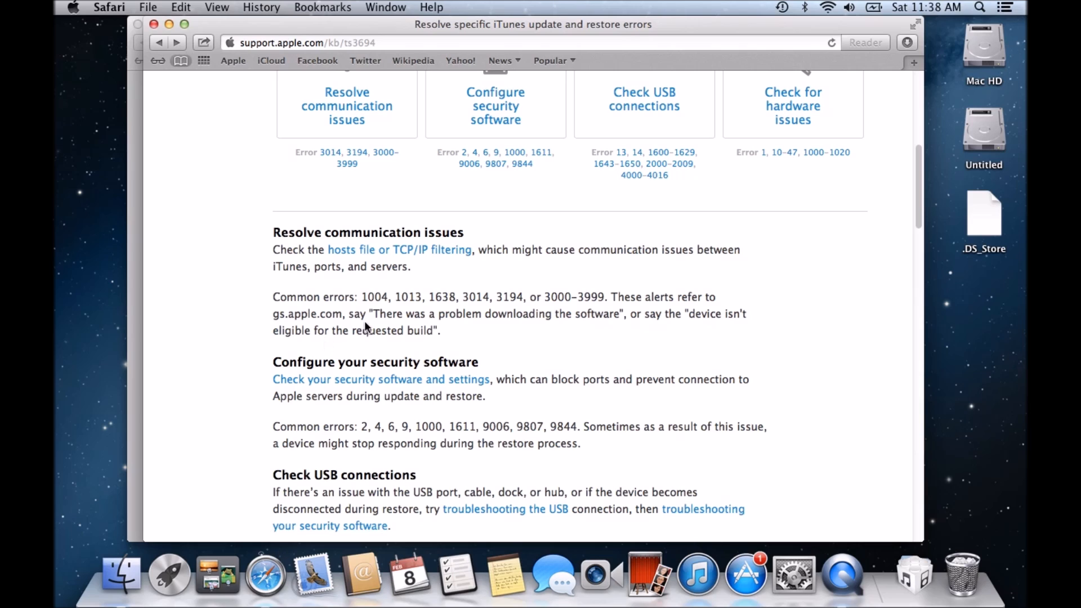
mouse_move(265, 574)
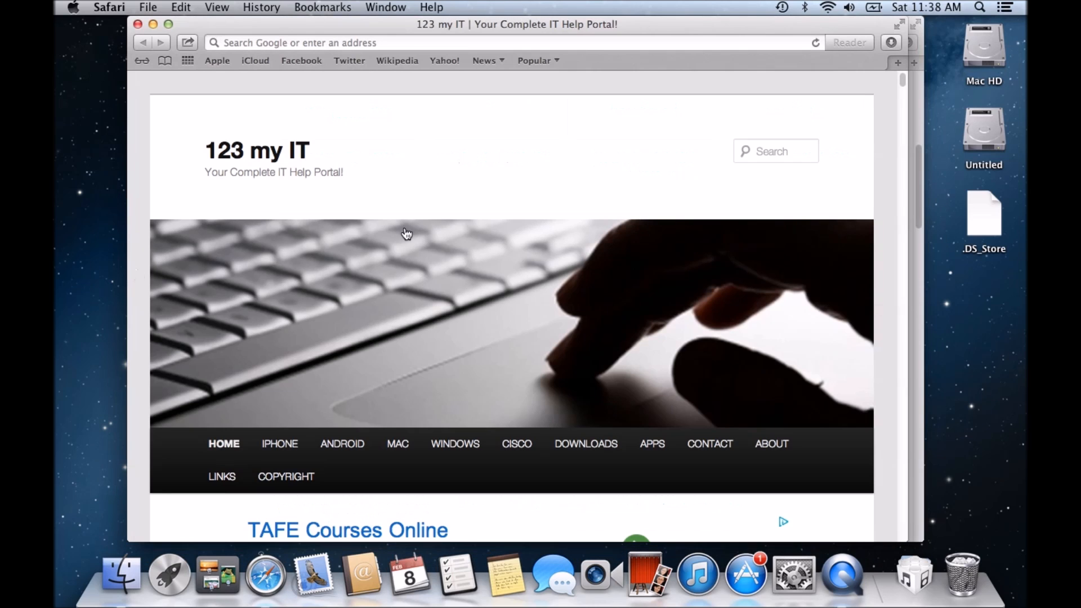
mouse_move(257, 150)
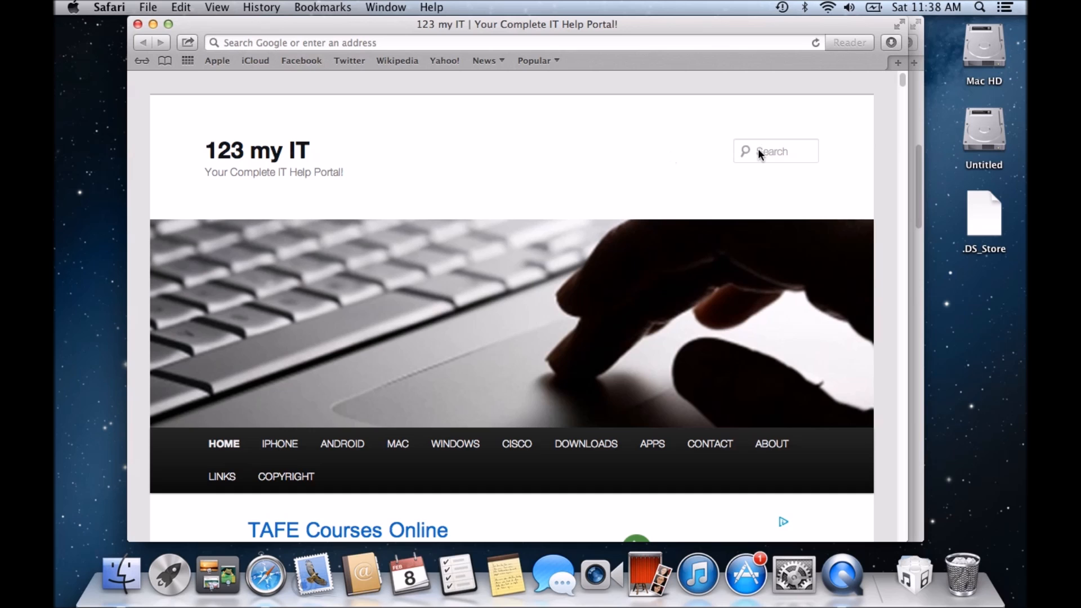
Step: Search the 123myIT site for 'error' and load the results page
scroll(down, 3)
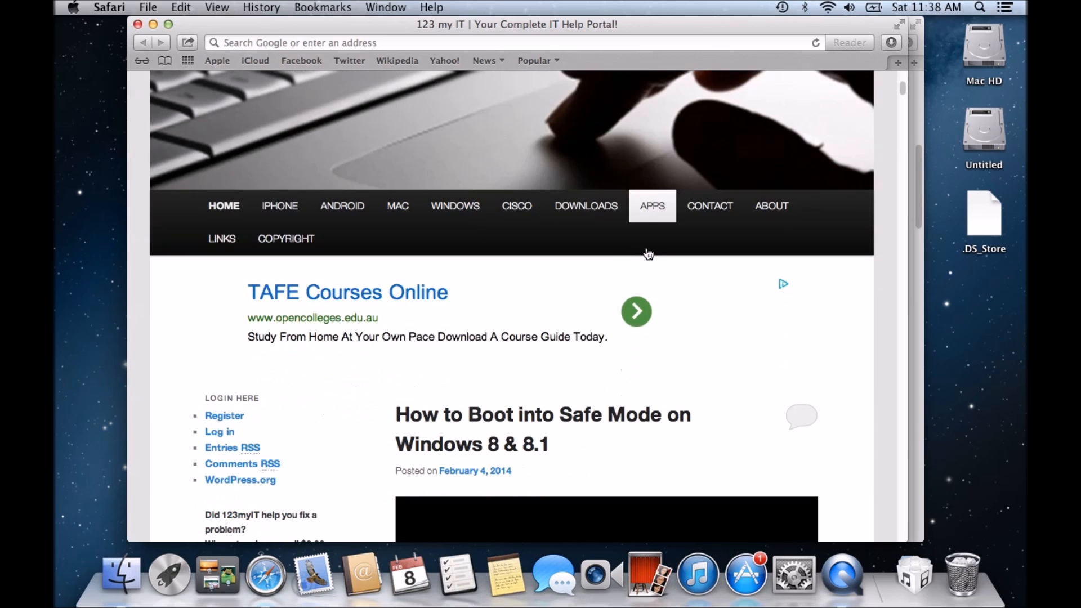
scroll(up, 3)
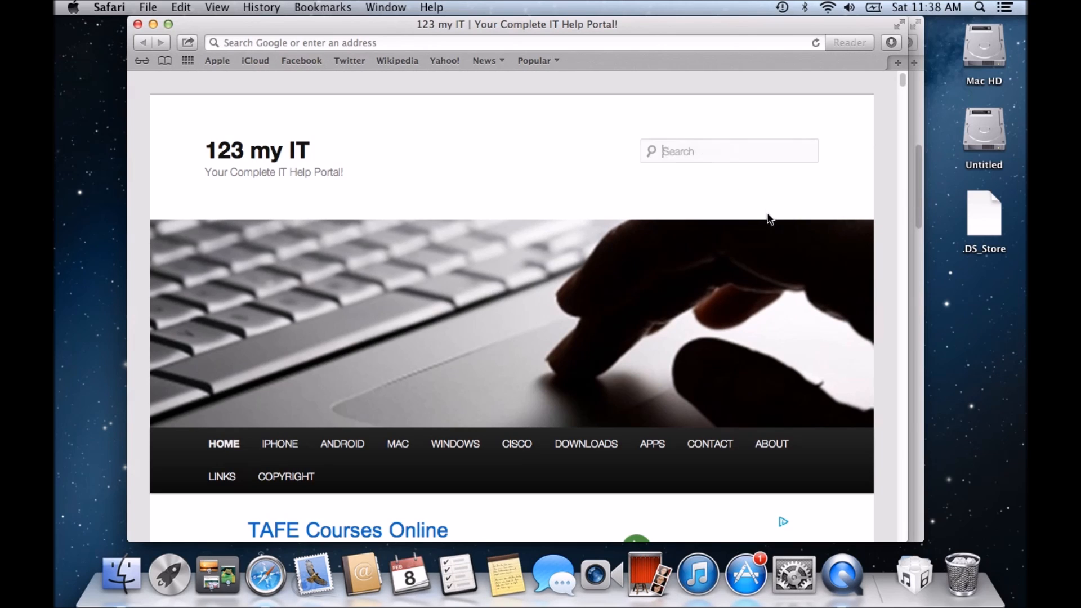
text(error)
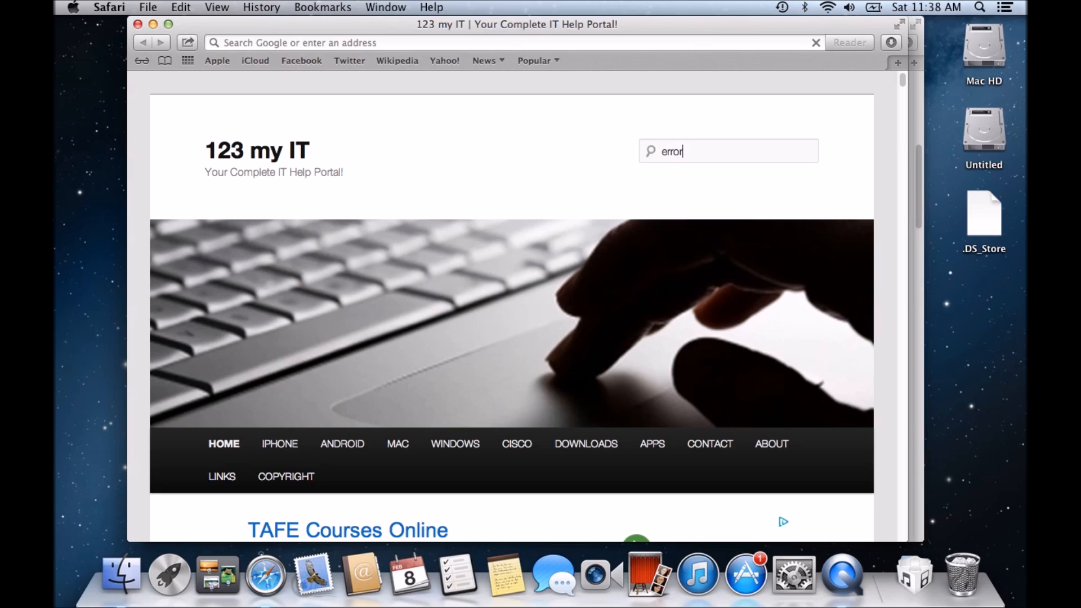
key(Return)
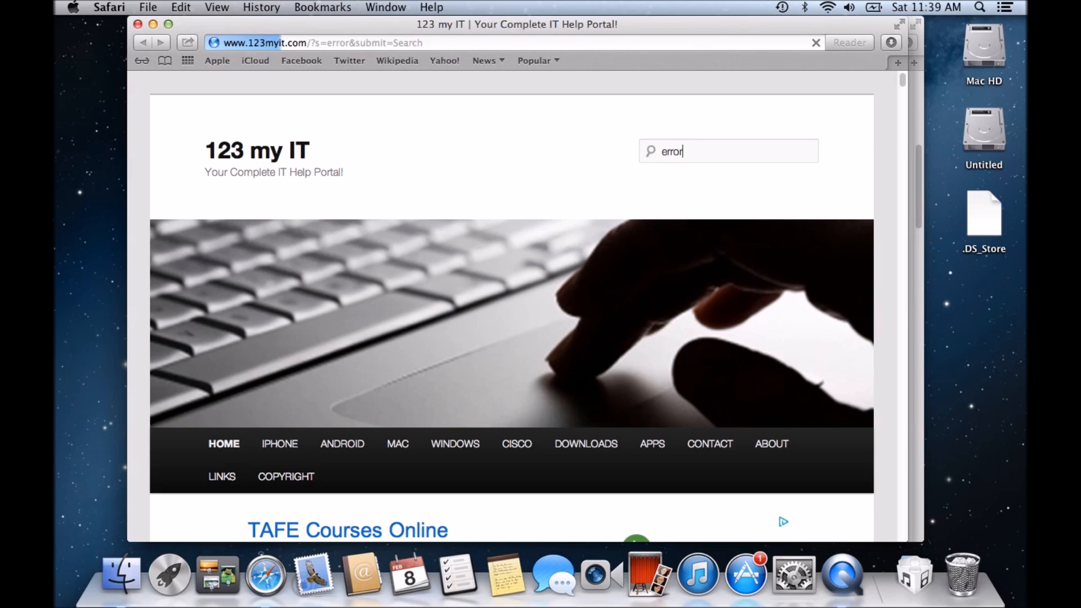
key(Return)
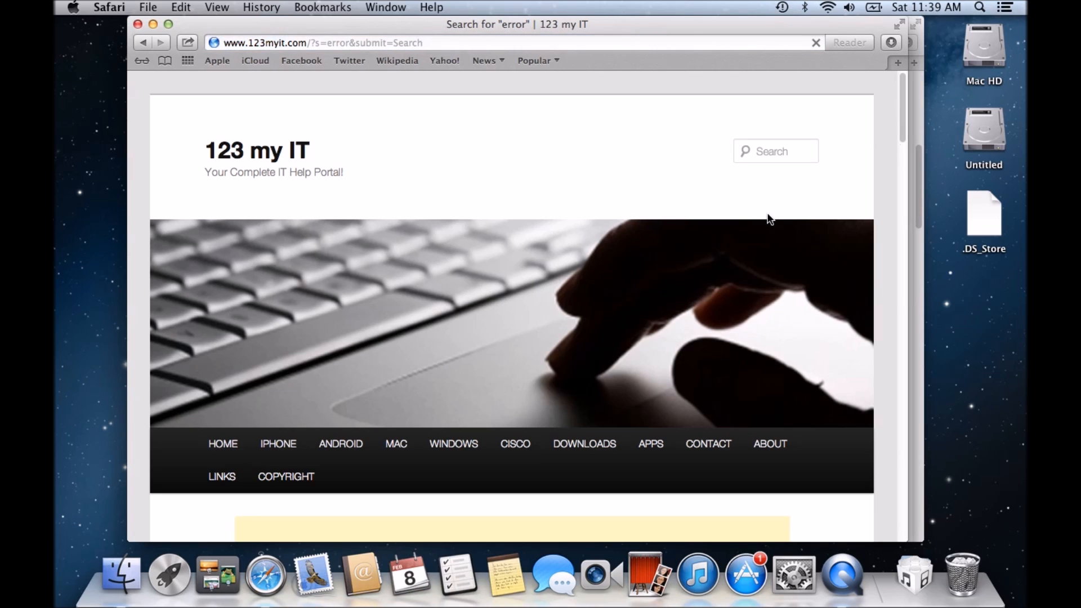
scroll(down, 3)
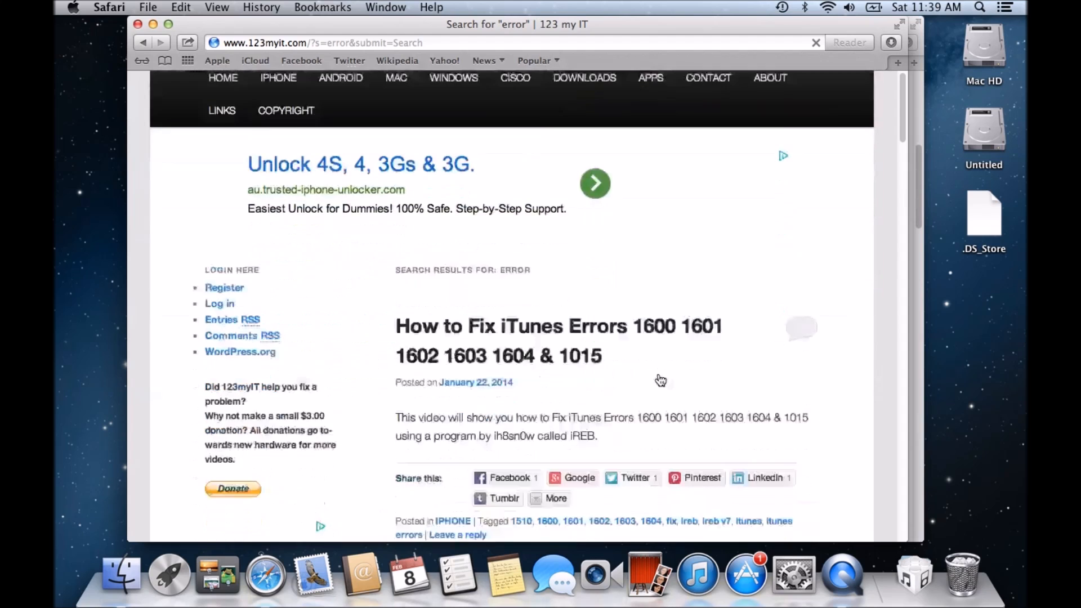
scroll(down, 3)
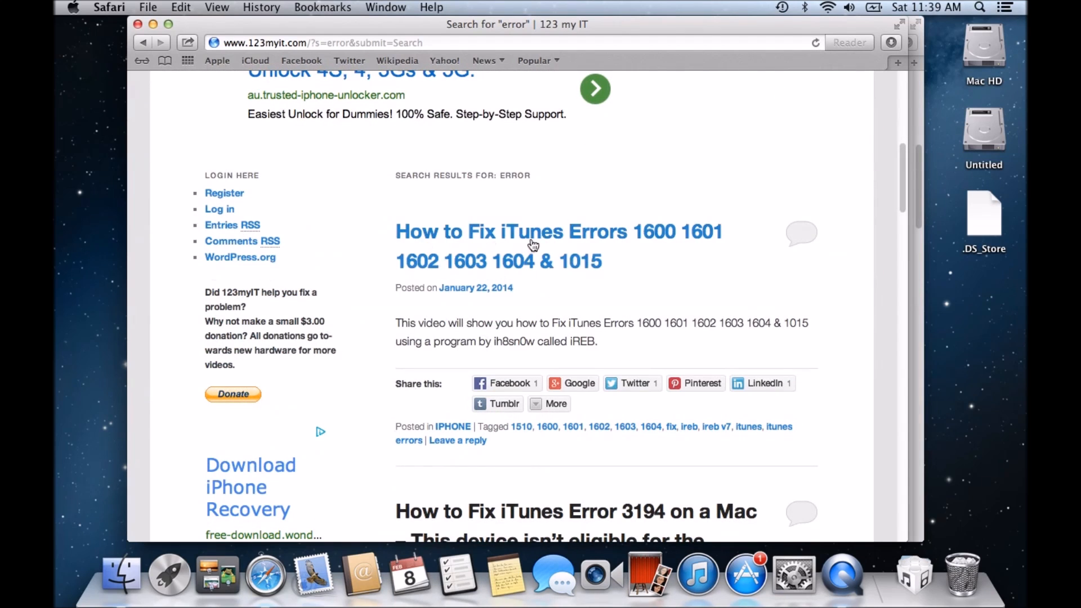
mouse_move(552, 234)
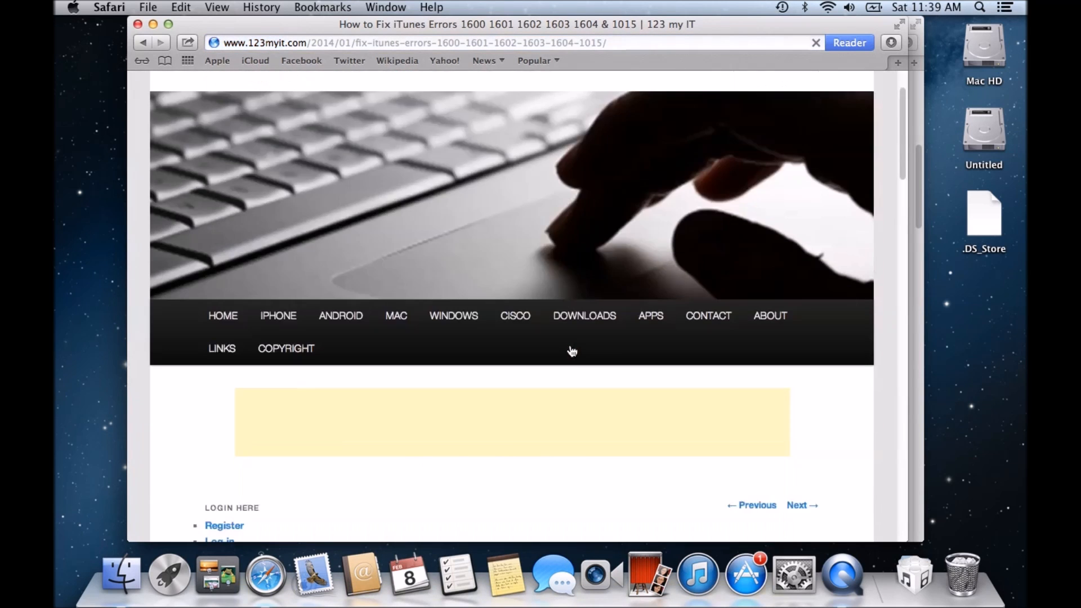
Step: Skim the iTunes Errors 1600–1604 & 1015 post, then return to the error search results
scroll(down, 3)
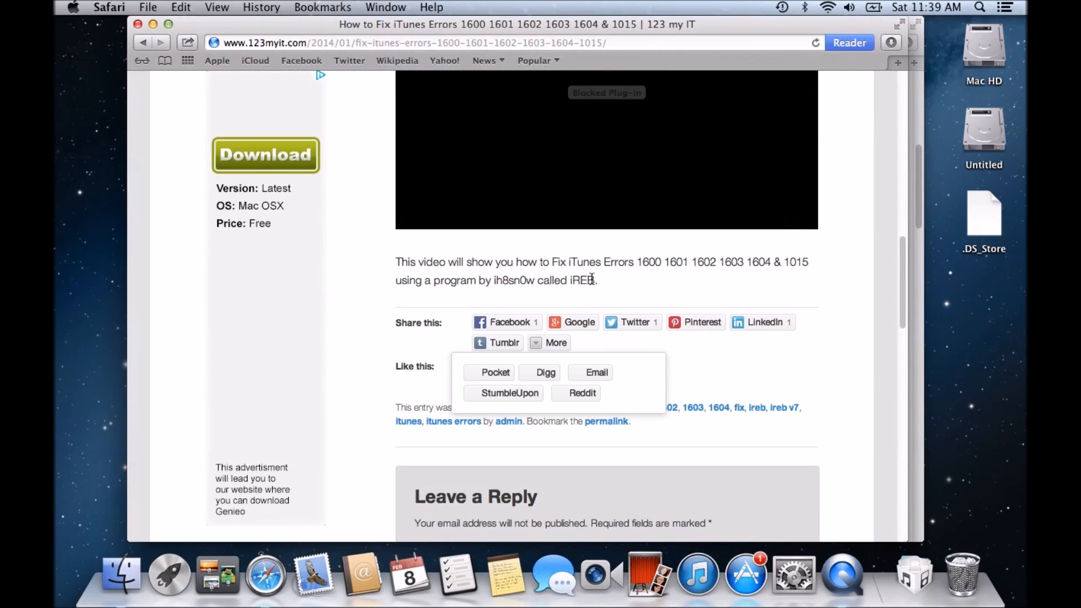
scroll(up, 3)
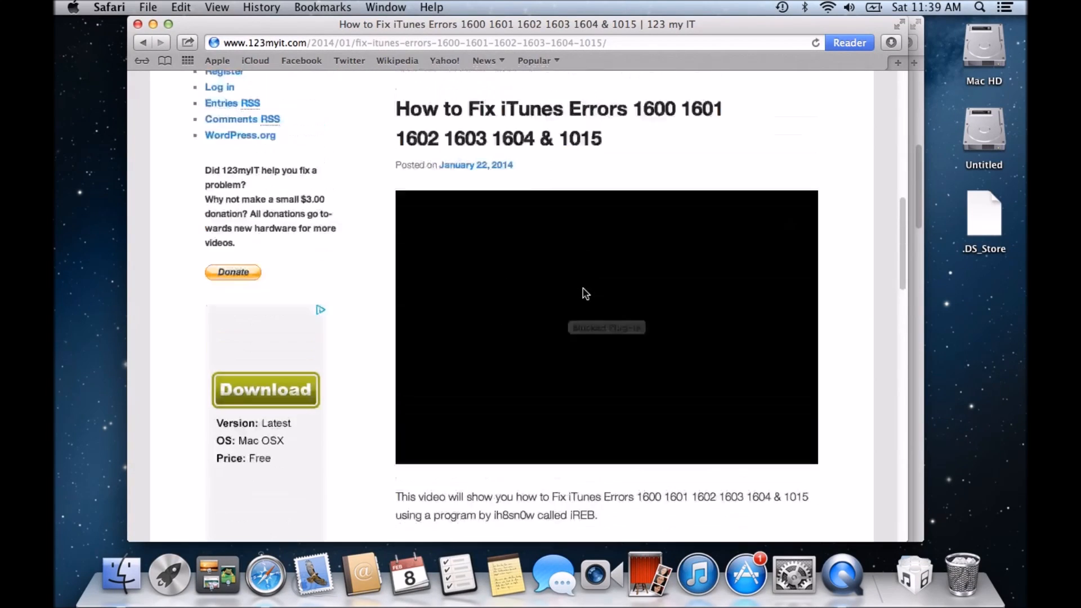
scroll(up, 3)
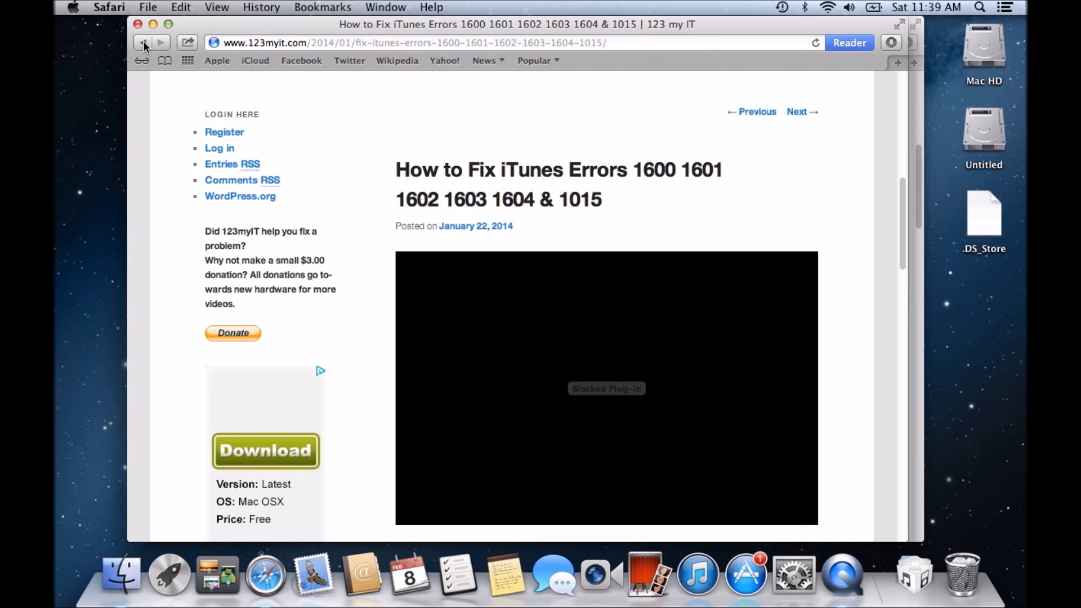
mouse_move(143, 44)
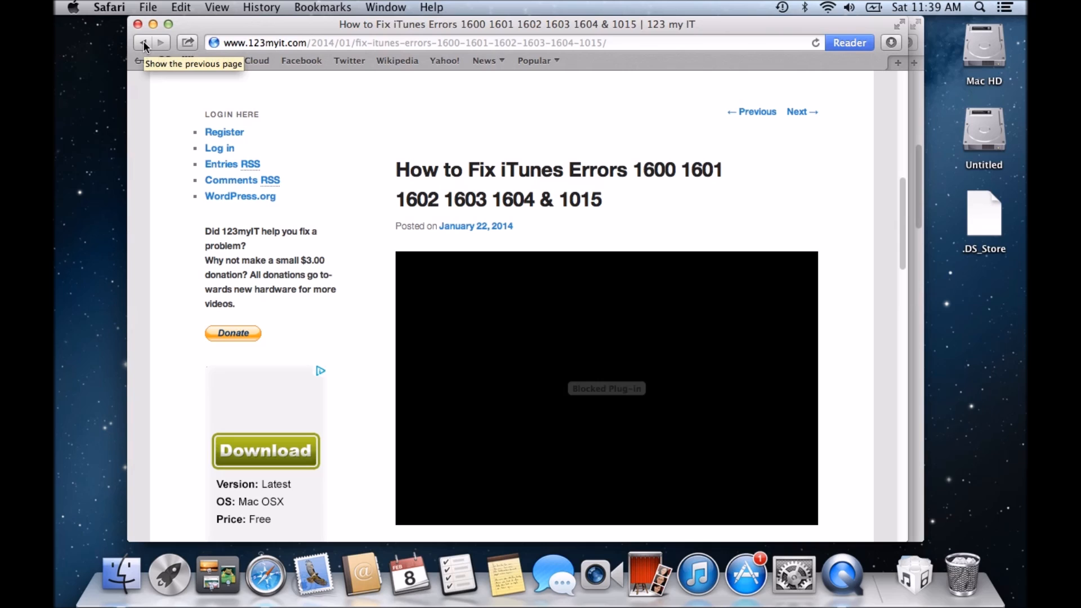
click(143, 41)
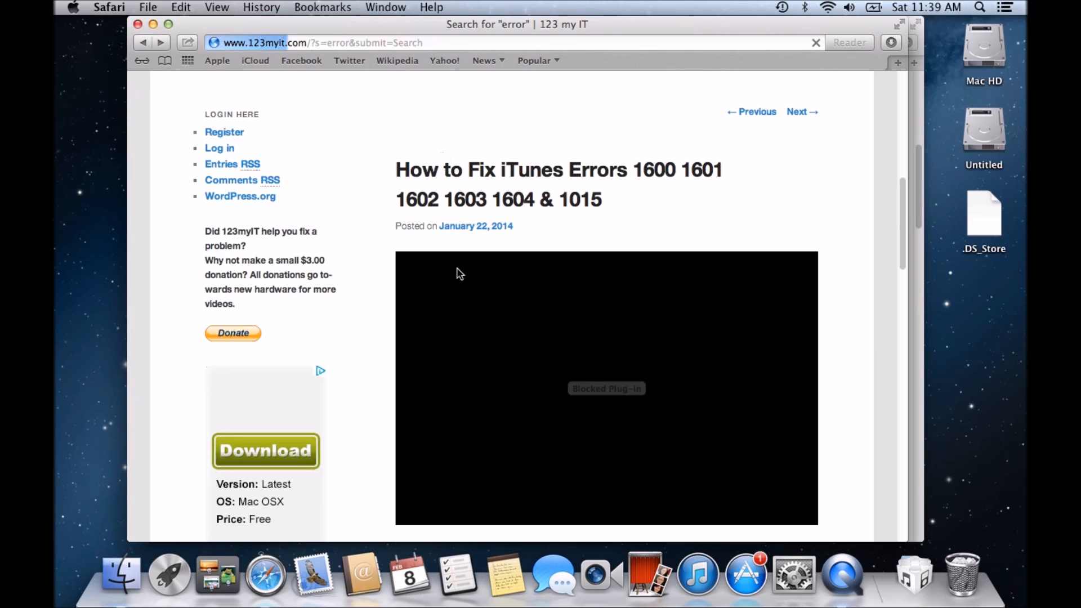
scroll(down, 3)
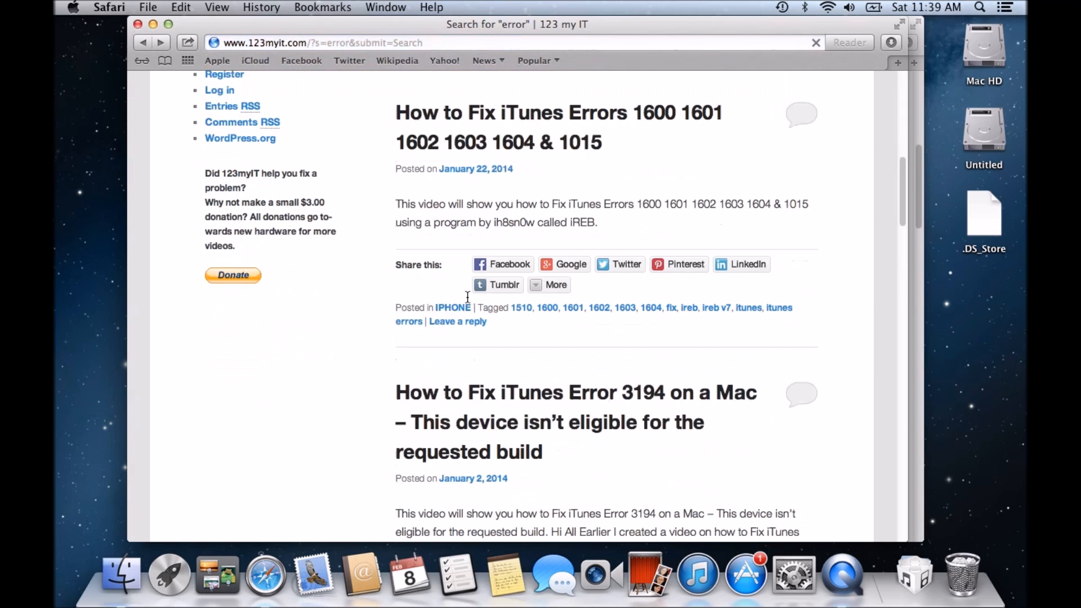
scroll(down, 3)
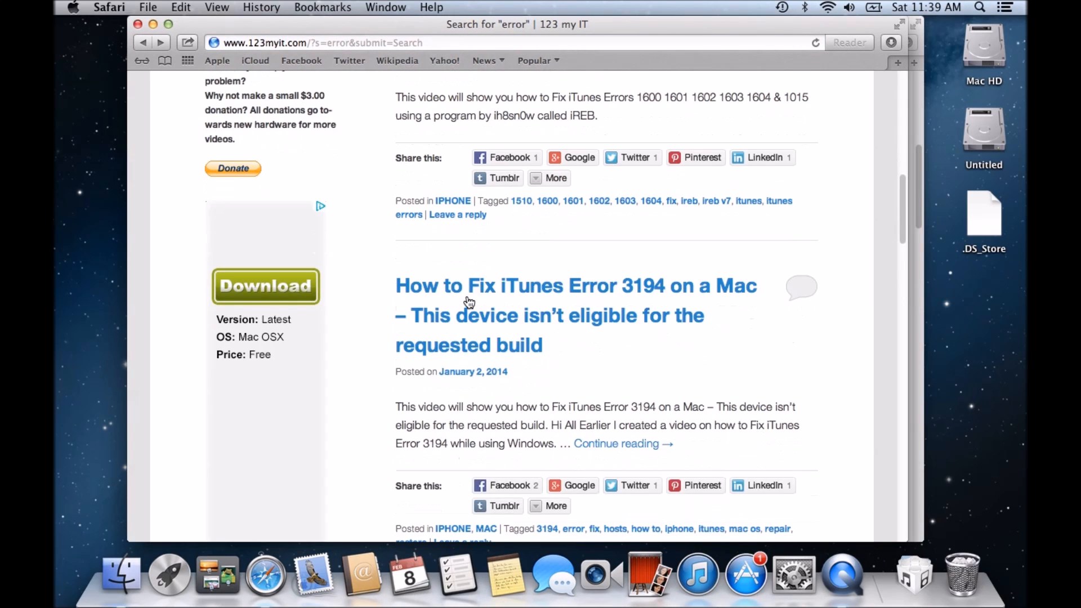
scroll(up, 3)
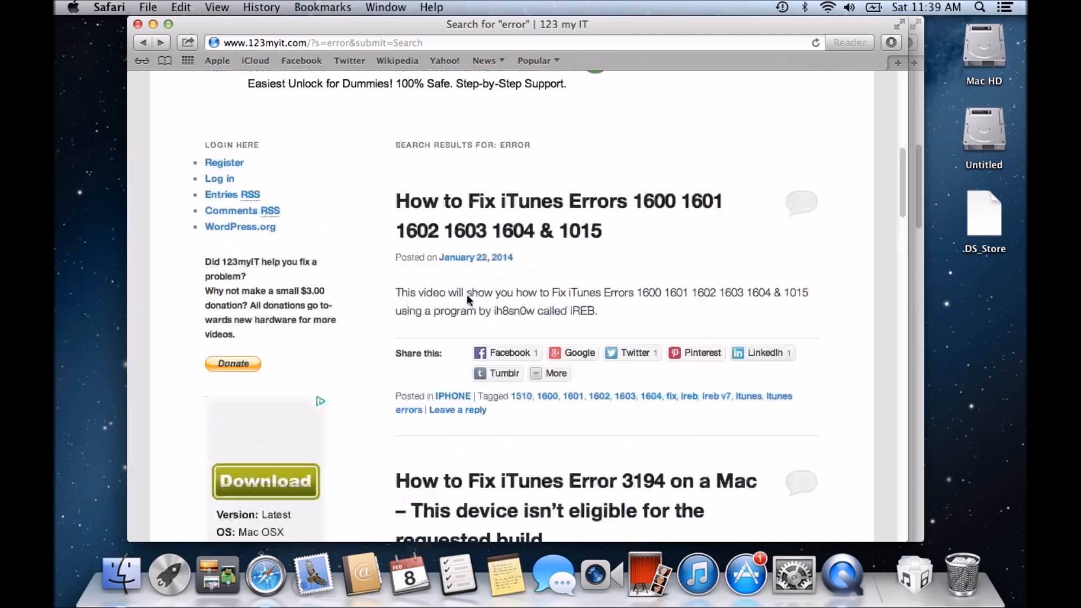
scroll(down, 3)
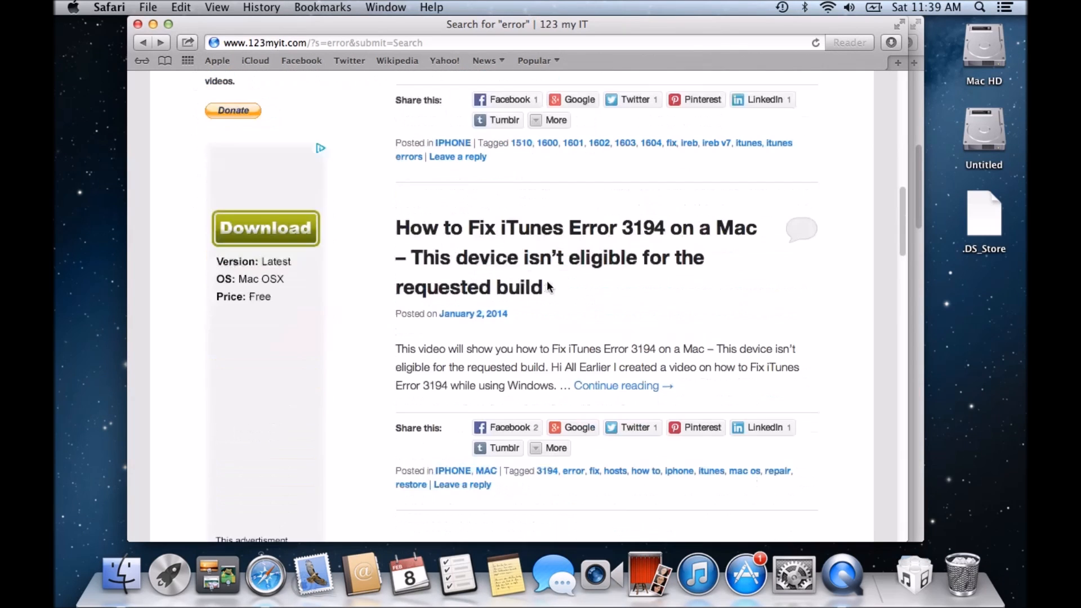
scroll(down, 3)
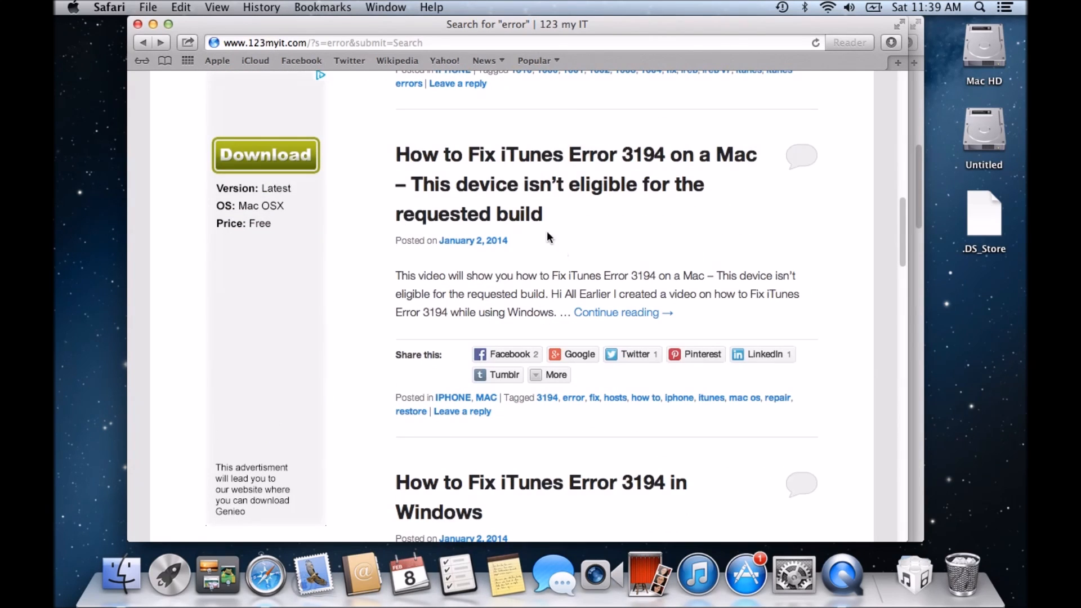
mouse_move(633, 167)
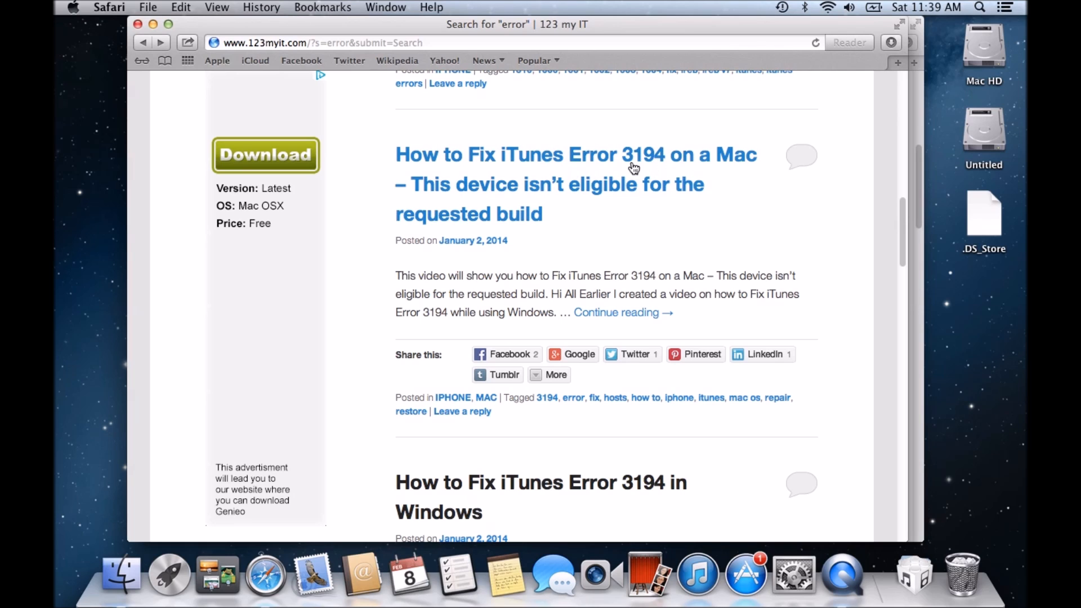
mouse_move(669, 170)
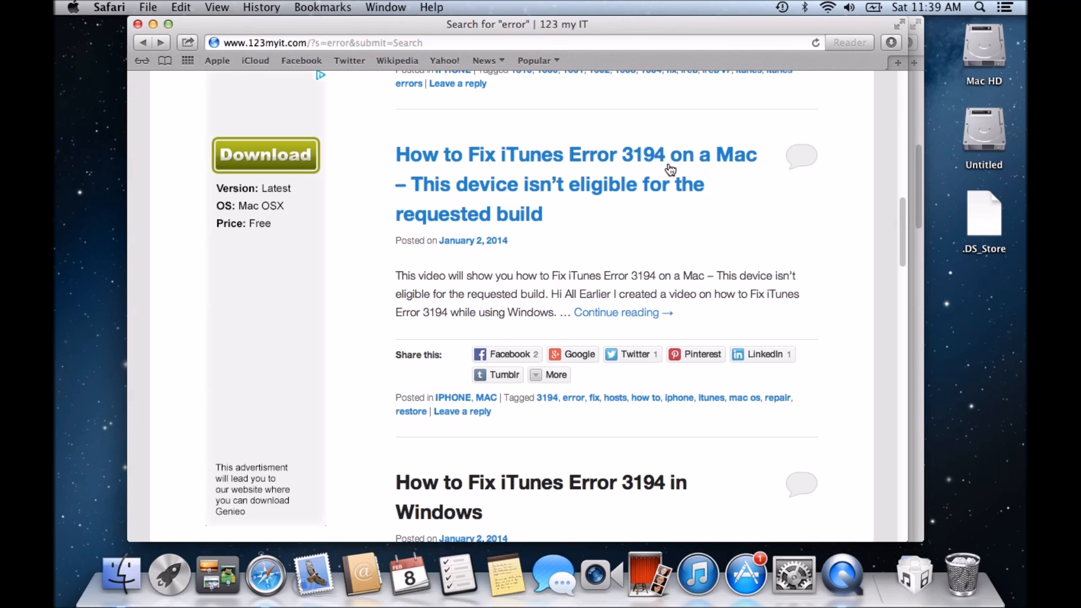
scroll(down, 3)
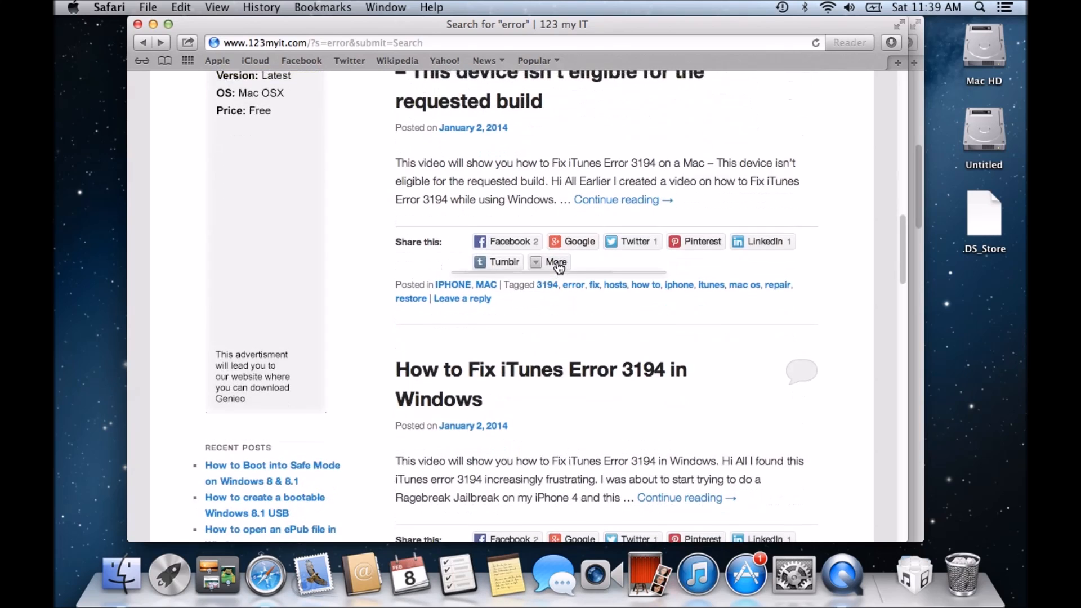
scroll(up, 3)
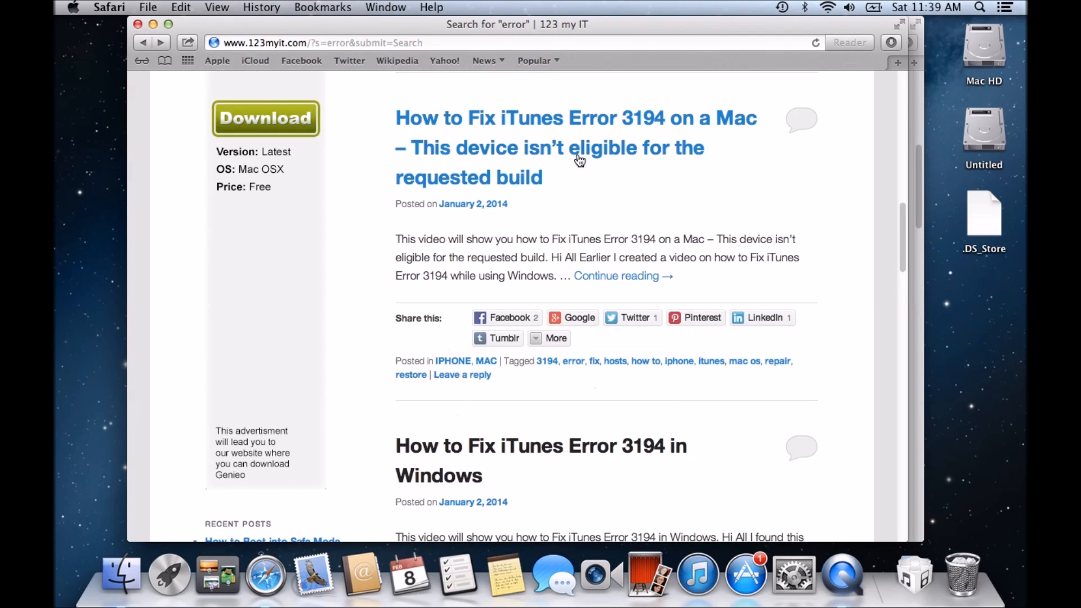
mouse_move(536, 303)
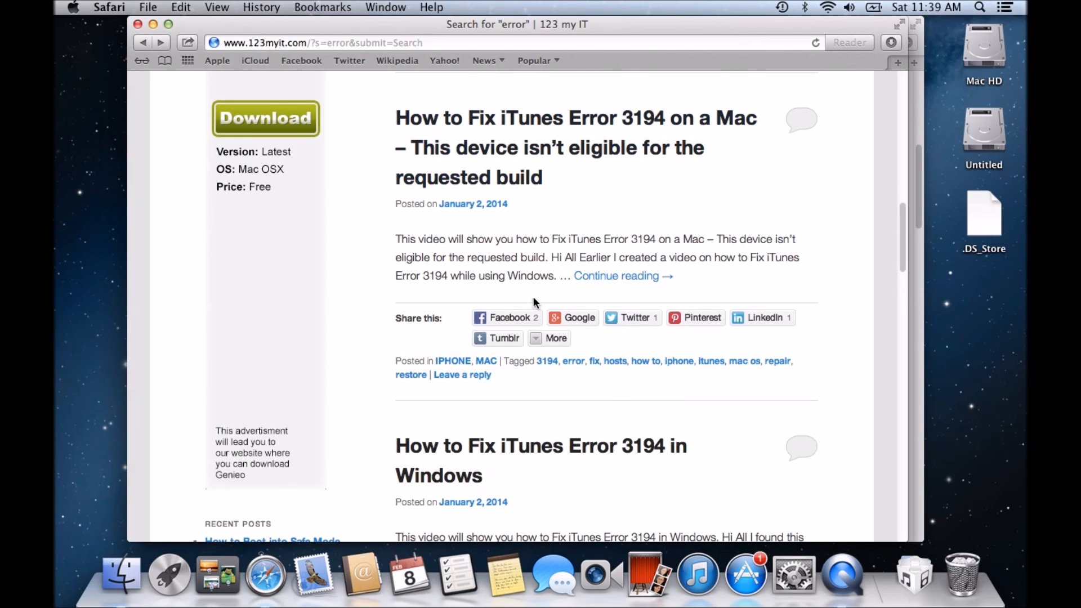
scroll(down, 3)
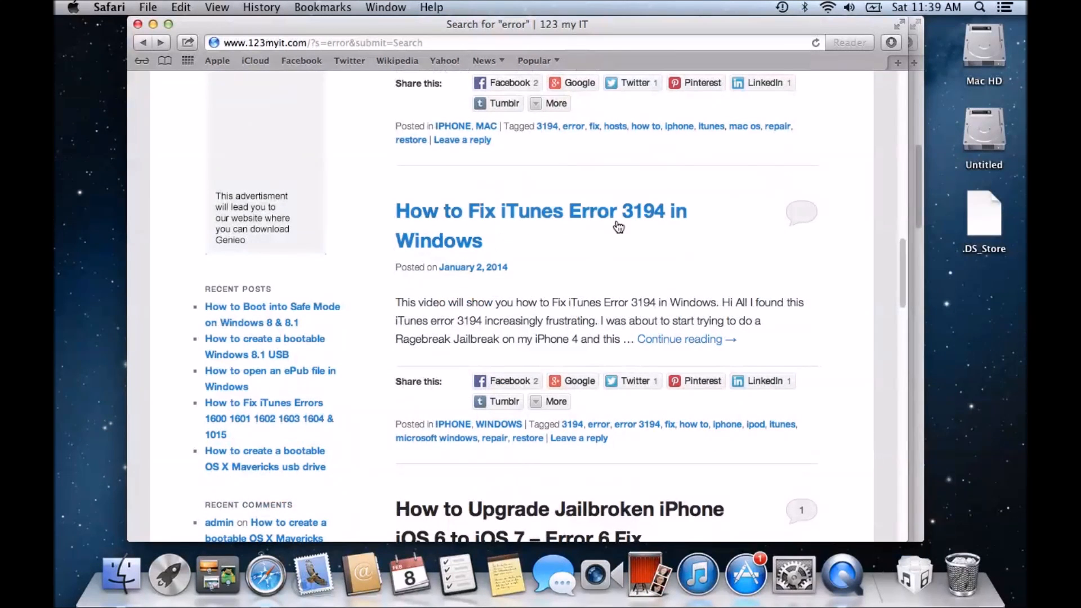
mouse_move(644, 218)
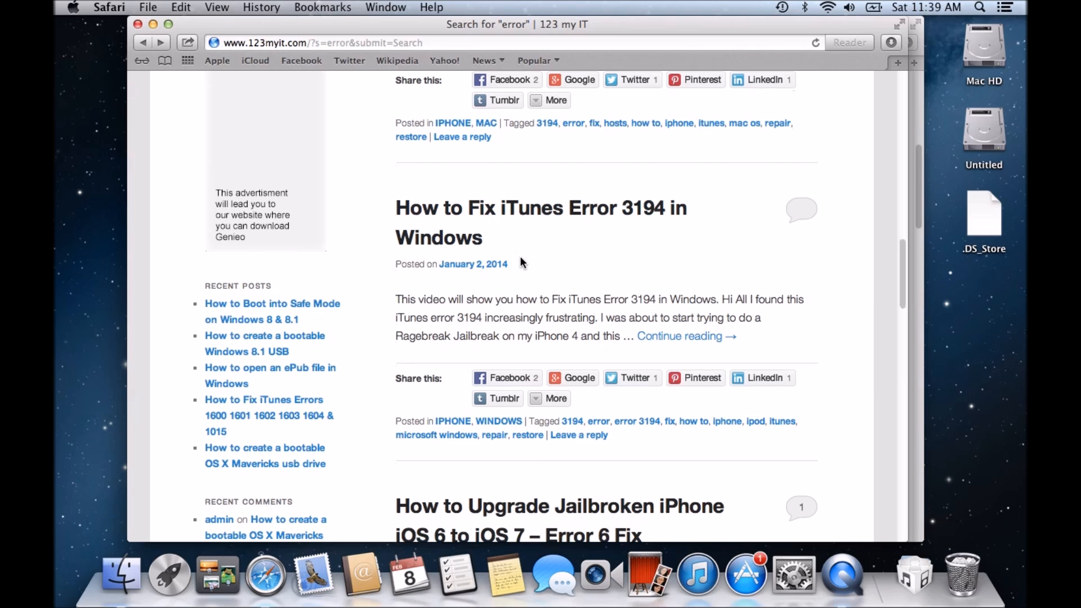
scroll(up, 3)
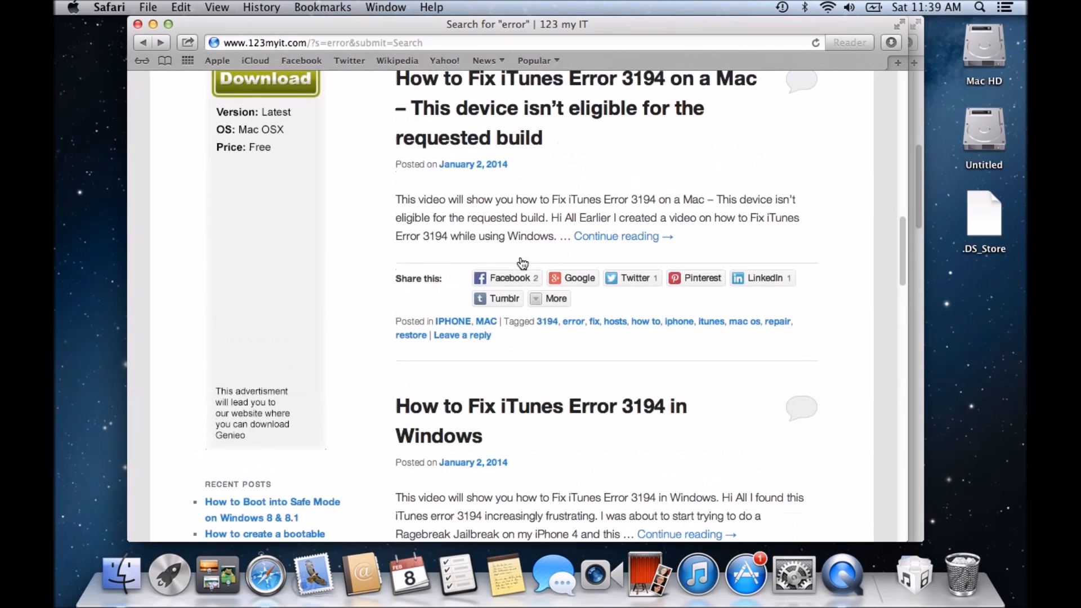
scroll(up, 3)
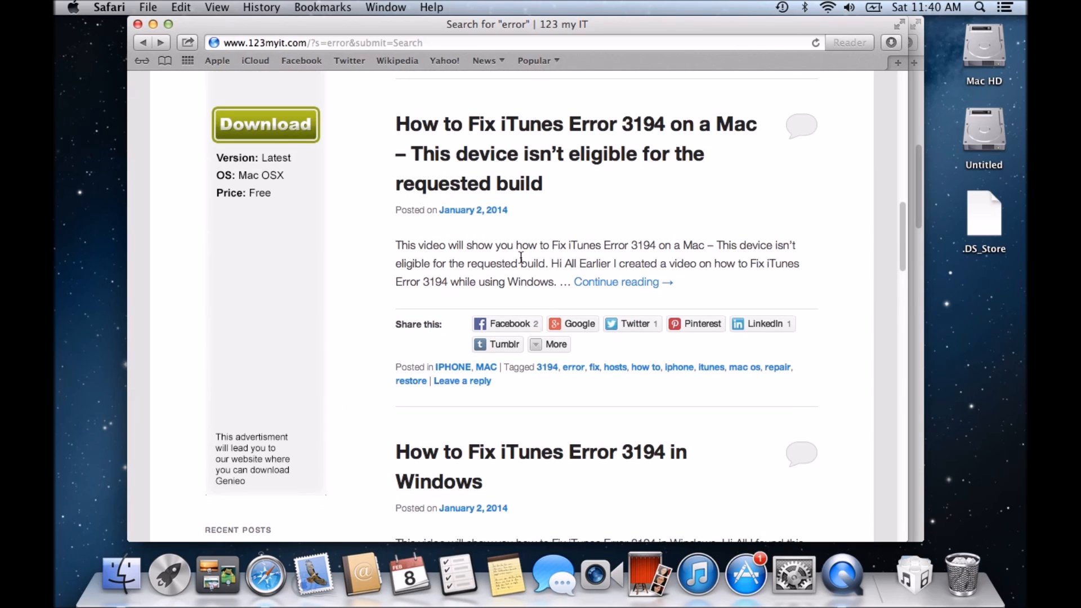
mouse_move(499, 143)
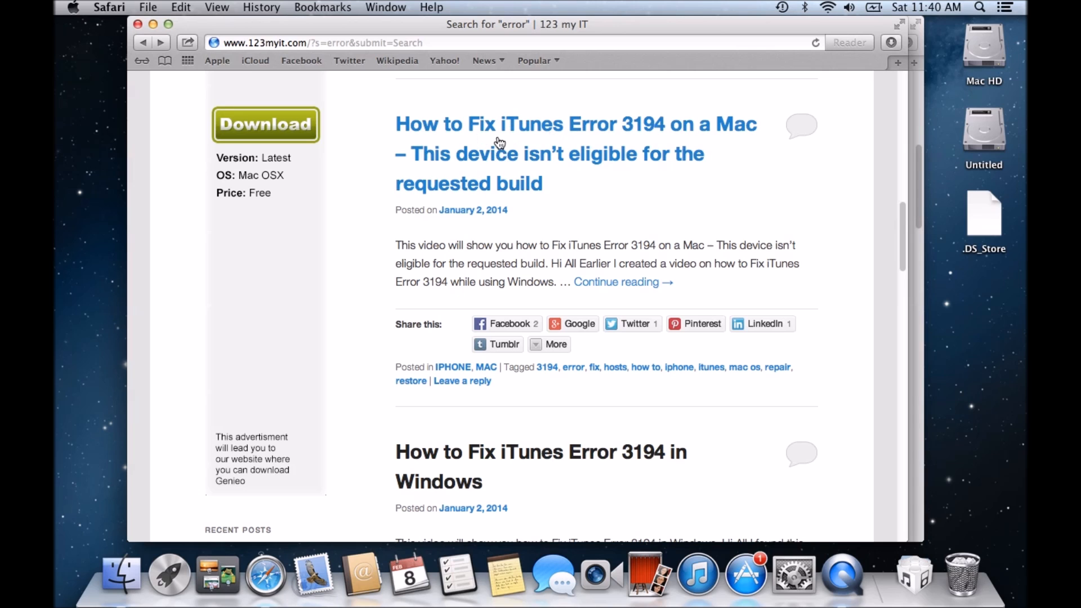
scroll(down, 3)
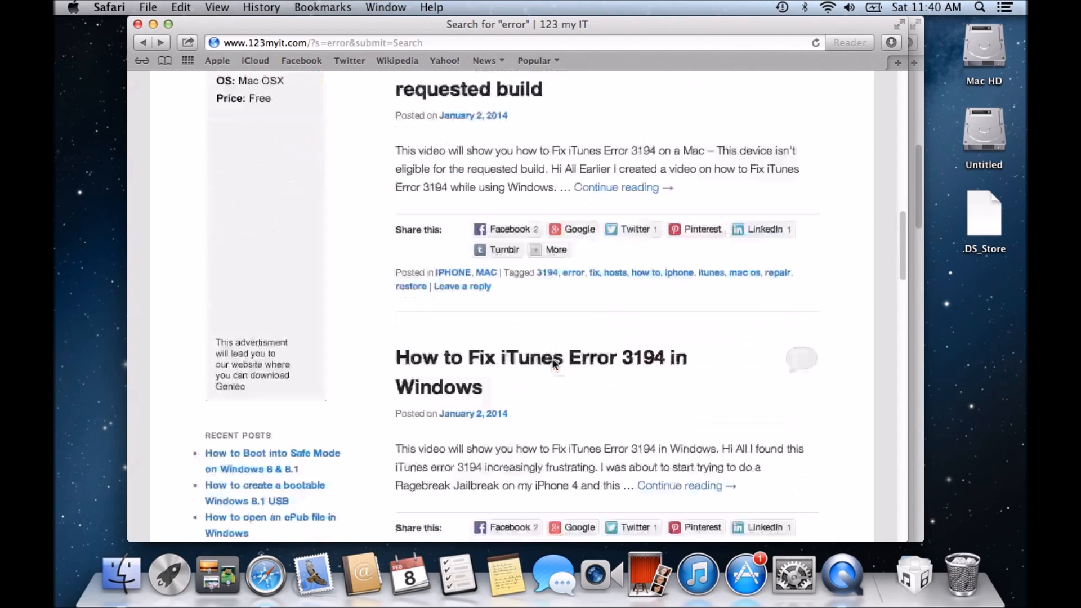
scroll(down, 3)
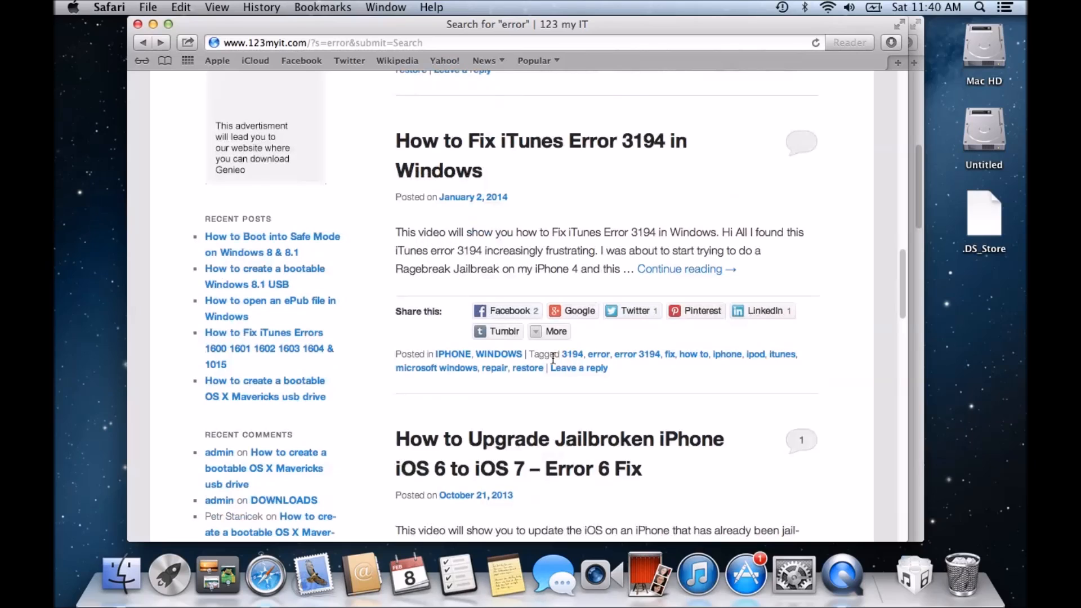
scroll(down, 3)
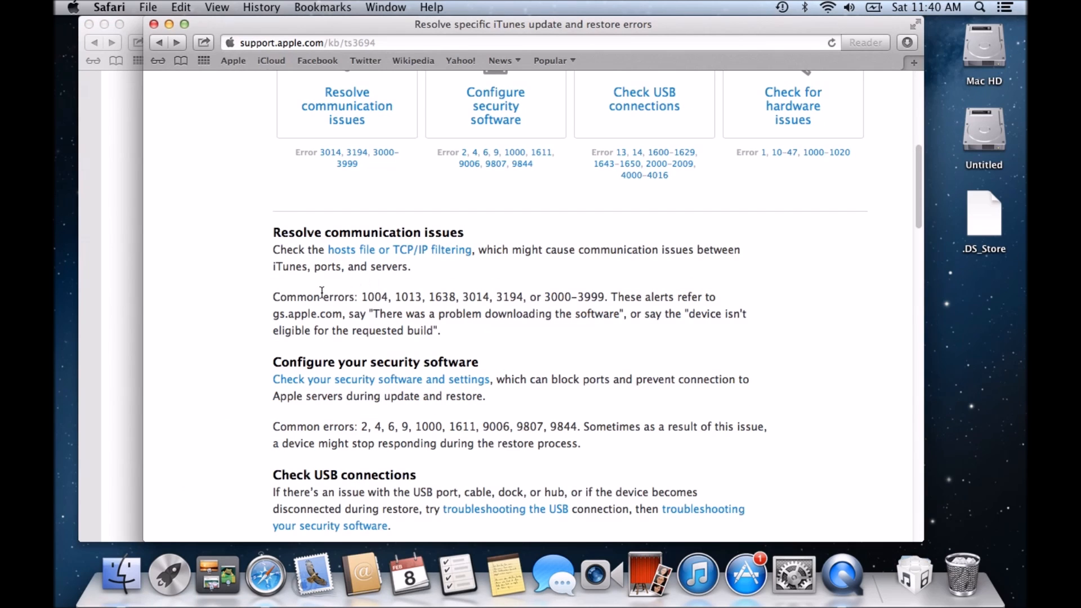
mouse_move(607, 297)
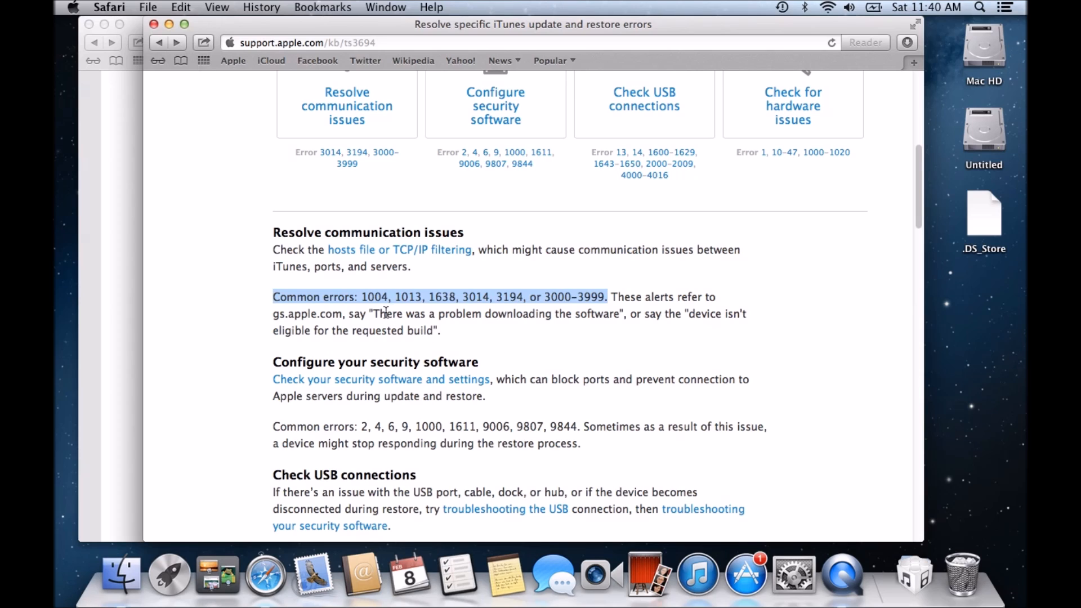
mouse_move(518, 326)
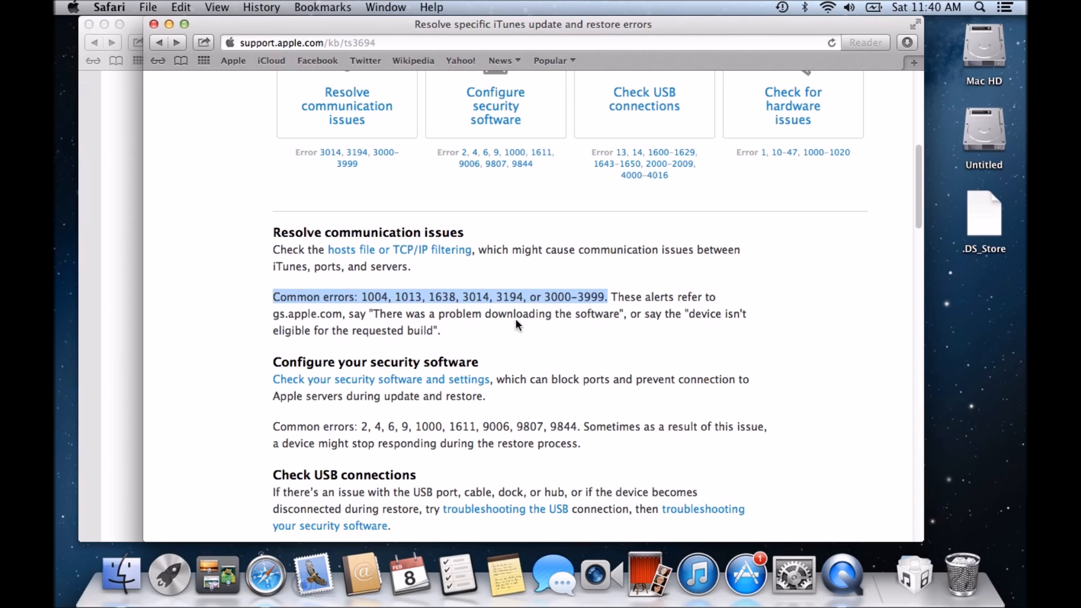
mouse_move(634, 312)
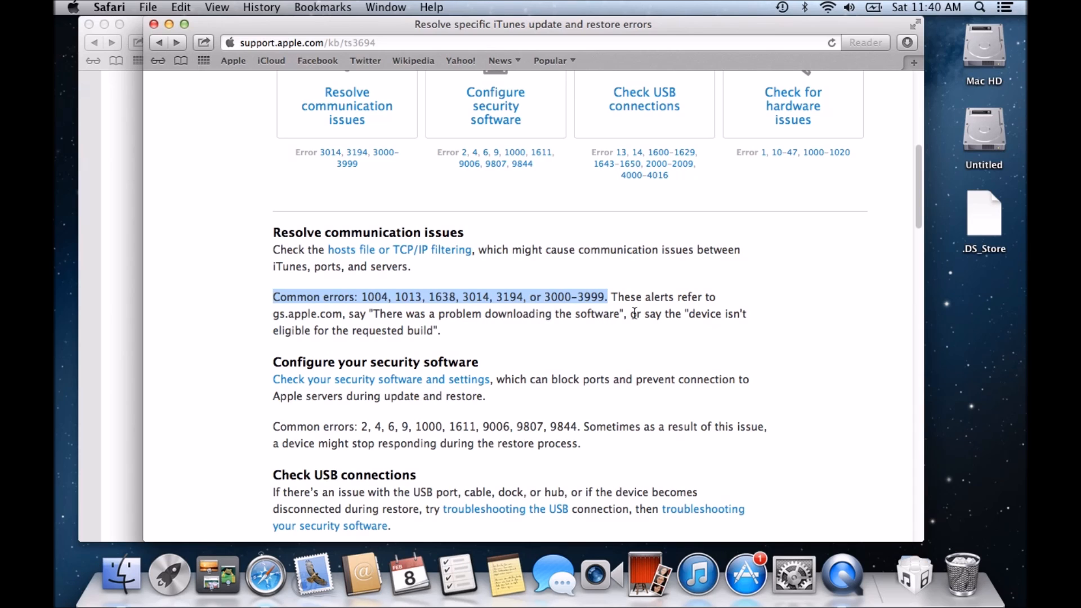
mouse_move(672, 318)
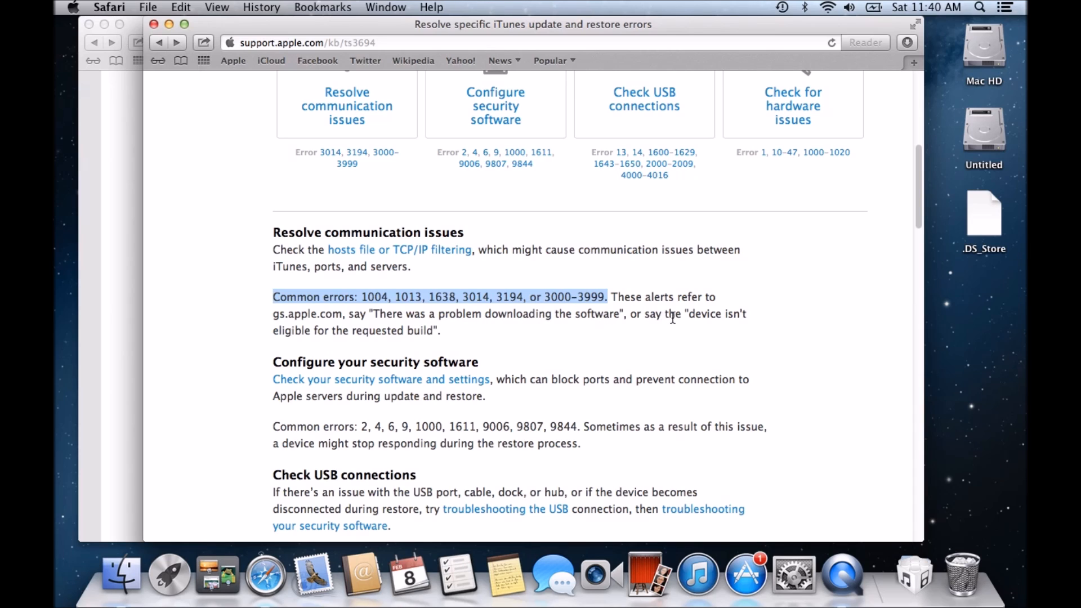
mouse_move(340, 344)
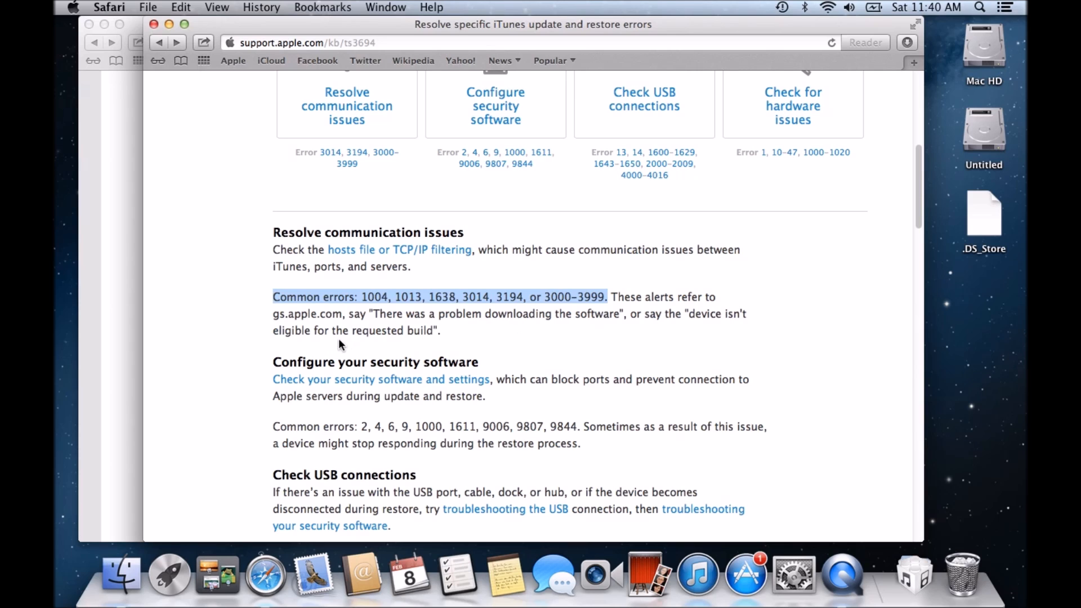
mouse_move(486, 347)
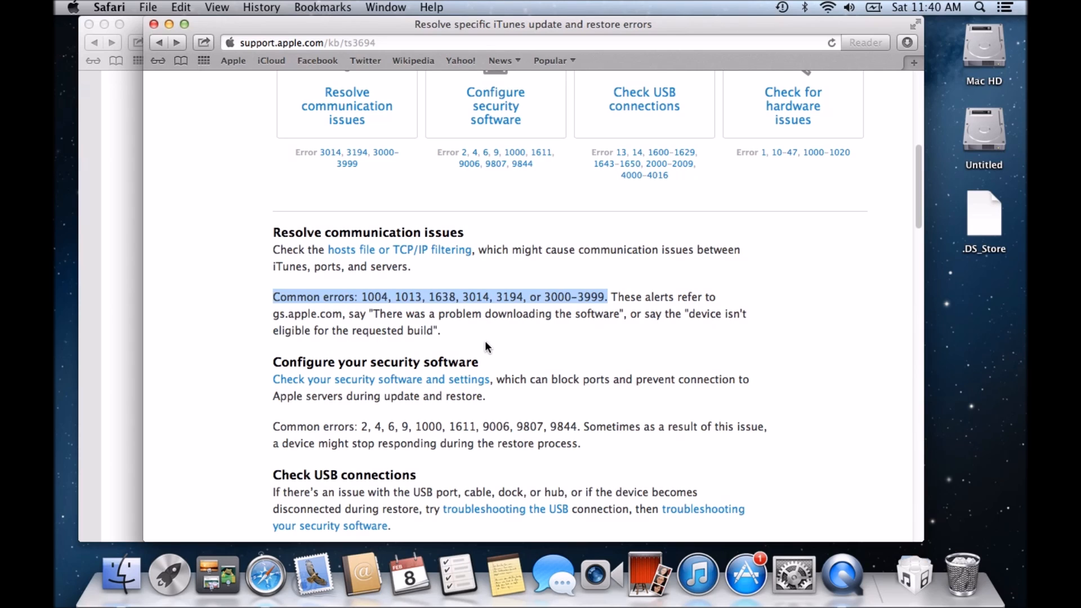
Step: Scroll Apple's article to the communication issues common-errors line (1004, 1013, 1638, 3014, 3194, 3000–3999)
scroll(down, 3)
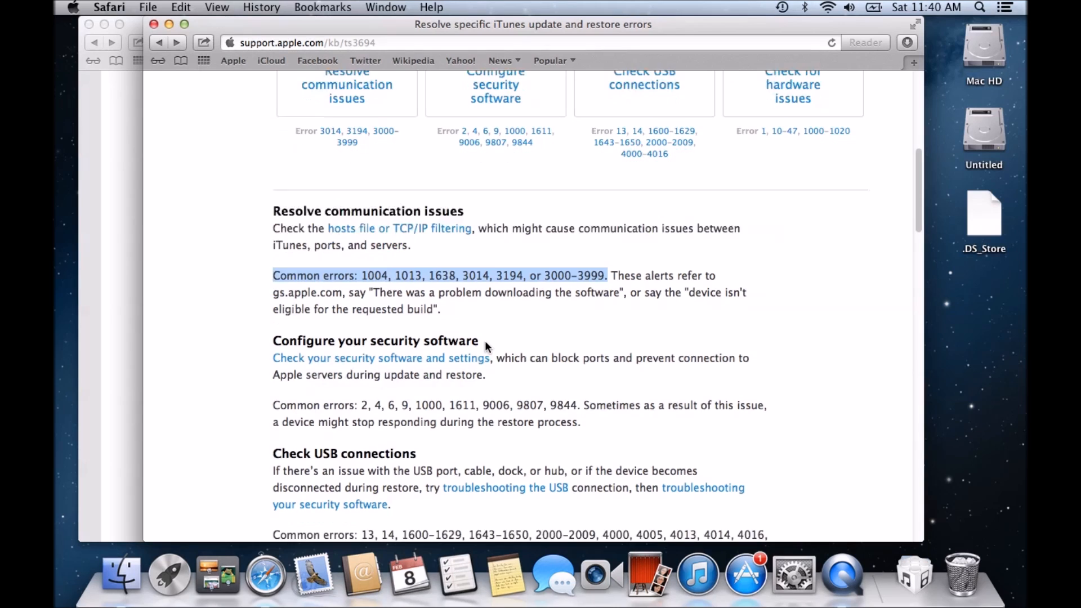
scroll(down, 3)
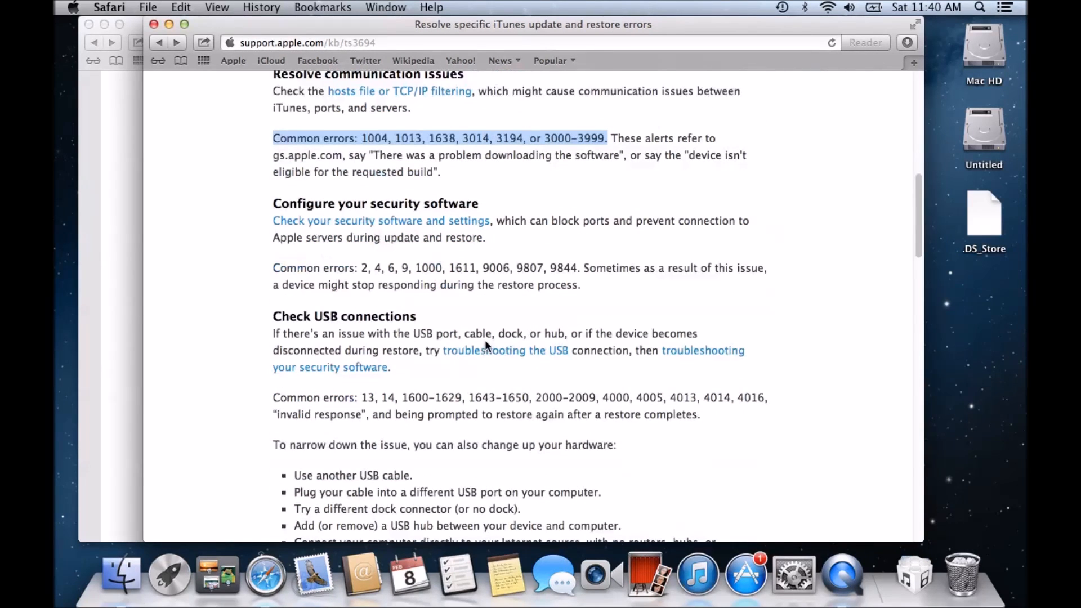
mouse_move(386, 253)
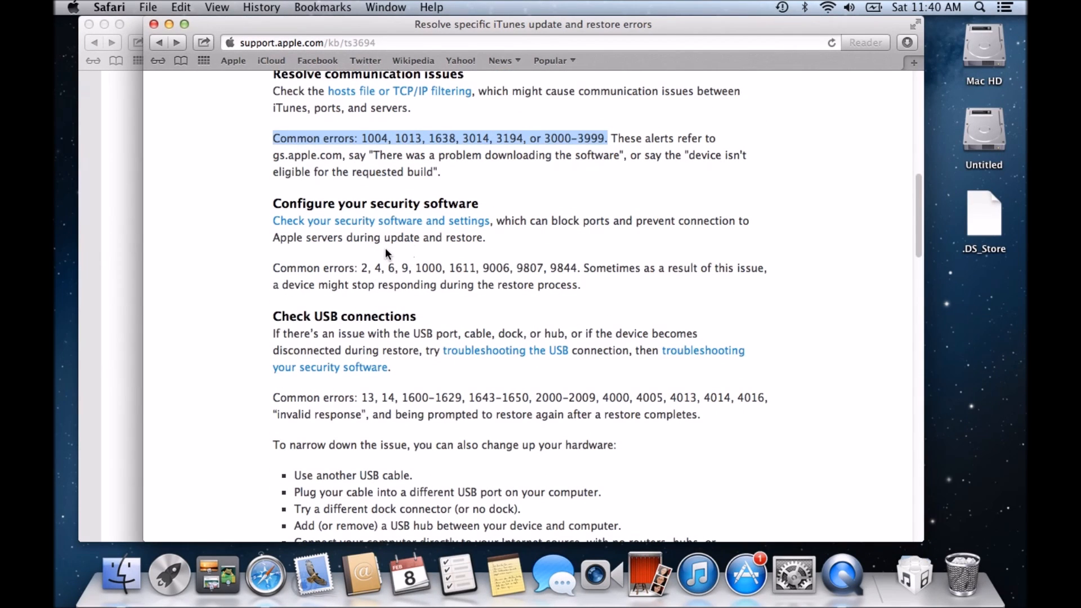
mouse_move(470, 254)
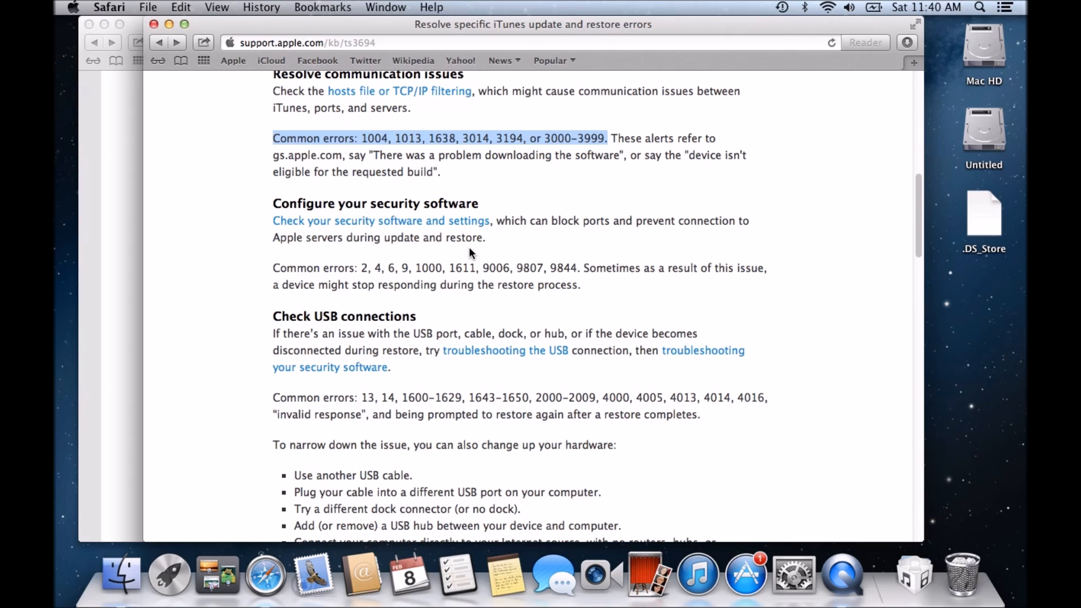
mouse_move(547, 253)
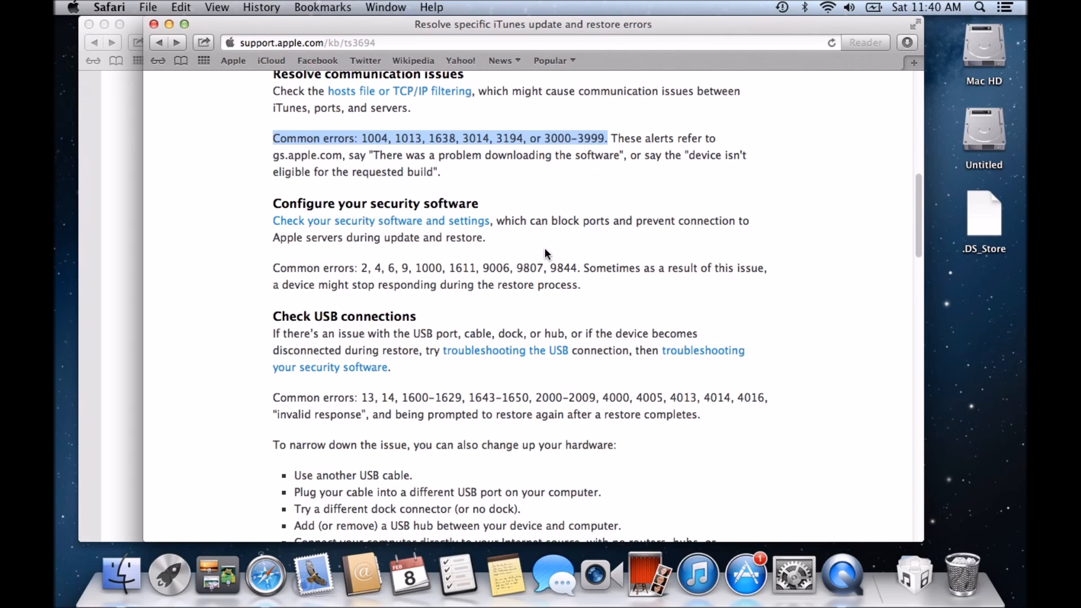
mouse_move(960, 576)
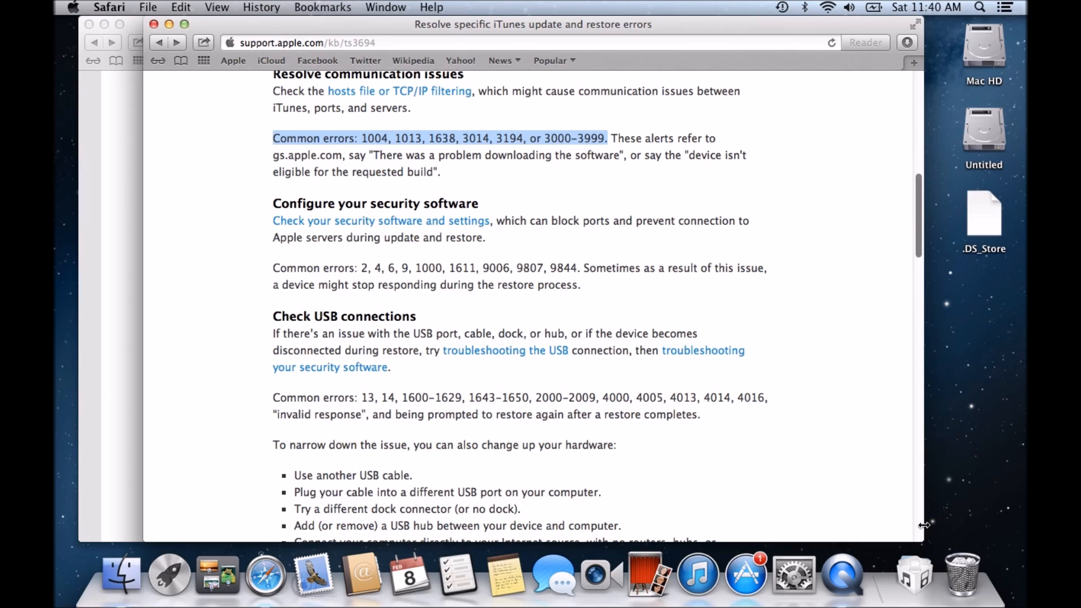
mouse_move(542, 297)
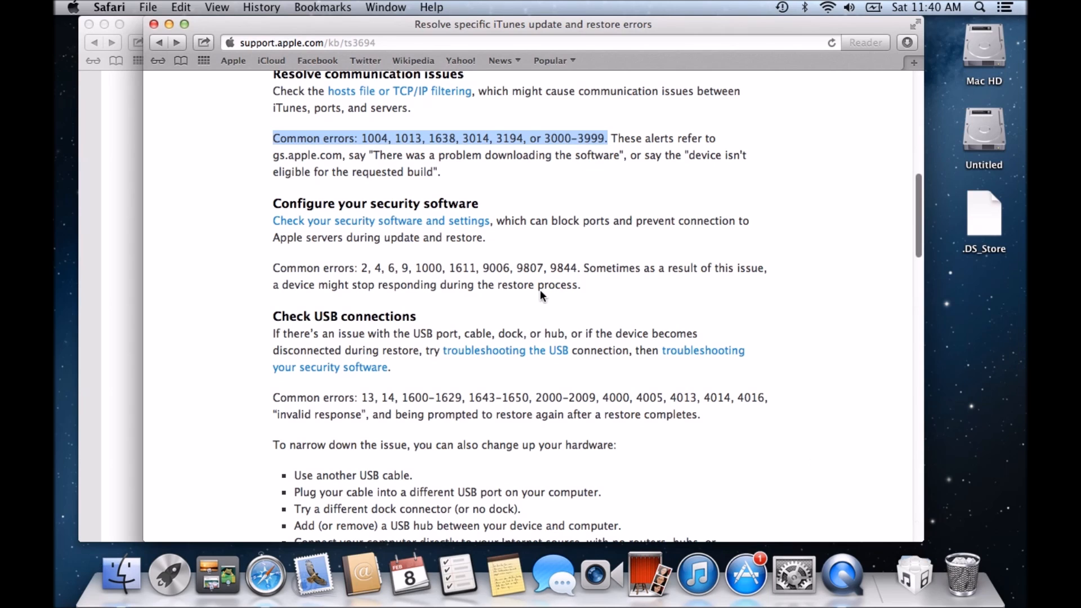
mouse_move(794, 585)
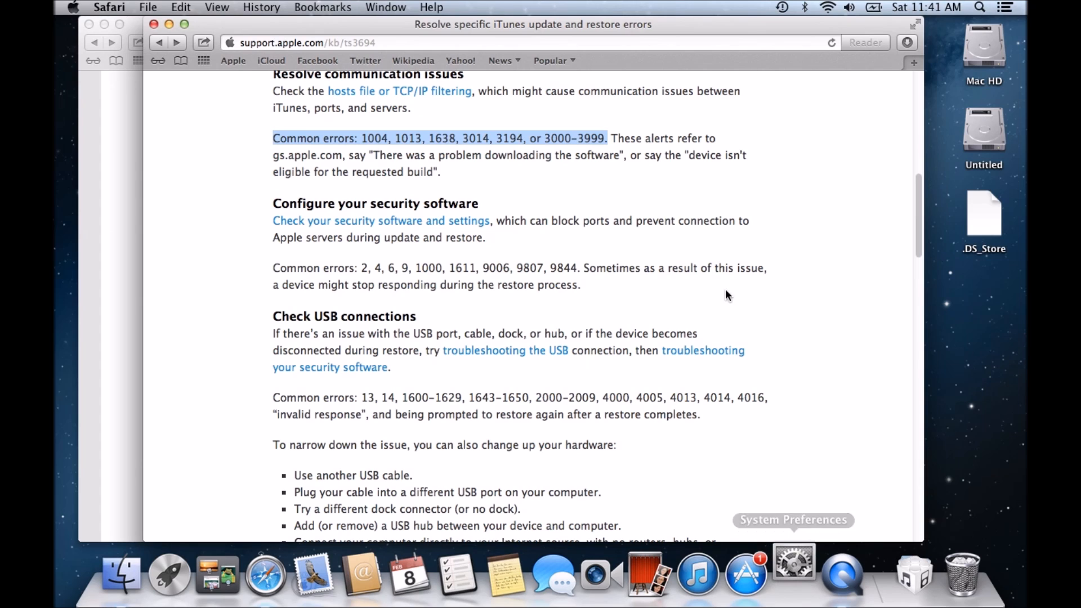
click(793, 572)
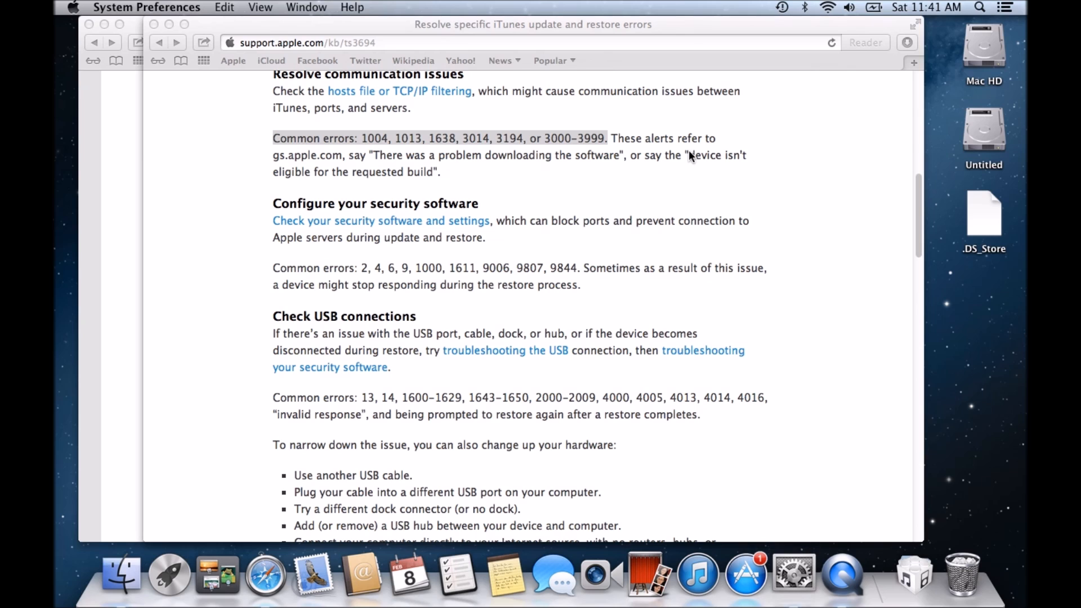
click(794, 573)
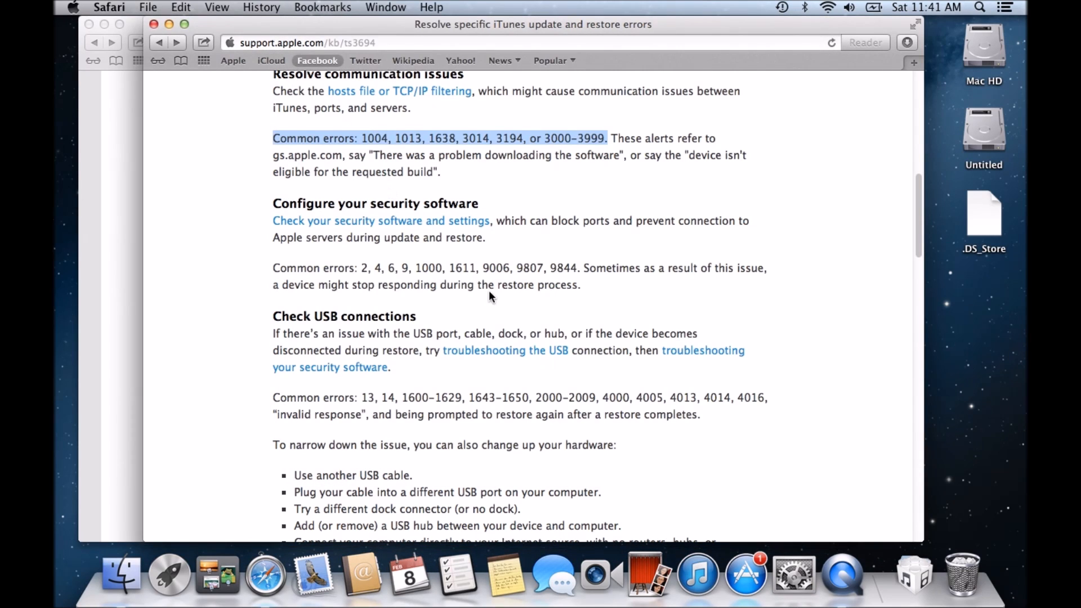
scroll(down, 3)
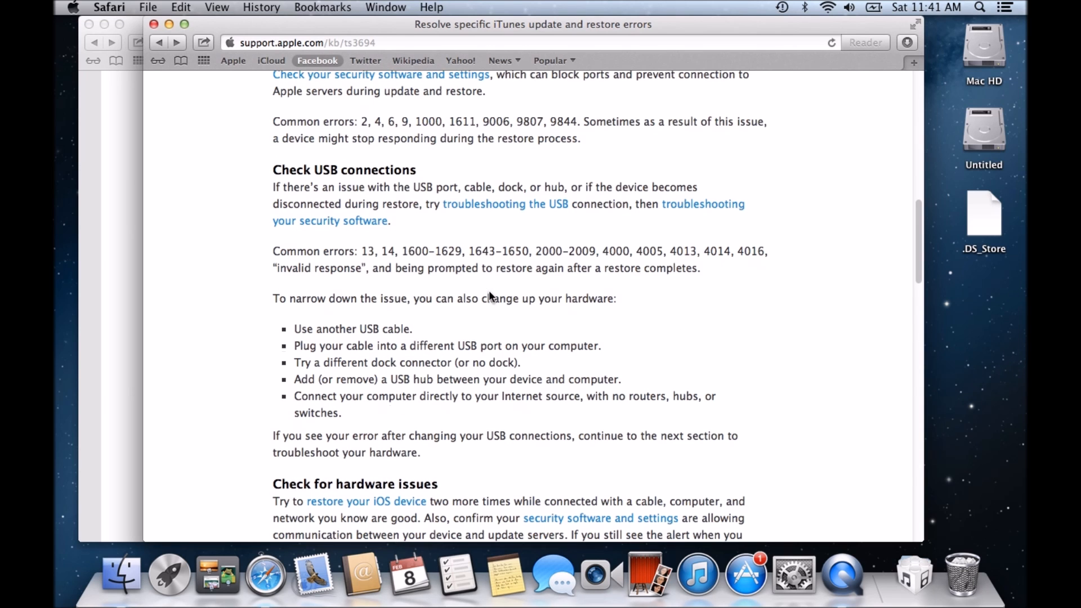
scroll(down, 3)
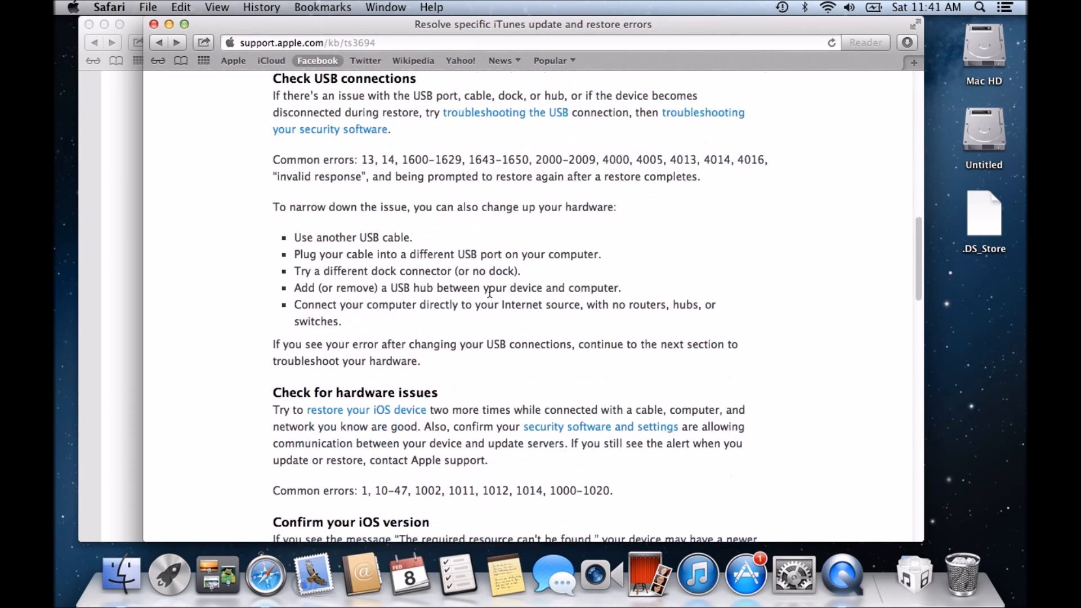
scroll(up, 3)
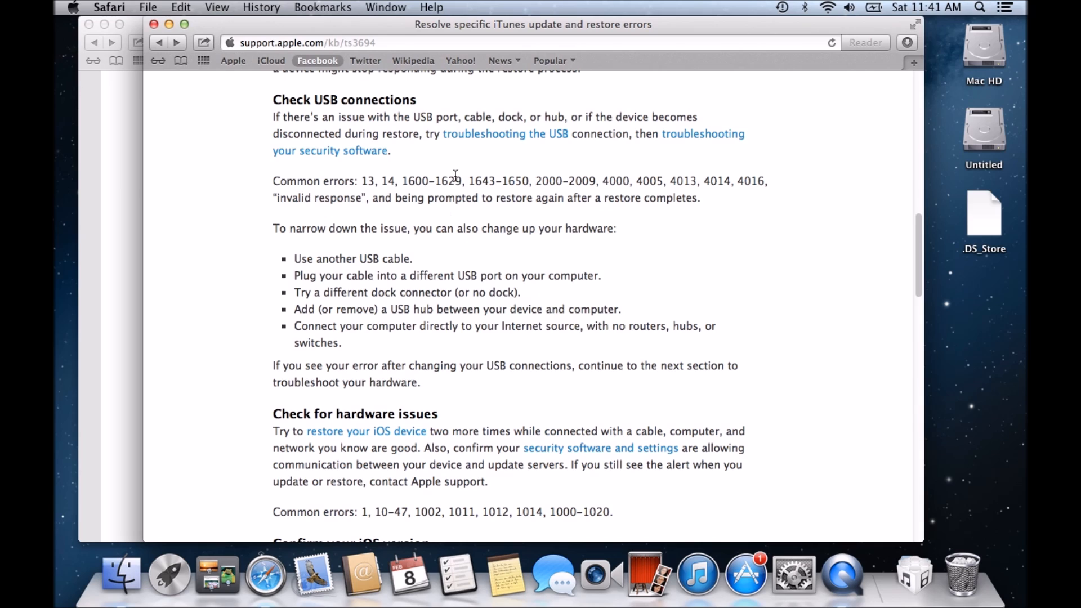
mouse_move(379, 198)
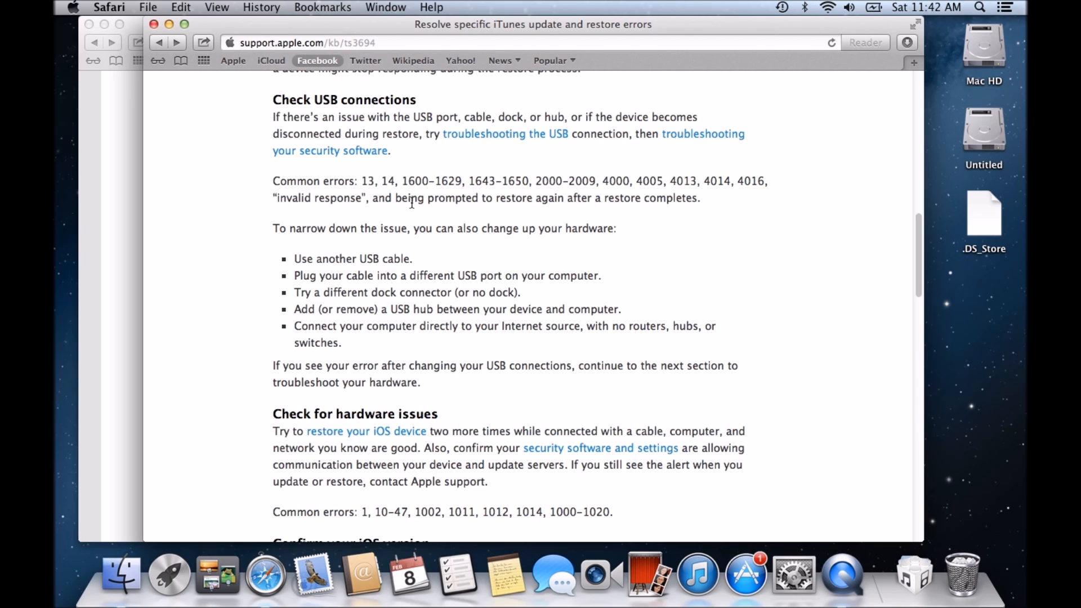
scroll(down, 3)
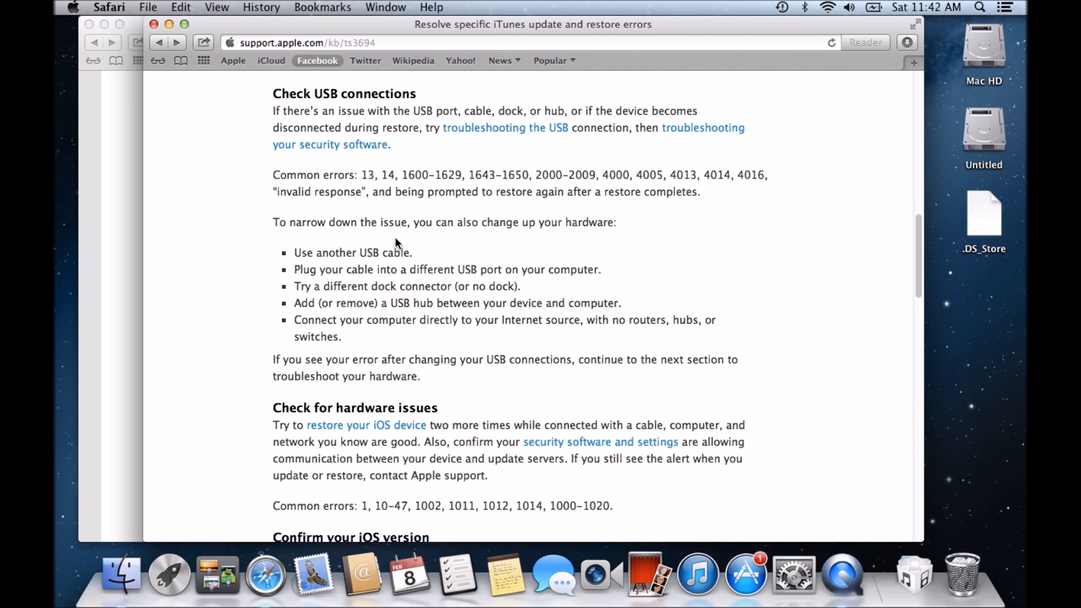
Step: Scroll past Check USB connections to the hardware issues, iOS version and virtualization software sections
scroll(down, 3)
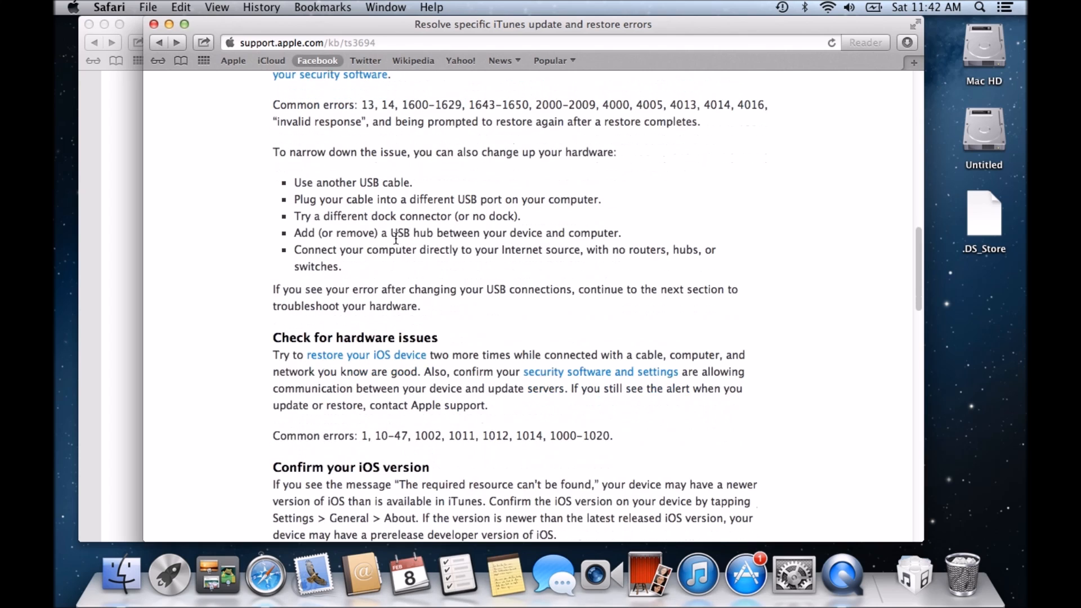
scroll(up, 3)
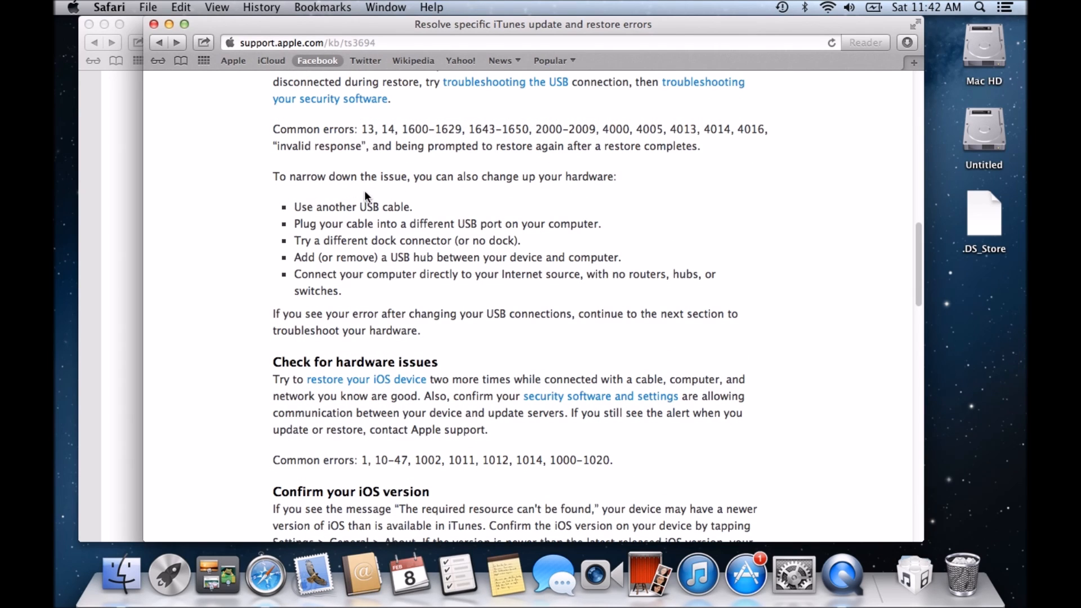
mouse_move(586, 189)
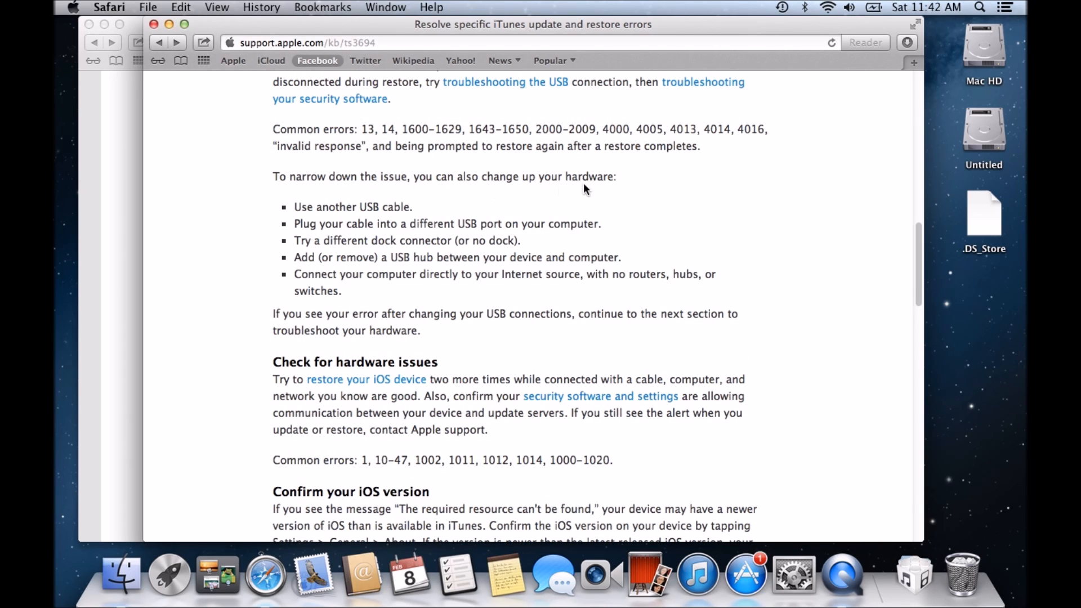
mouse_move(393, 221)
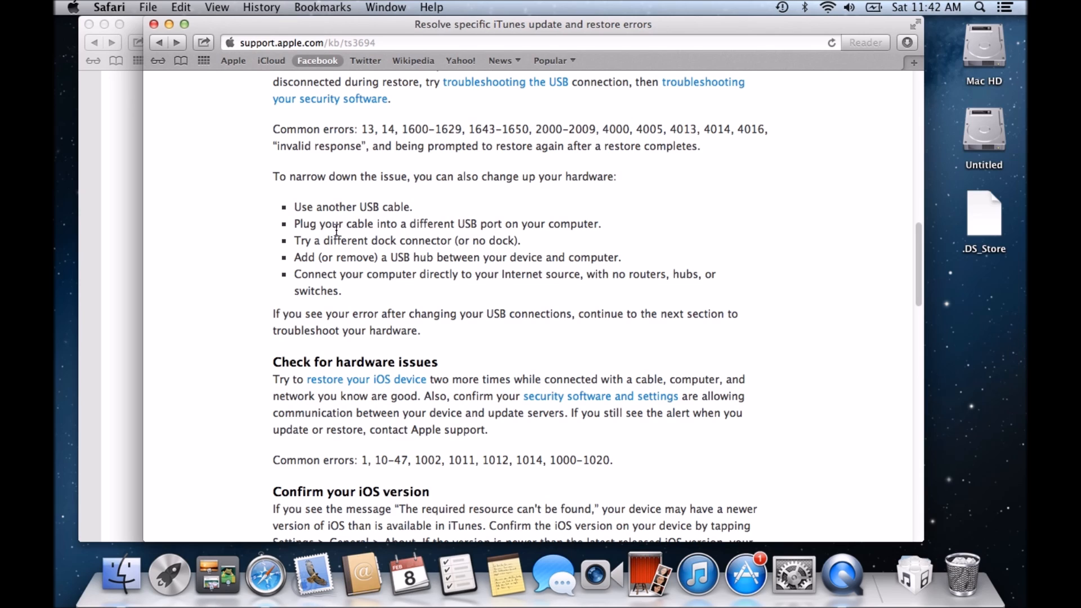
mouse_move(318, 269)
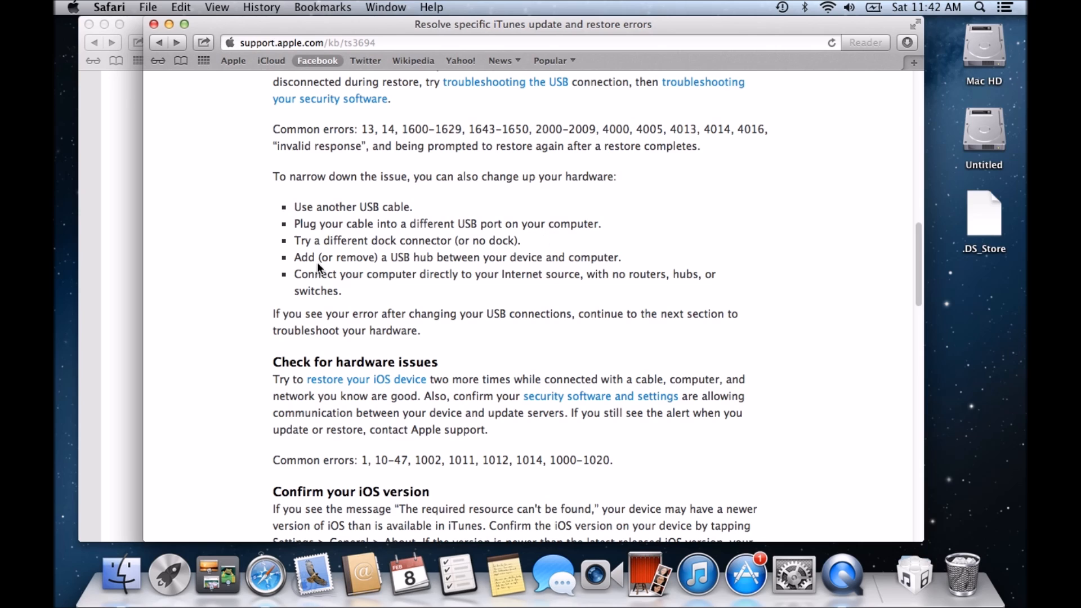
mouse_move(503, 246)
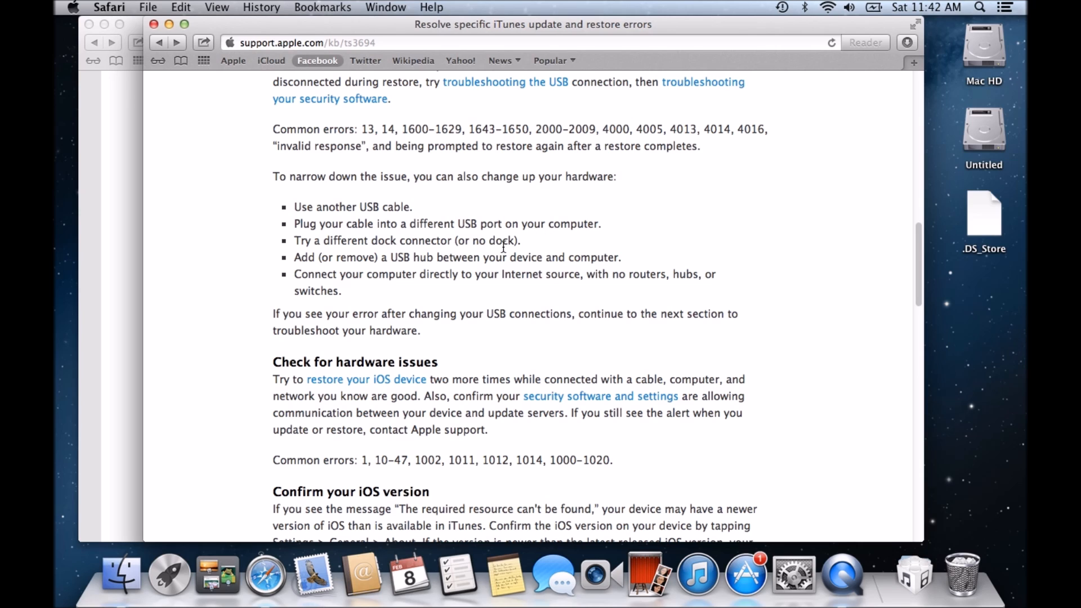
mouse_move(324, 268)
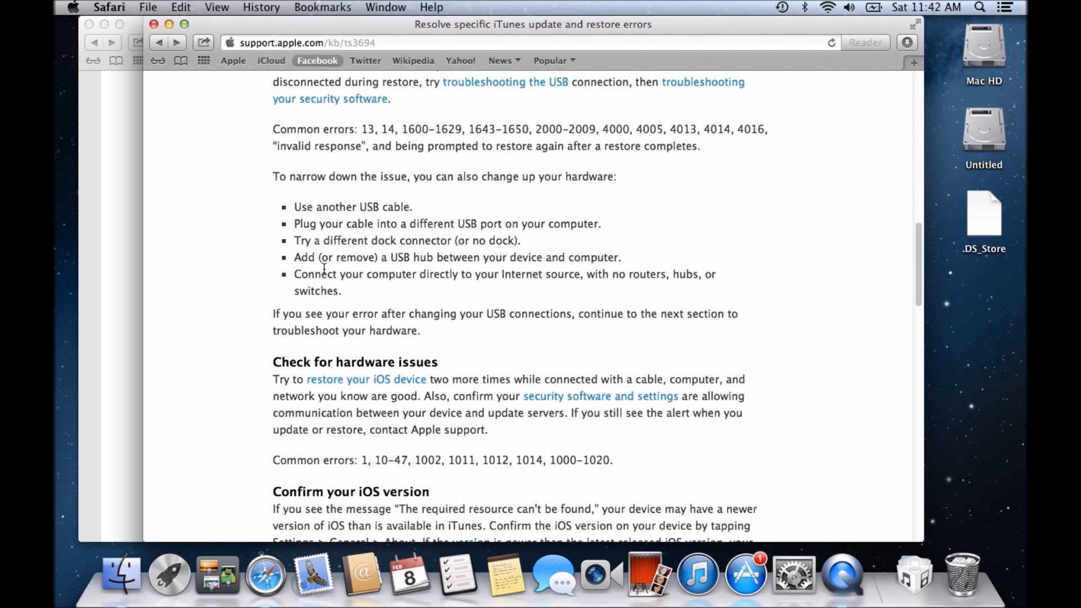
mouse_move(277, 300)
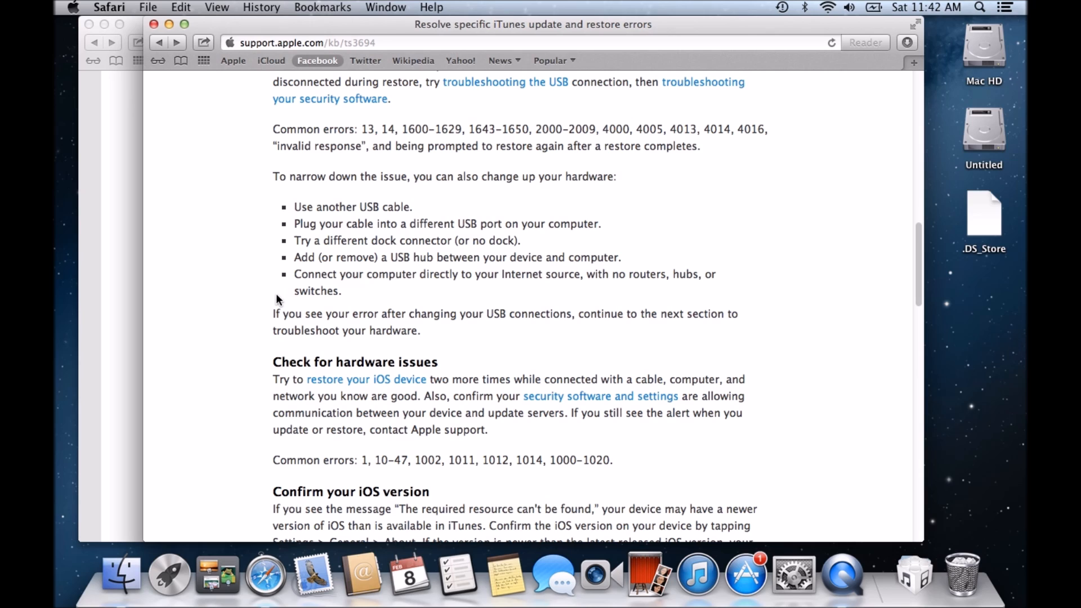
mouse_move(491, 293)
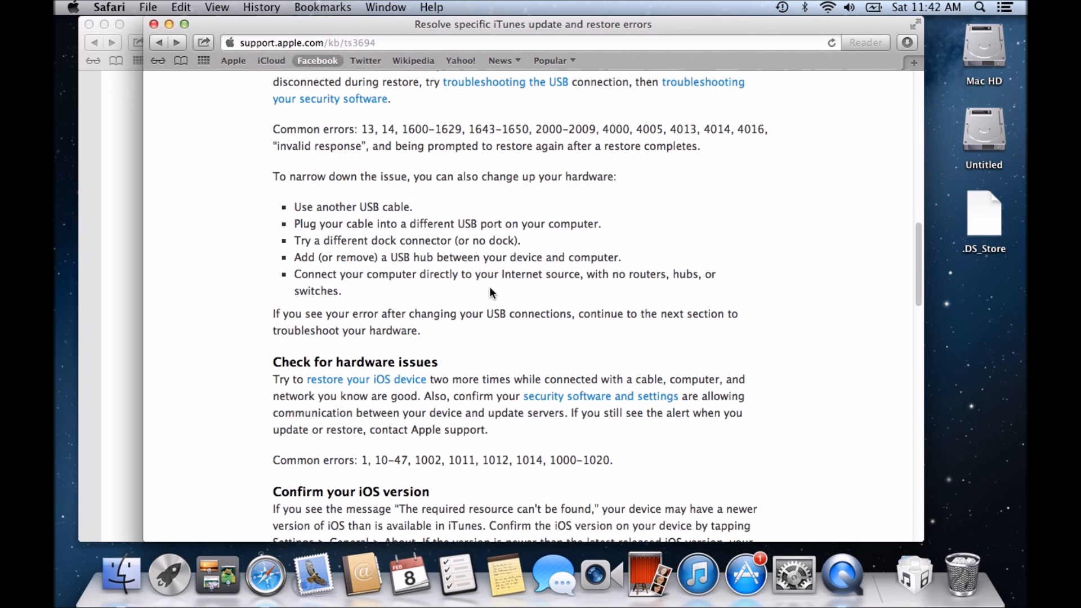
mouse_move(637, 275)
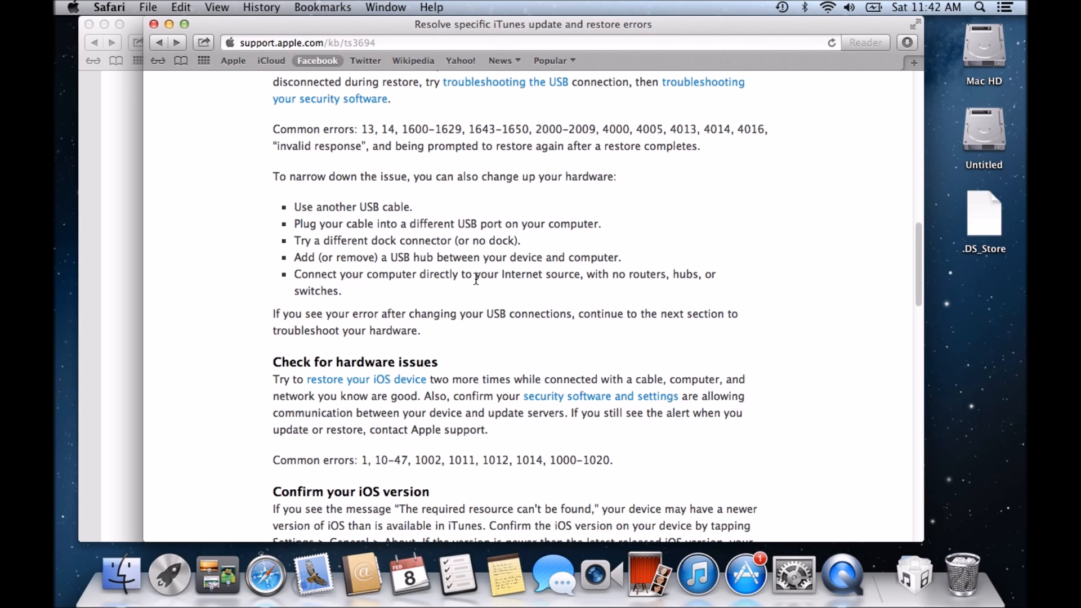
mouse_move(670, 276)
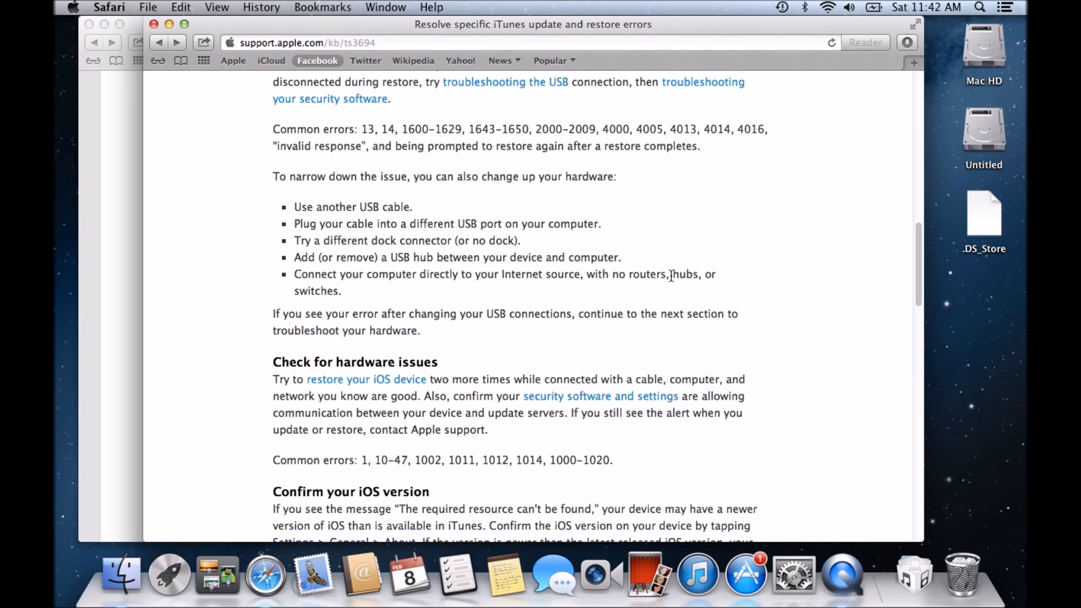
mouse_move(557, 288)
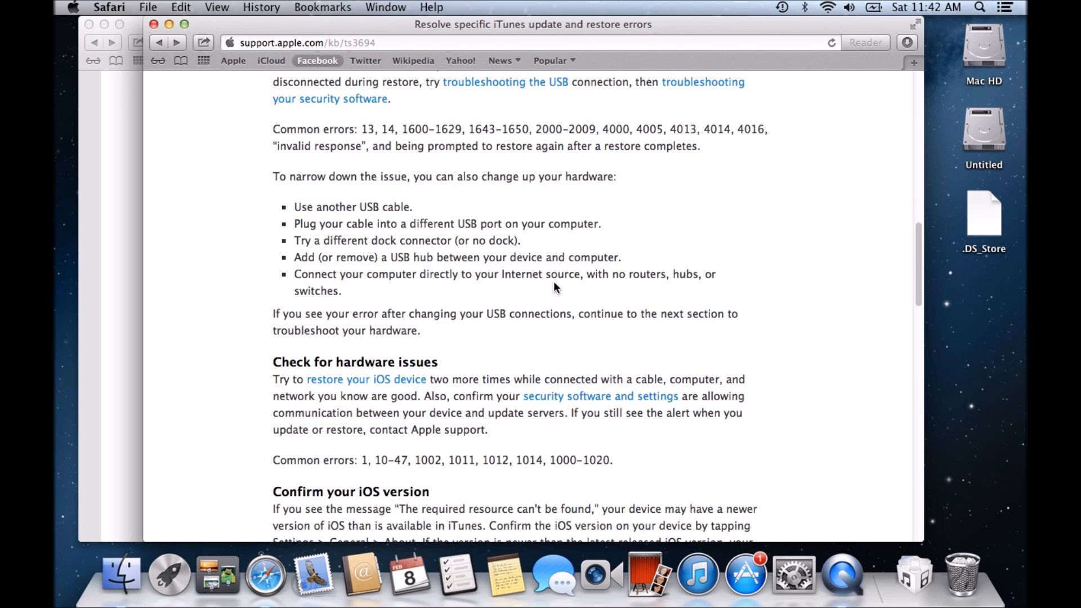
scroll(up, 3)
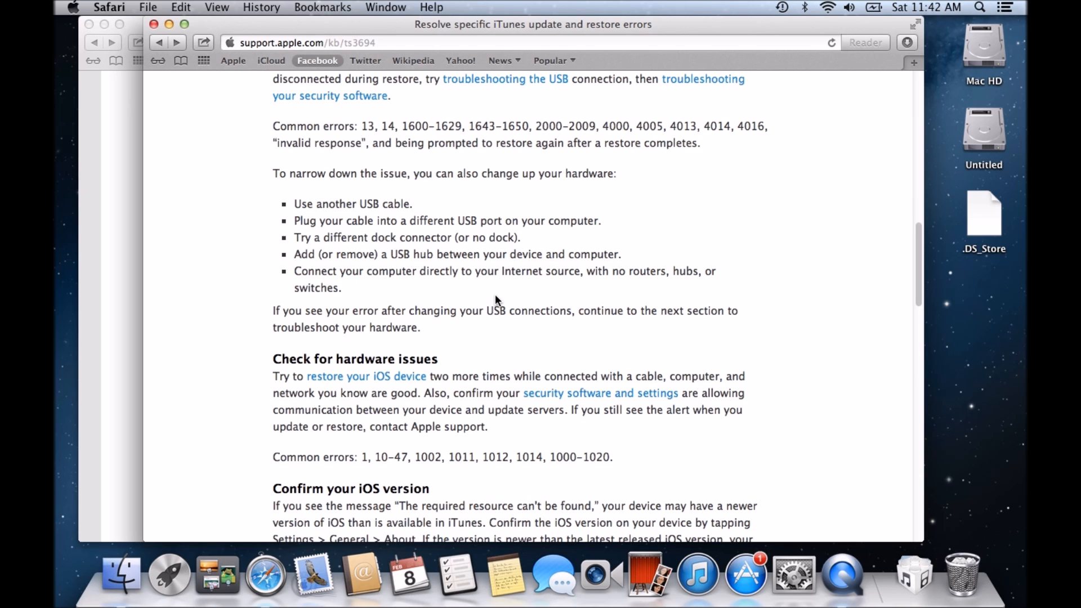
scroll(down, 3)
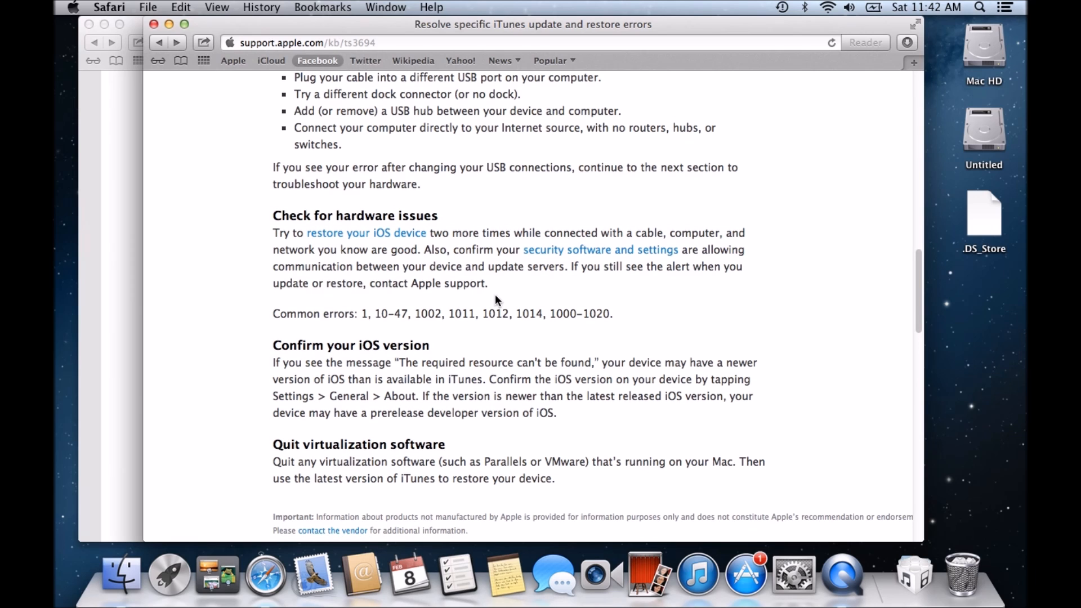
scroll(down, 3)
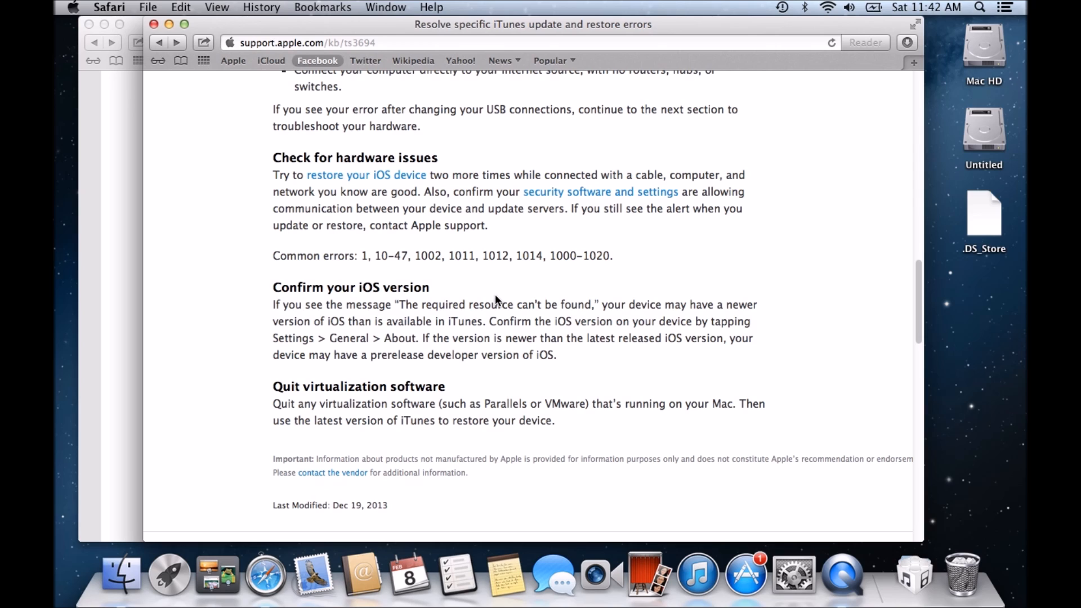
mouse_move(445, 256)
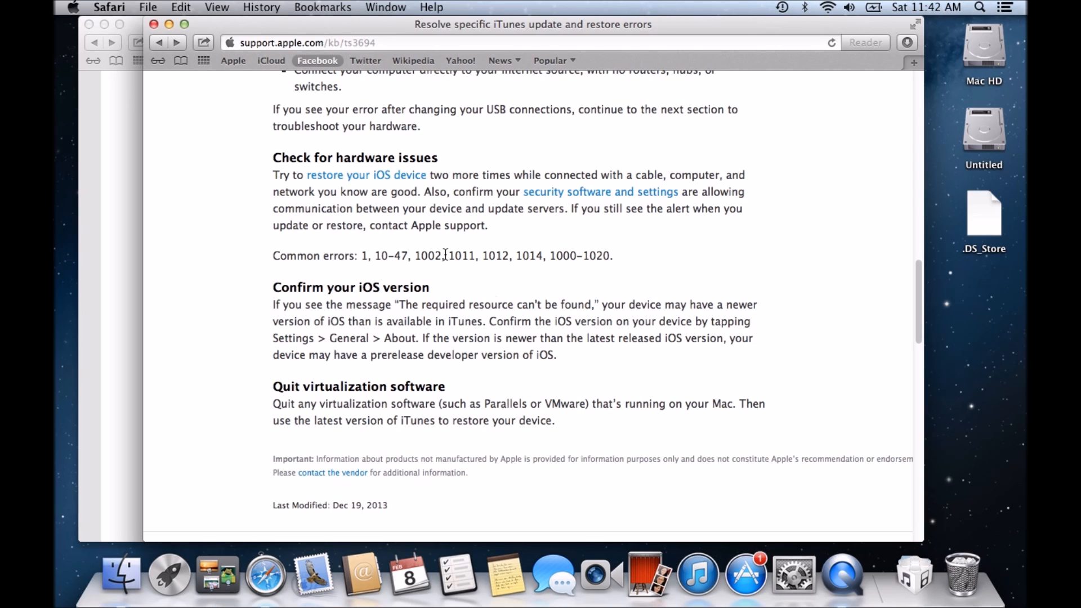
mouse_move(560, 196)
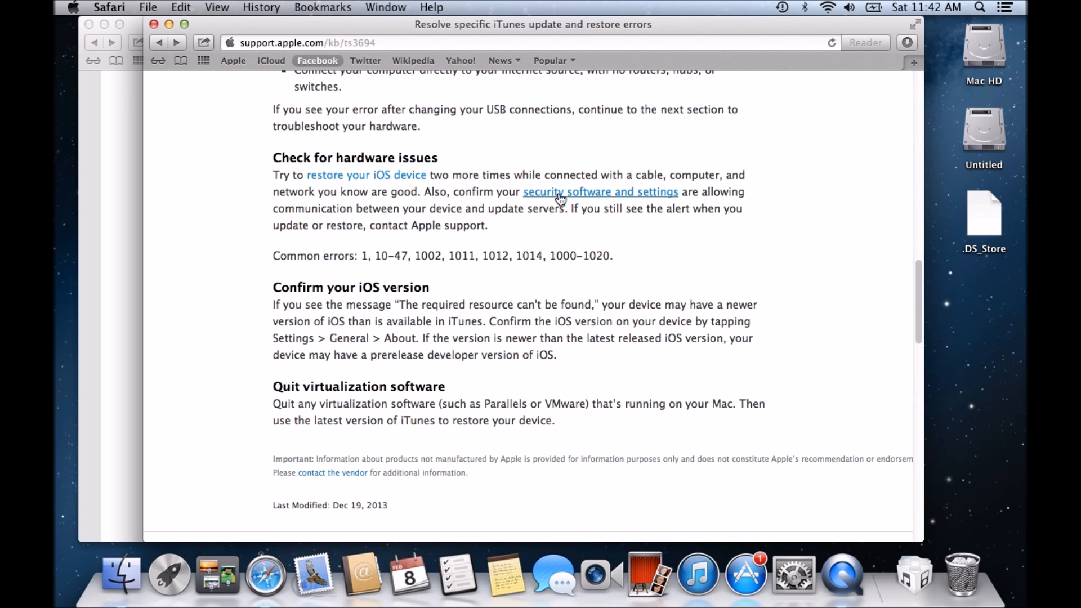
mouse_move(633, 214)
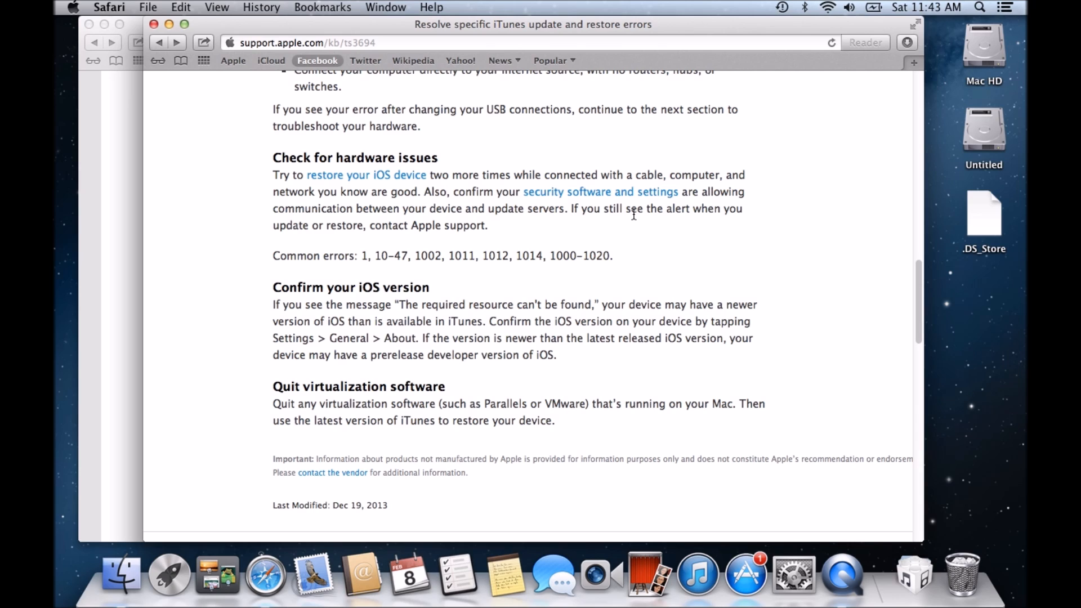
mouse_move(633, 219)
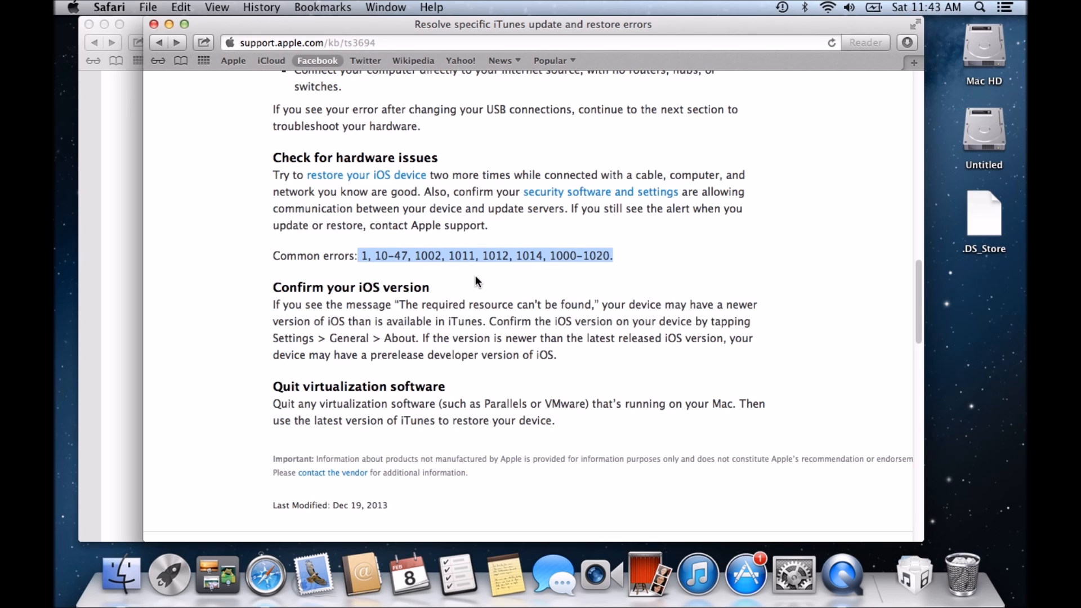
scroll(up, 3)
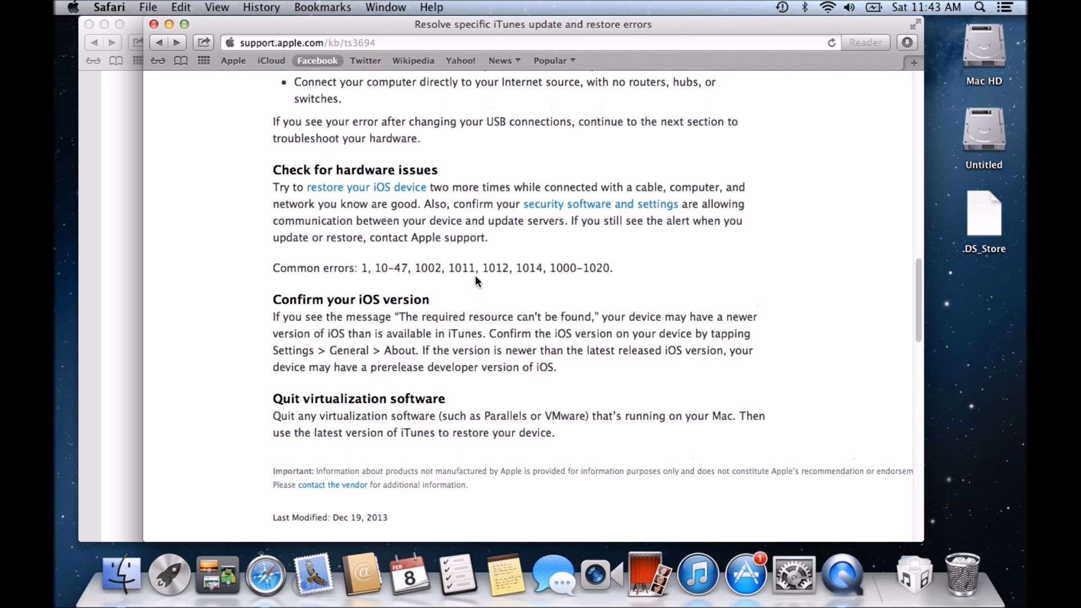
Step: Bring the 123 my IT "error" search results window back in front of Apple's article
scroll(down, 3)
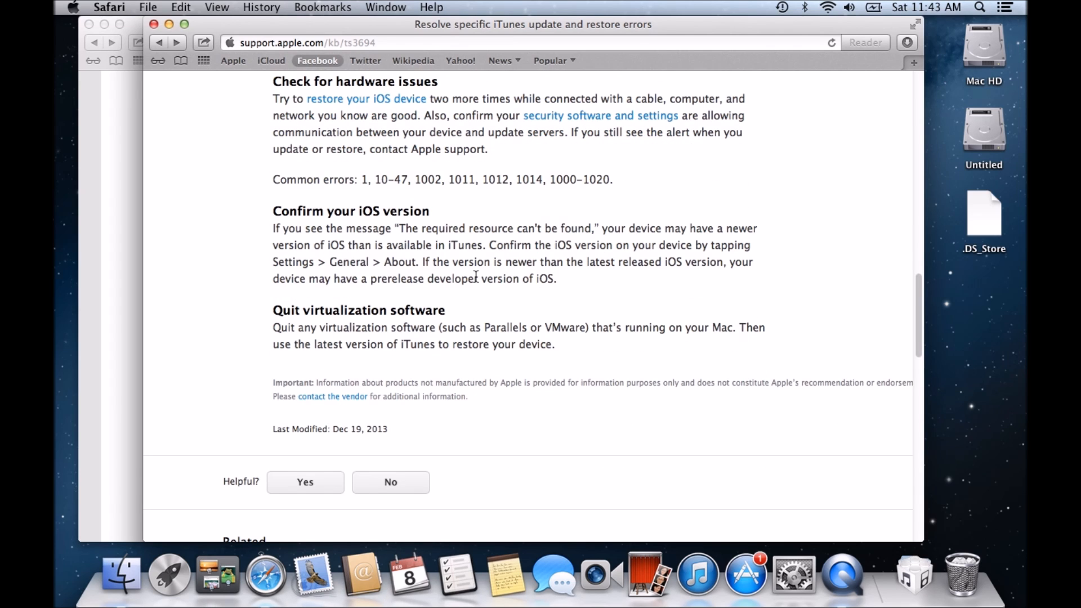
mouse_move(471, 228)
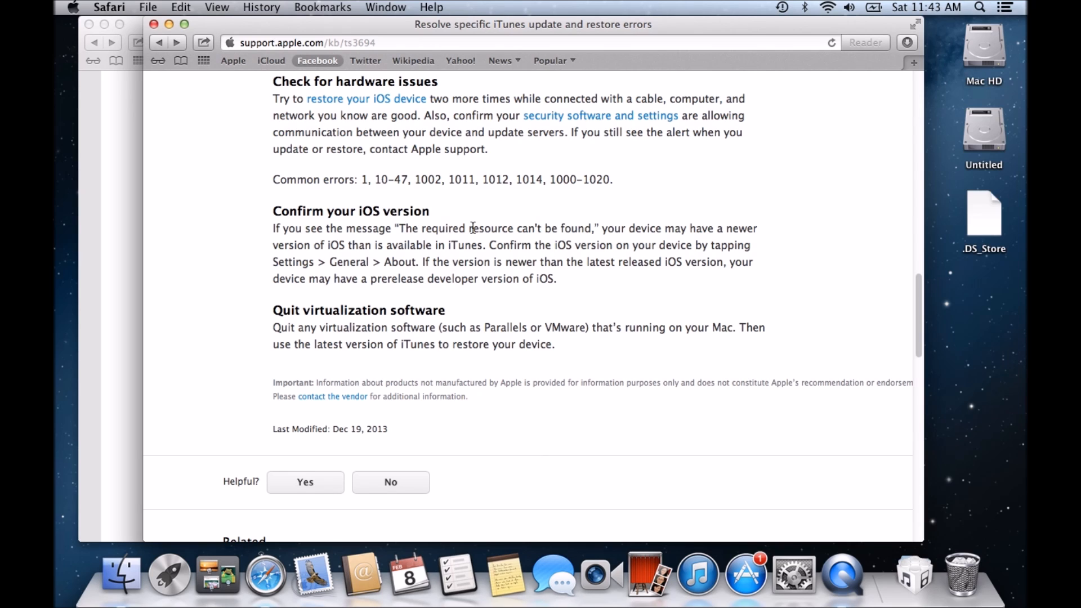
mouse_move(591, 227)
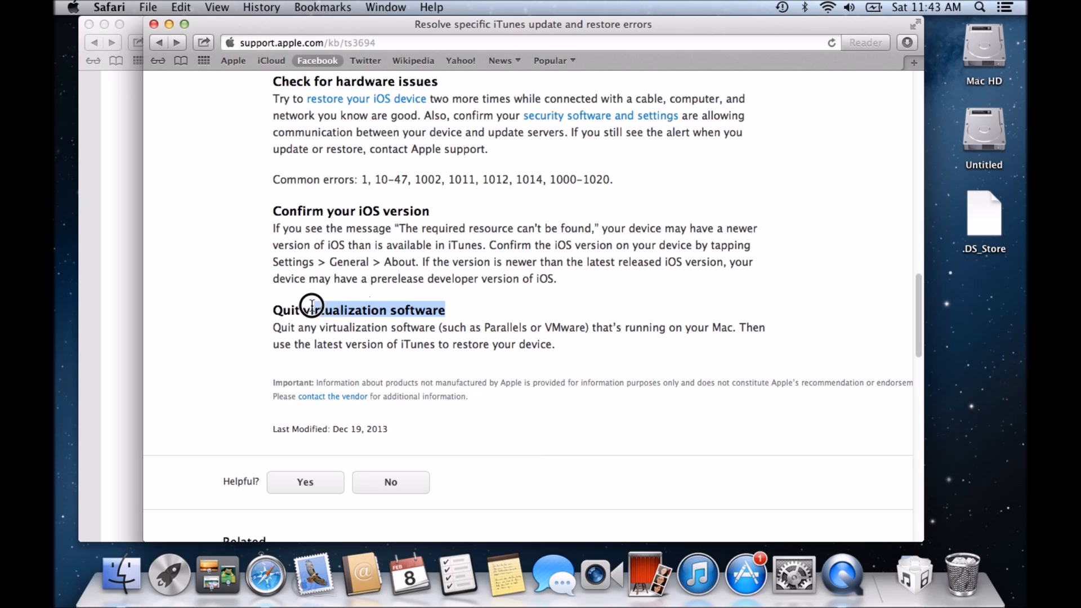
mouse_move(414, 358)
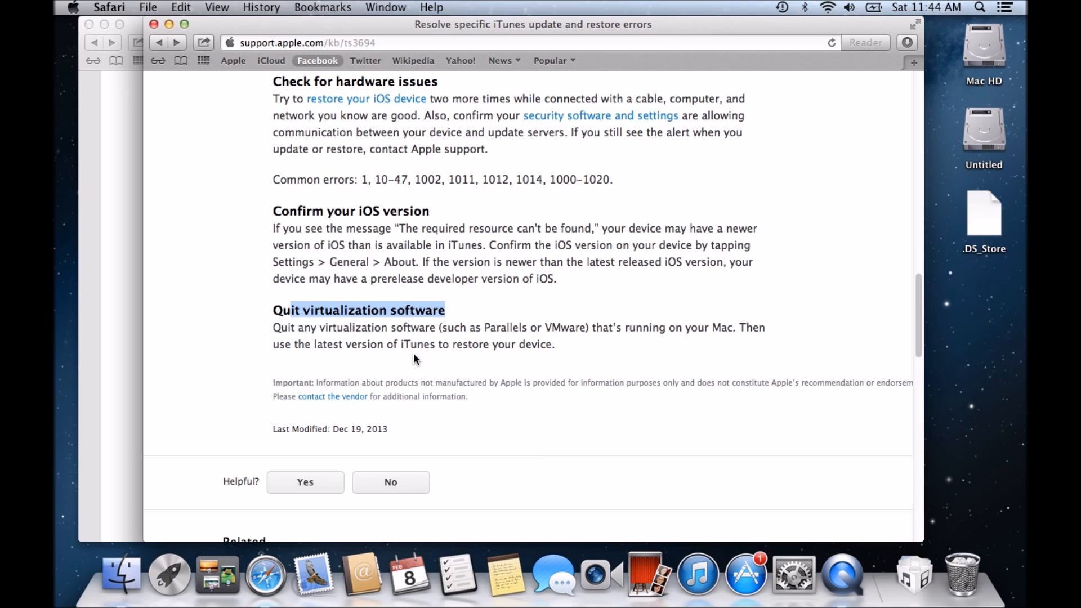
mouse_move(564, 347)
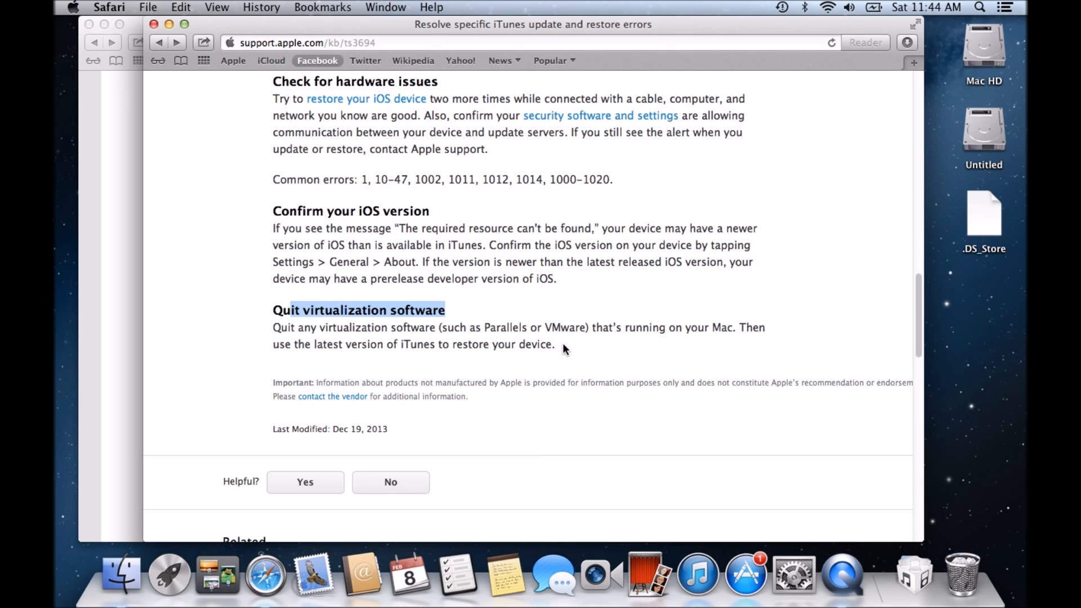
double_click(459, 327)
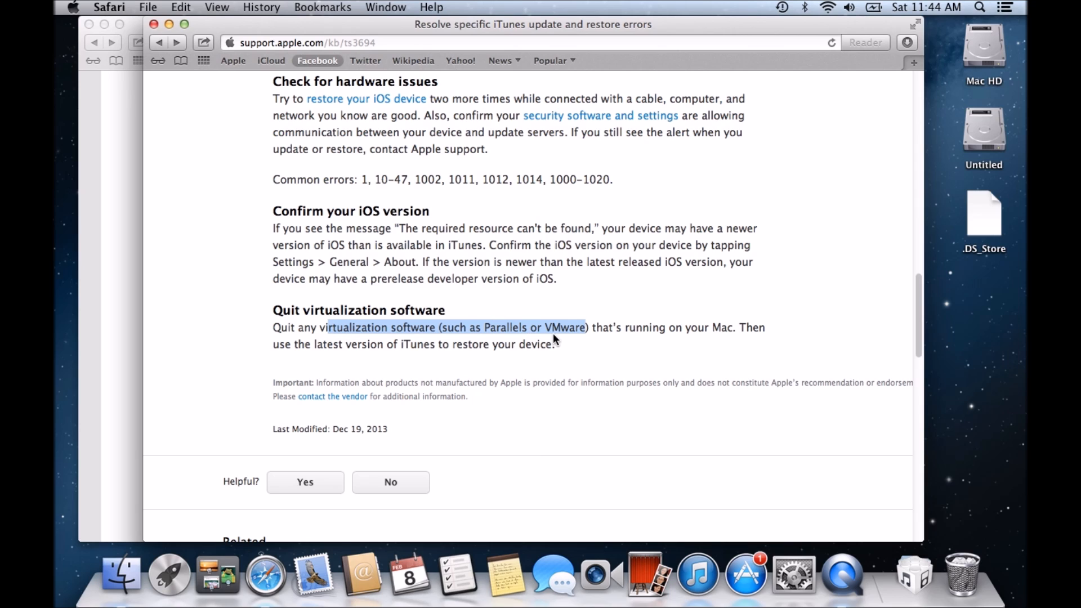
mouse_move(565, 345)
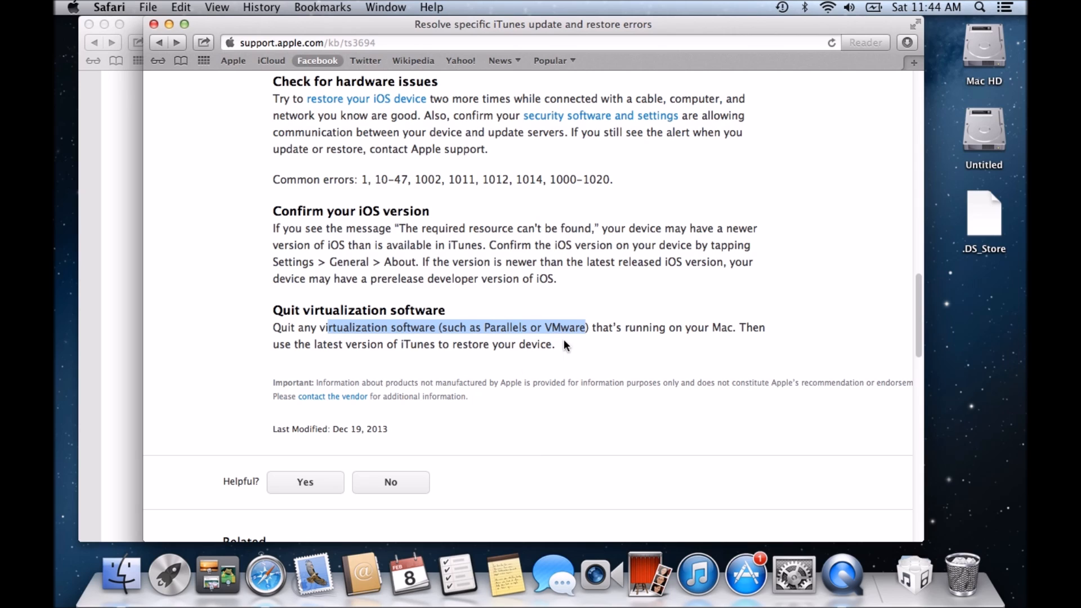
click(552, 345)
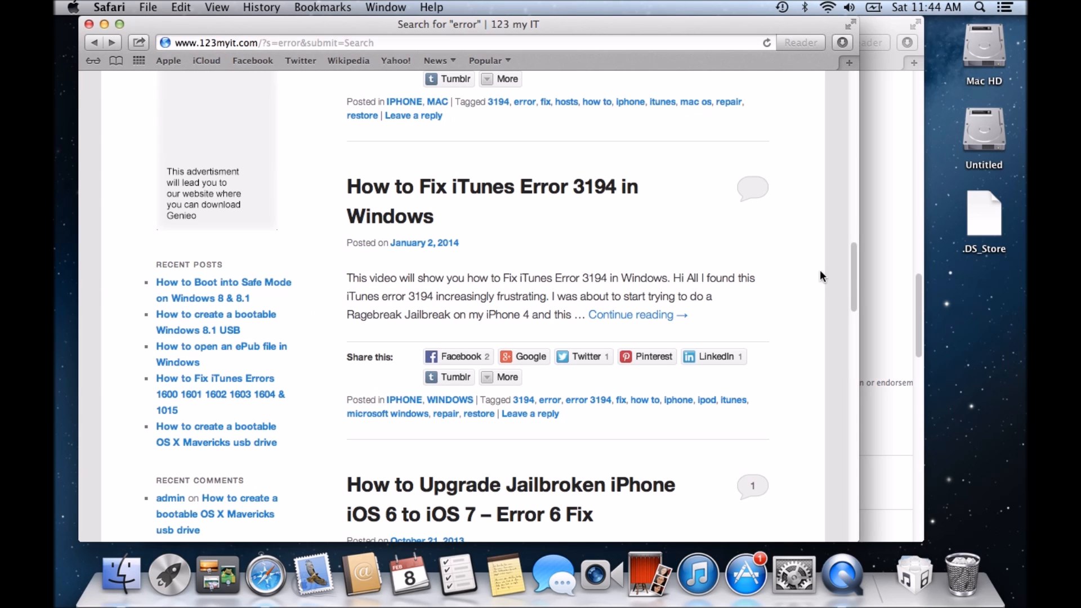
Step: Search the 123 my IT site for "bootcamp" to list its Bootcamp tutorials
scroll(up, 3)
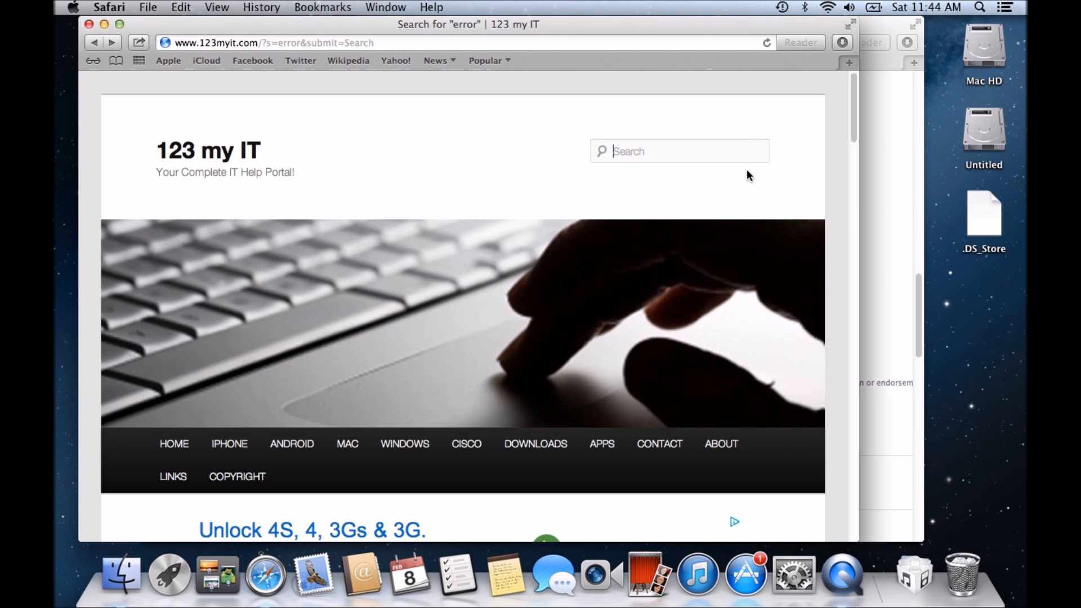
text(bootc)
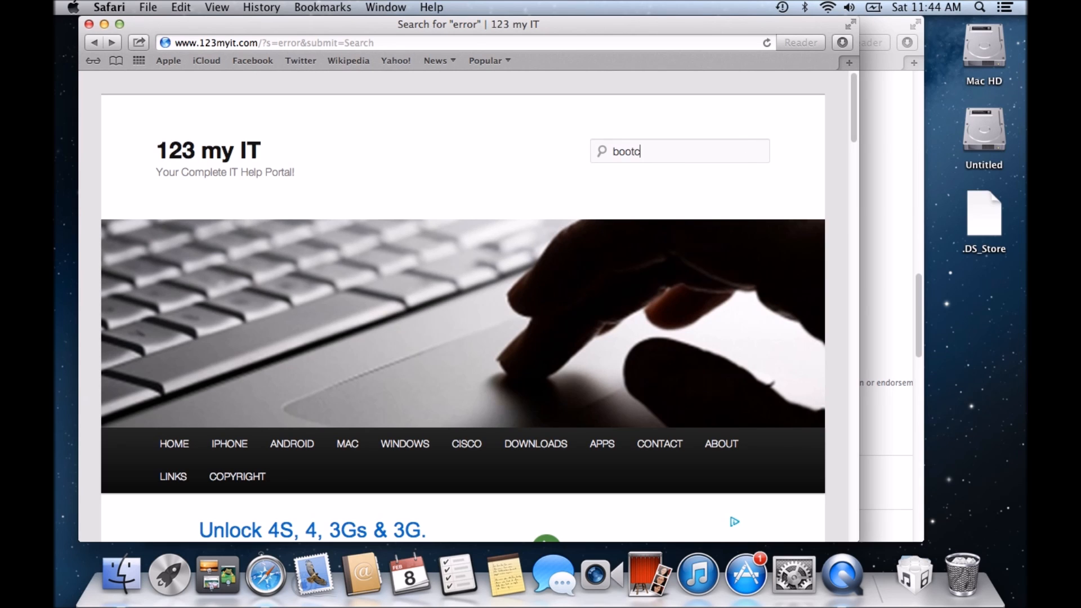
text(amp)
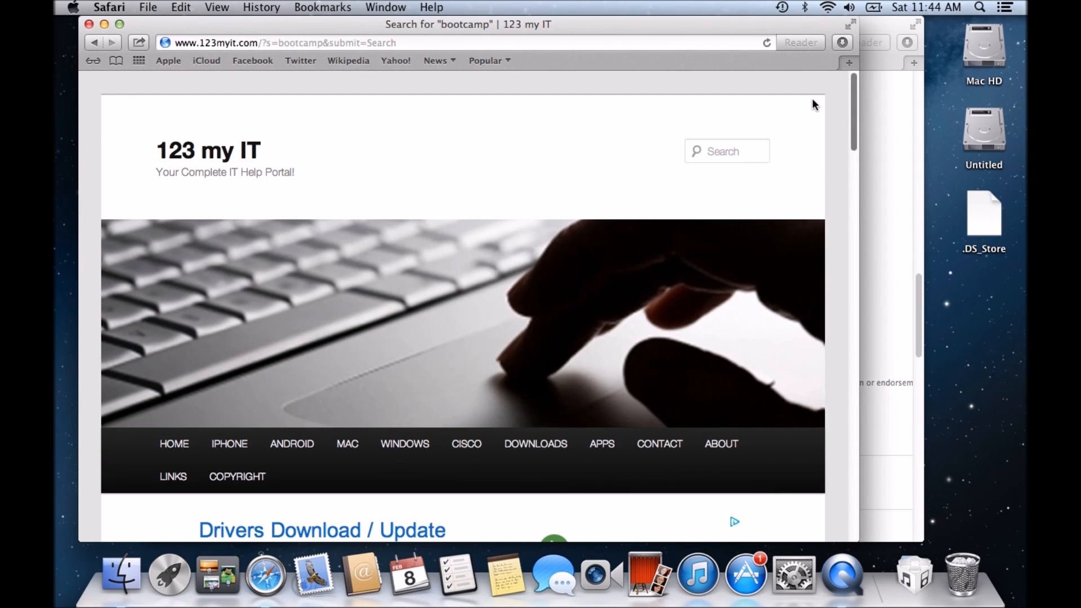
mouse_move(742, 180)
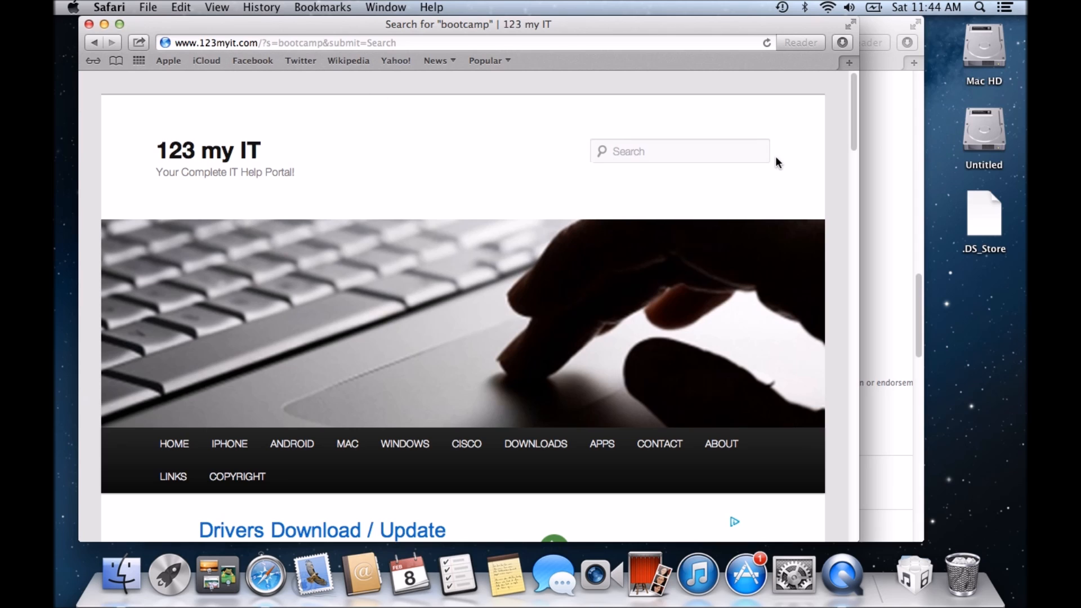
text(bootcamp)
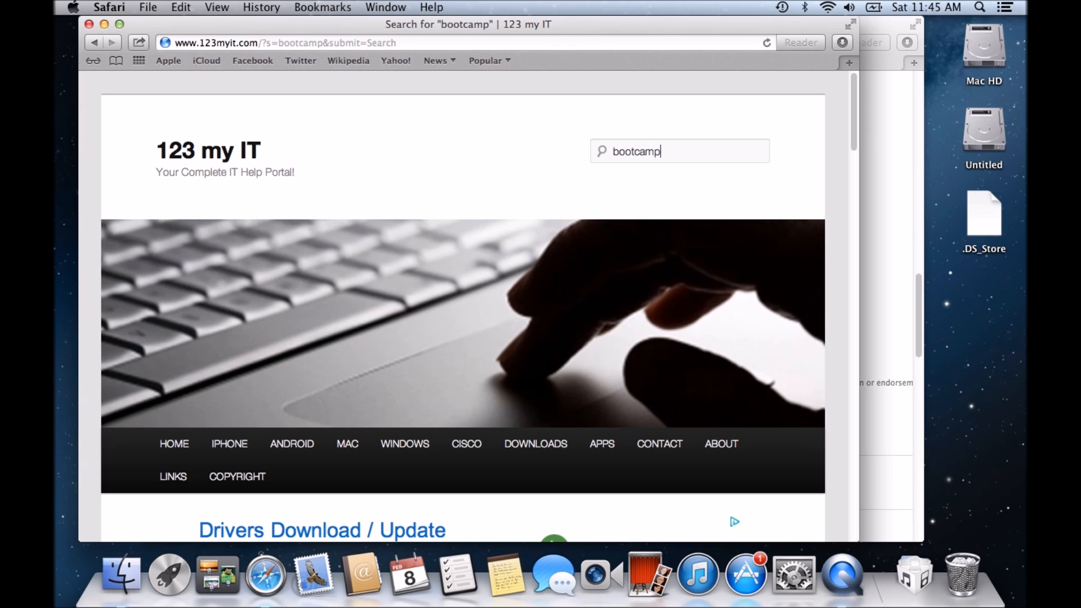
click(767, 43)
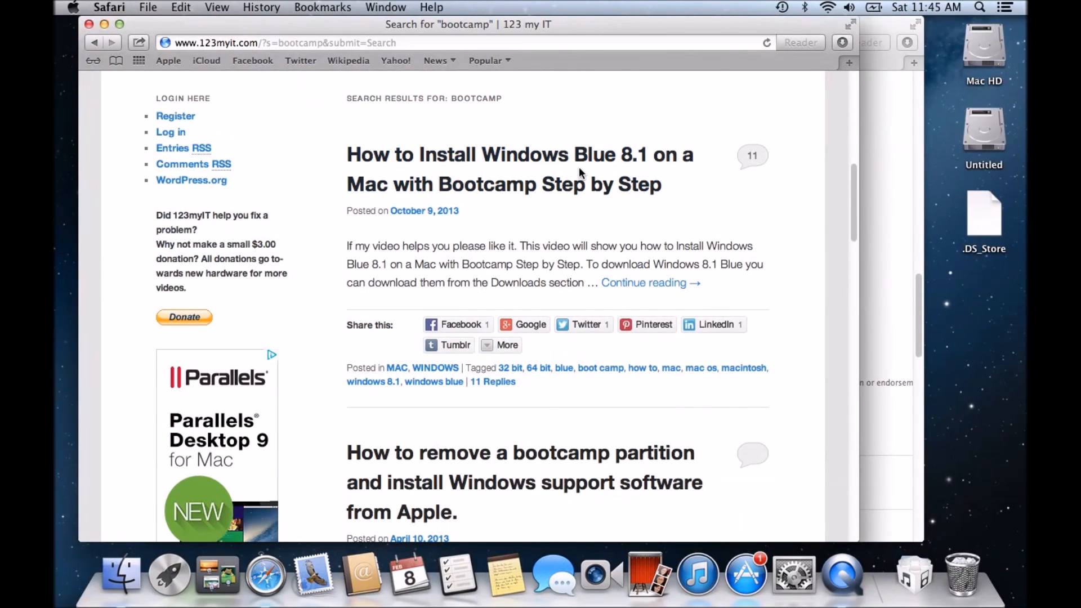
mouse_move(530, 193)
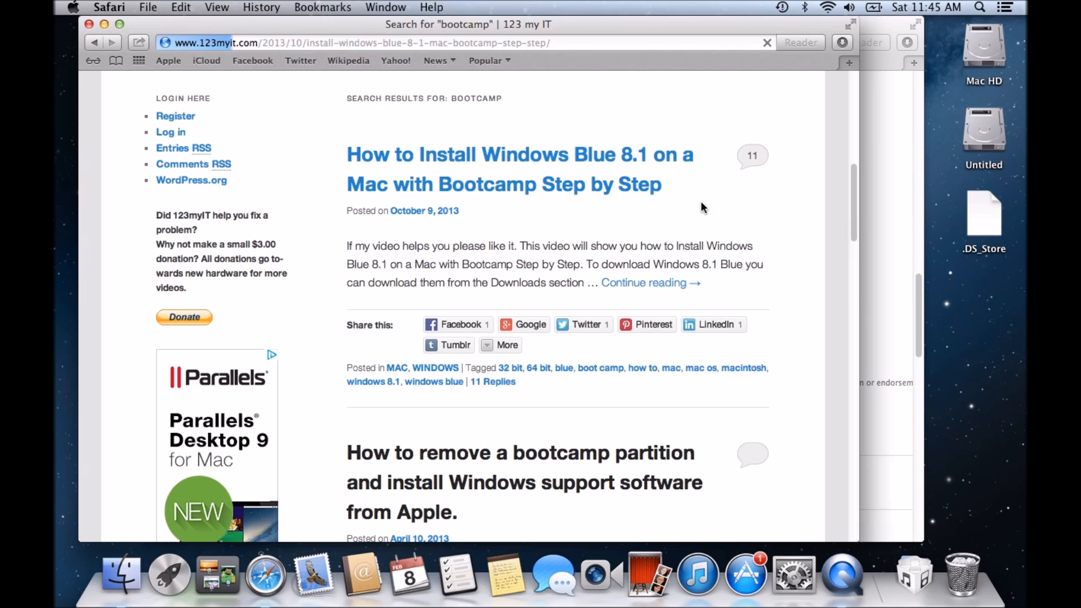
Step: Open the How to Install Windows Blue 8.1 on a Mac with Bootcamp article and skim it
click(520, 169)
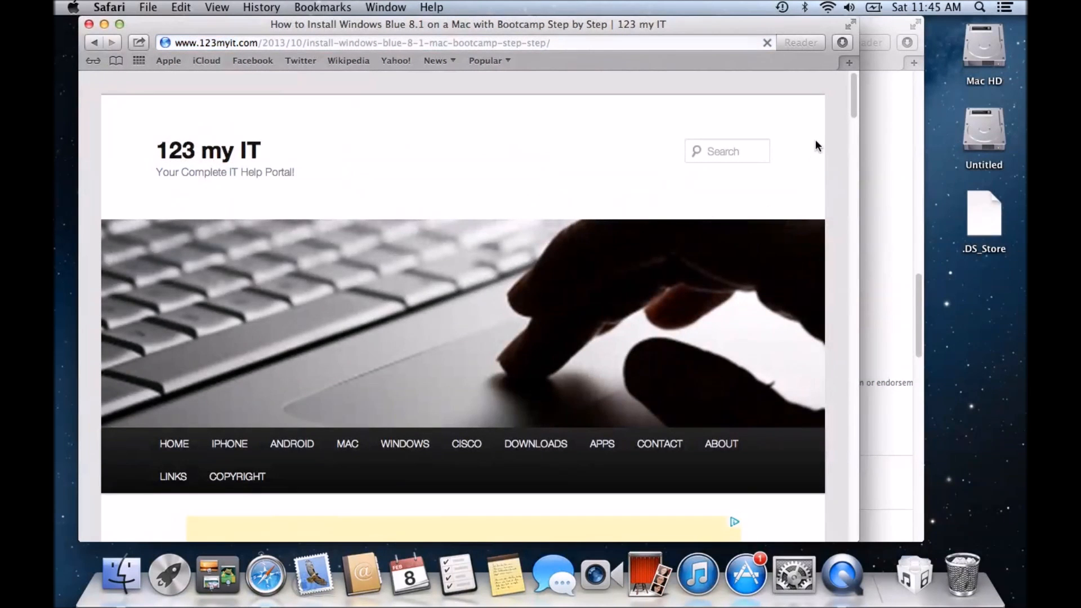
scroll(down, 3)
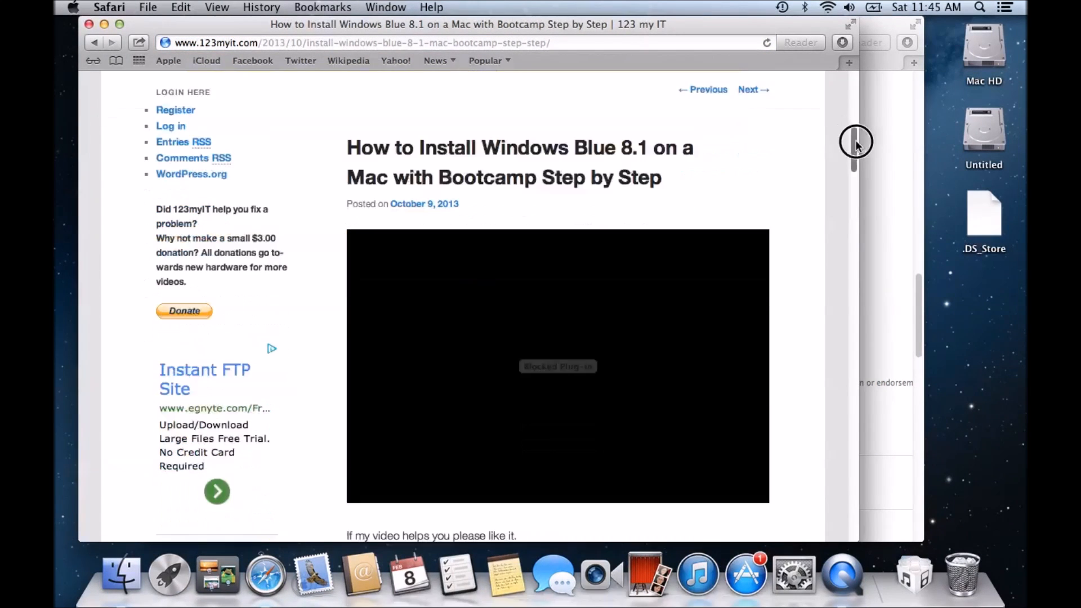
scroll(up, 3)
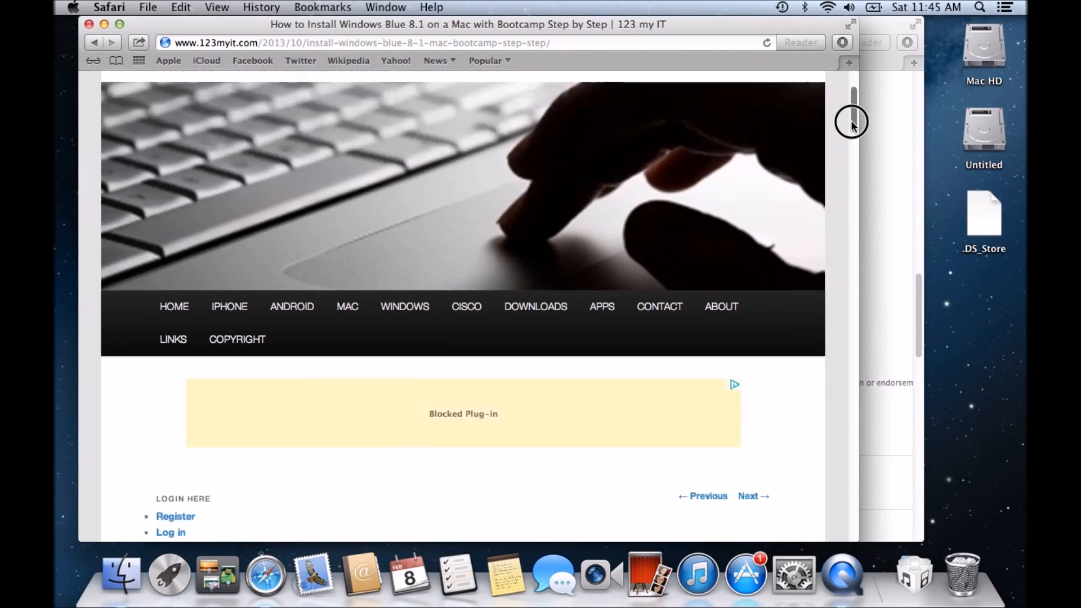
scroll(down, 3)
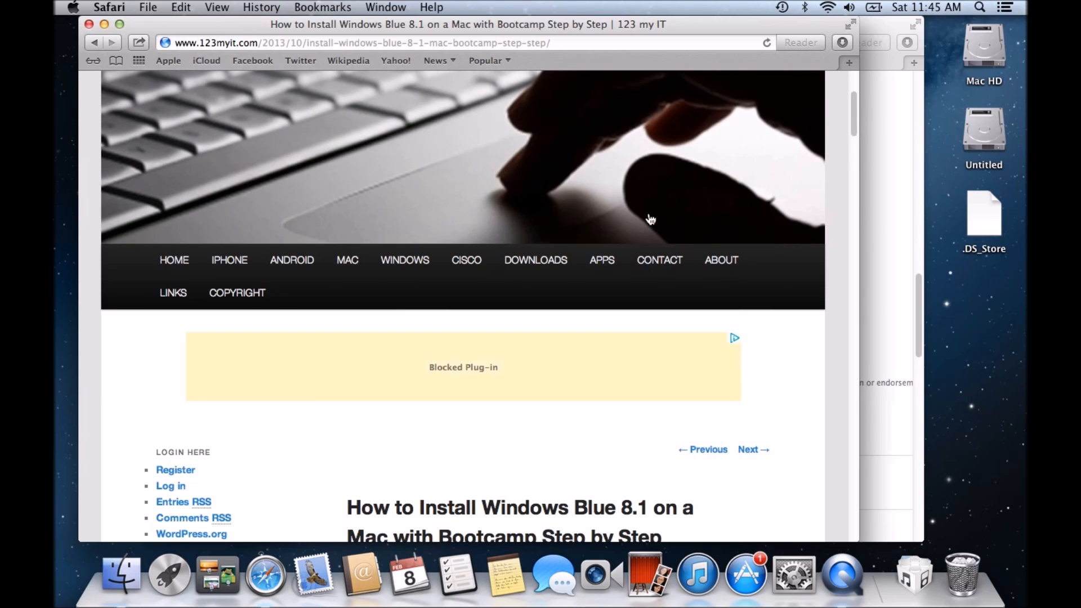
Step: Go to the Downloads page and highlight its Windows 8.1 Downloads heading
click(535, 260)
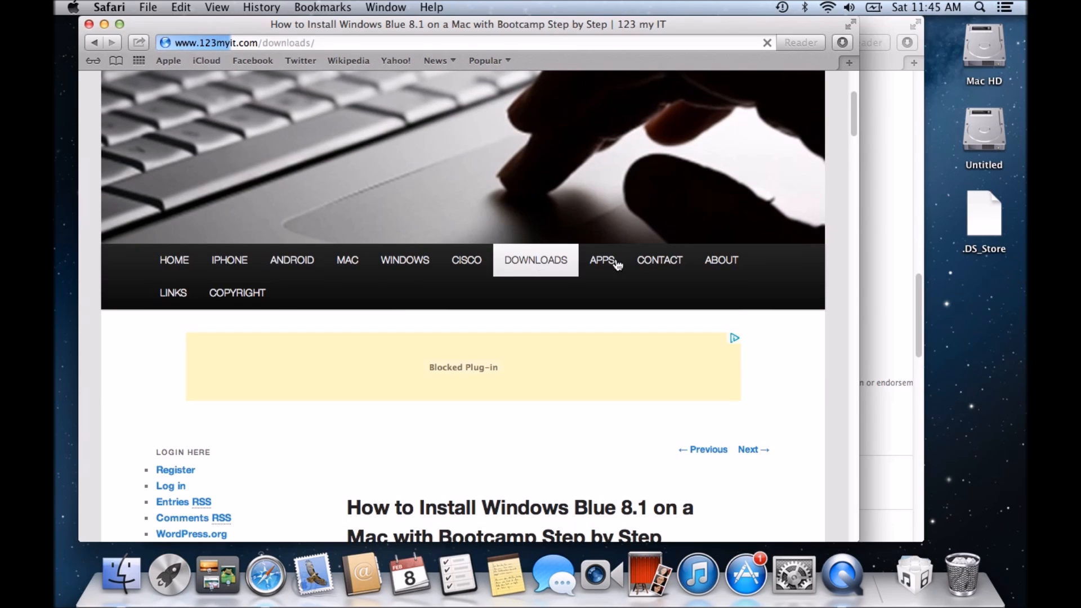
scroll(up, 3)
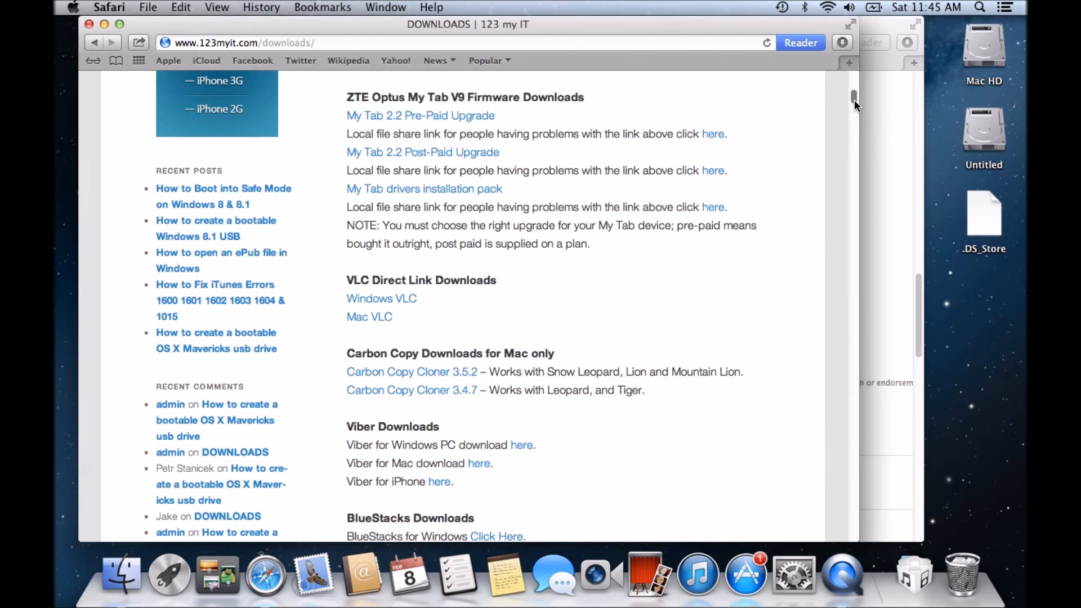
scroll(up, 3)
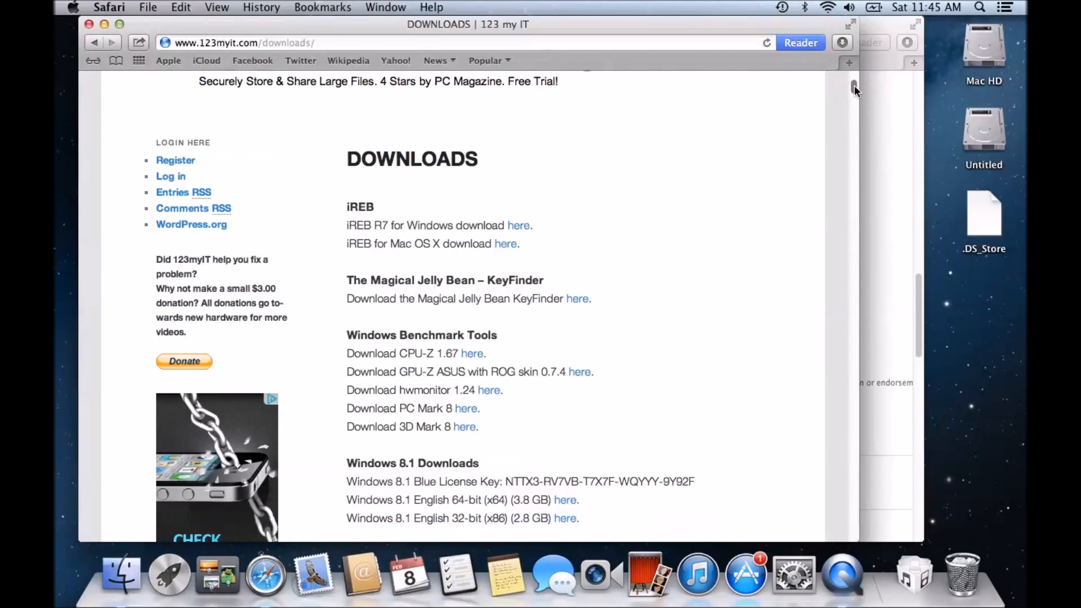
scroll(down, 3)
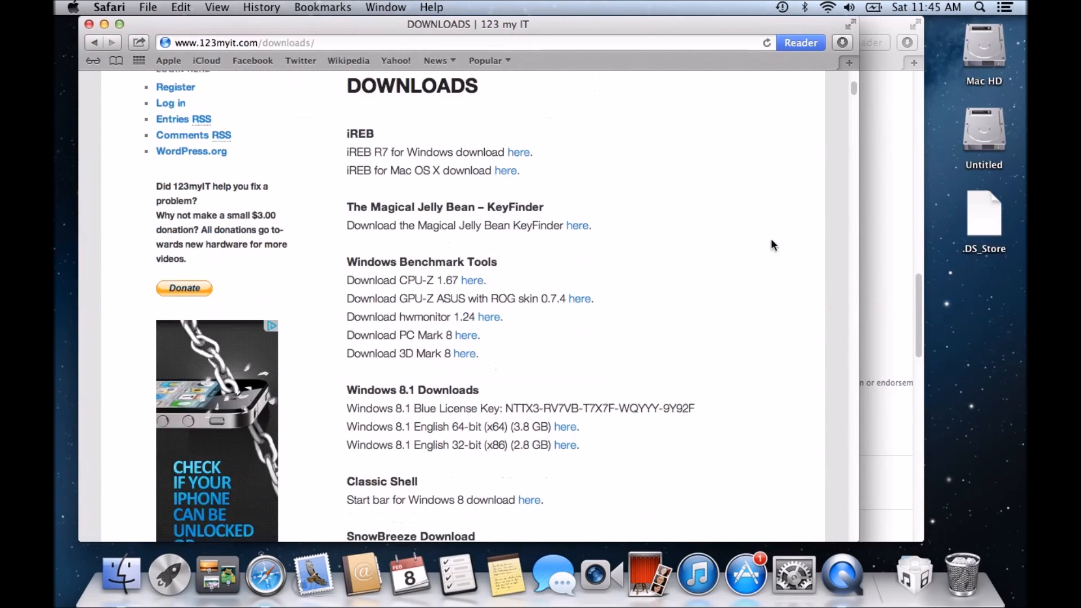
scroll(down, 3)
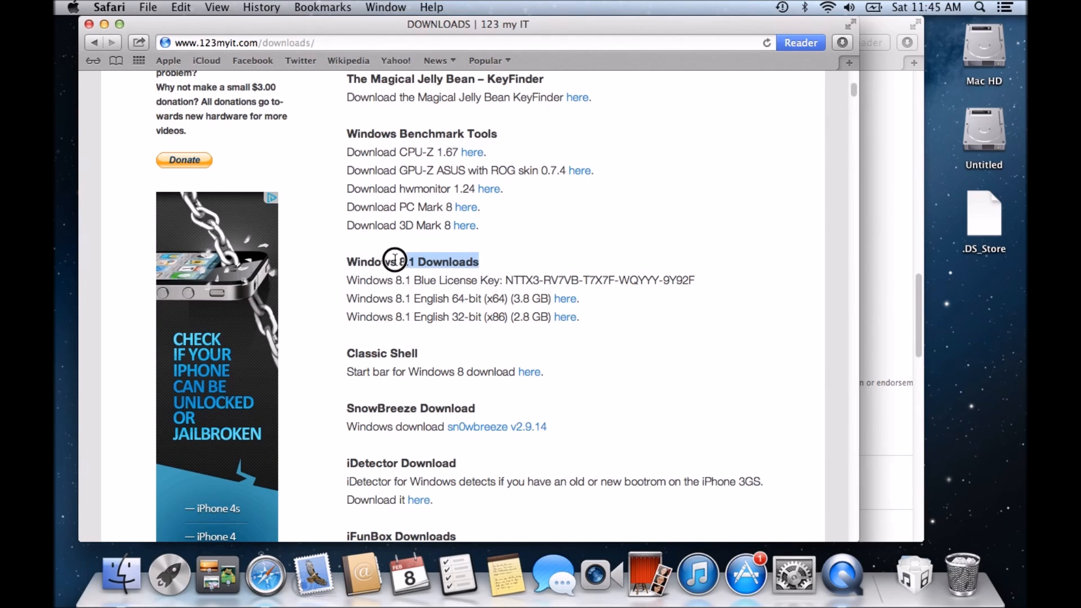
double_click(412, 261)
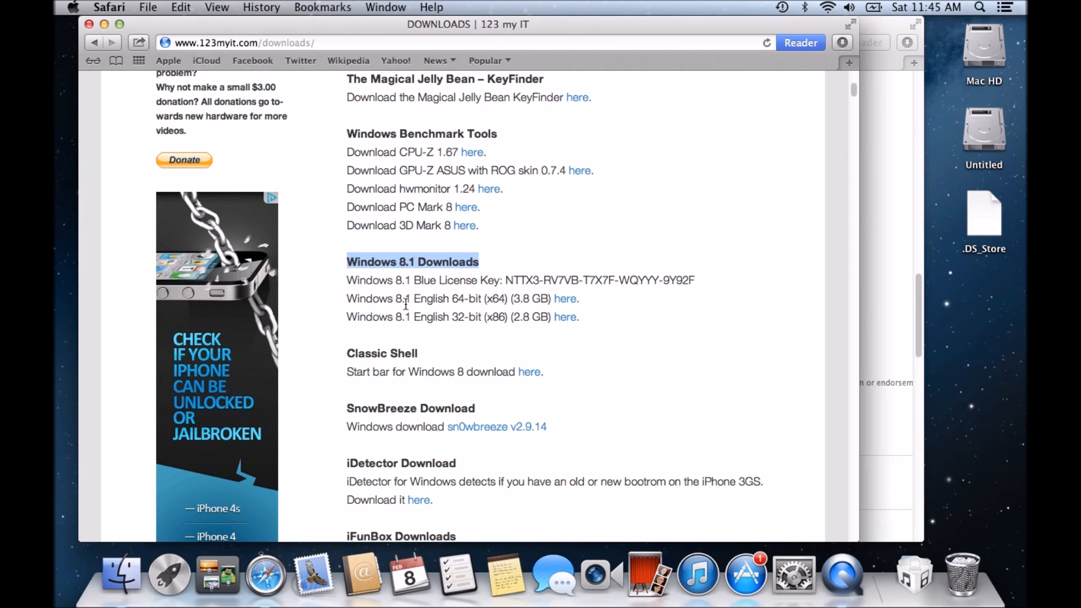
mouse_move(551, 303)
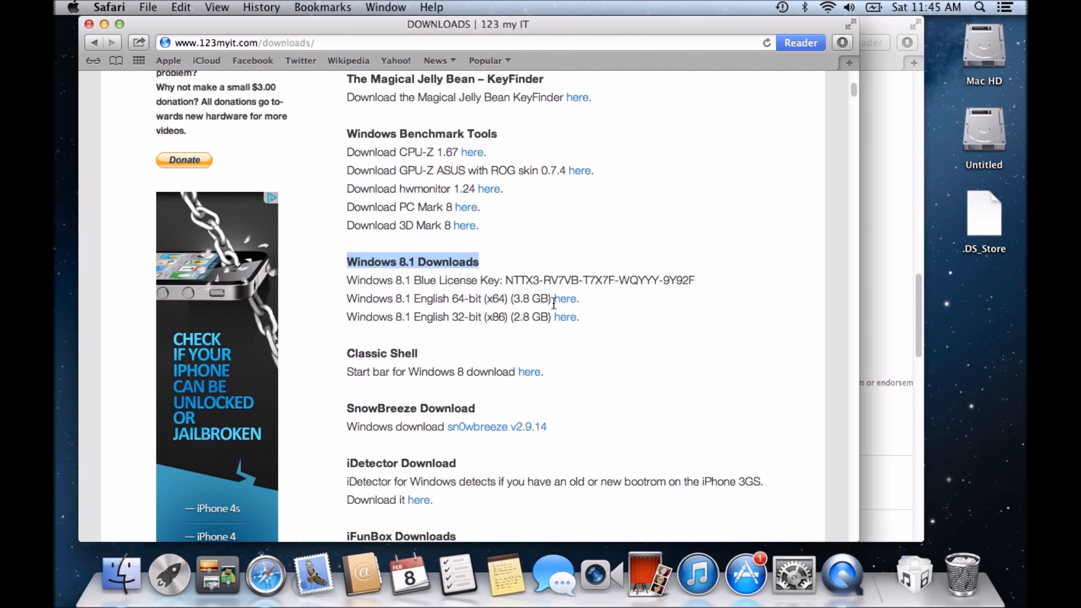
mouse_move(357, 322)
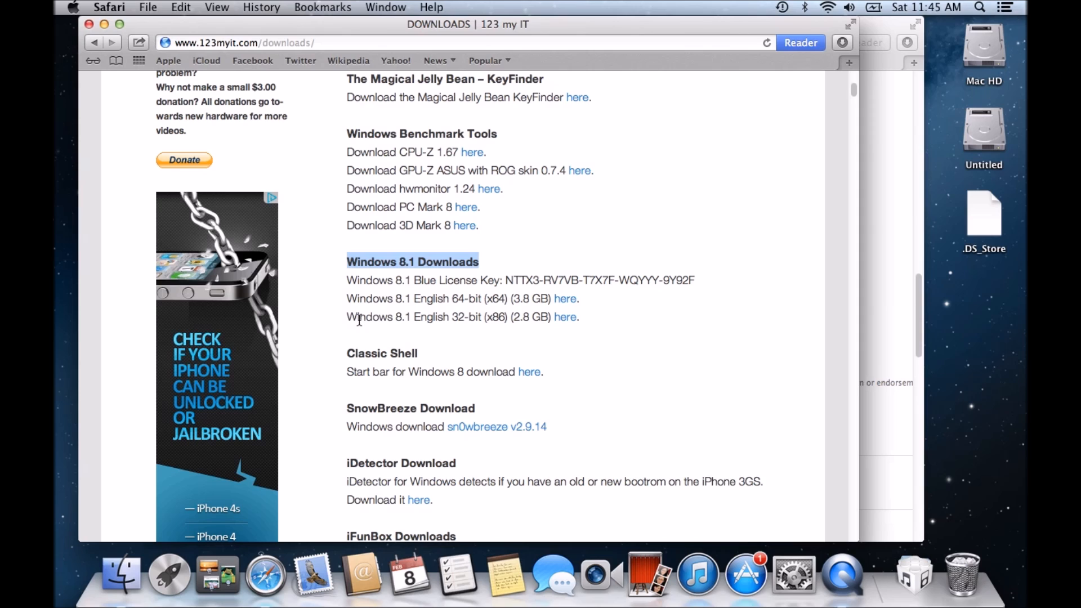
mouse_move(504, 321)
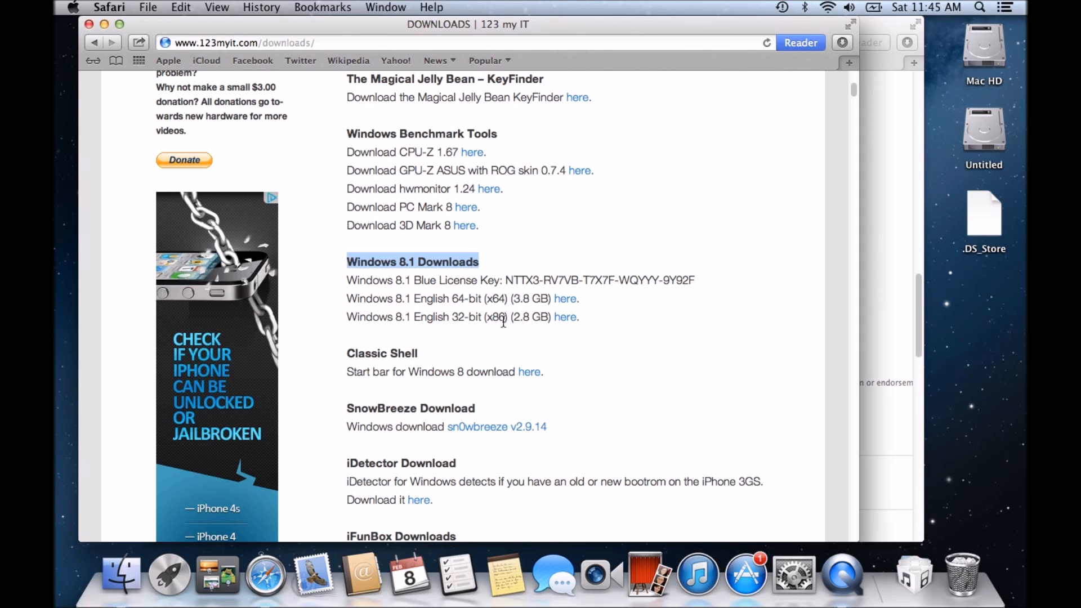
mouse_move(698, 284)
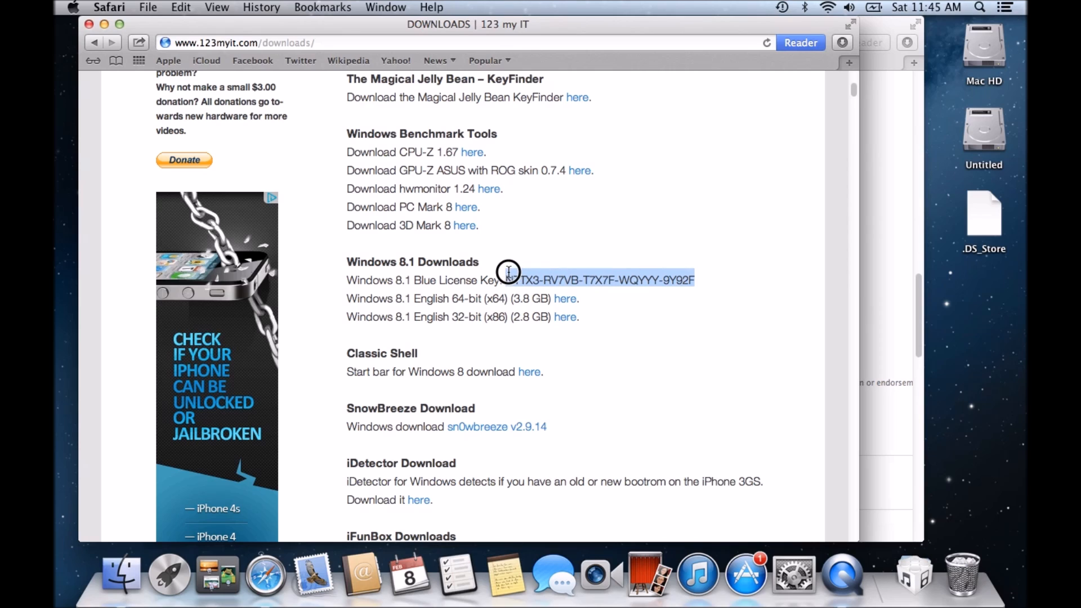
mouse_move(612, 378)
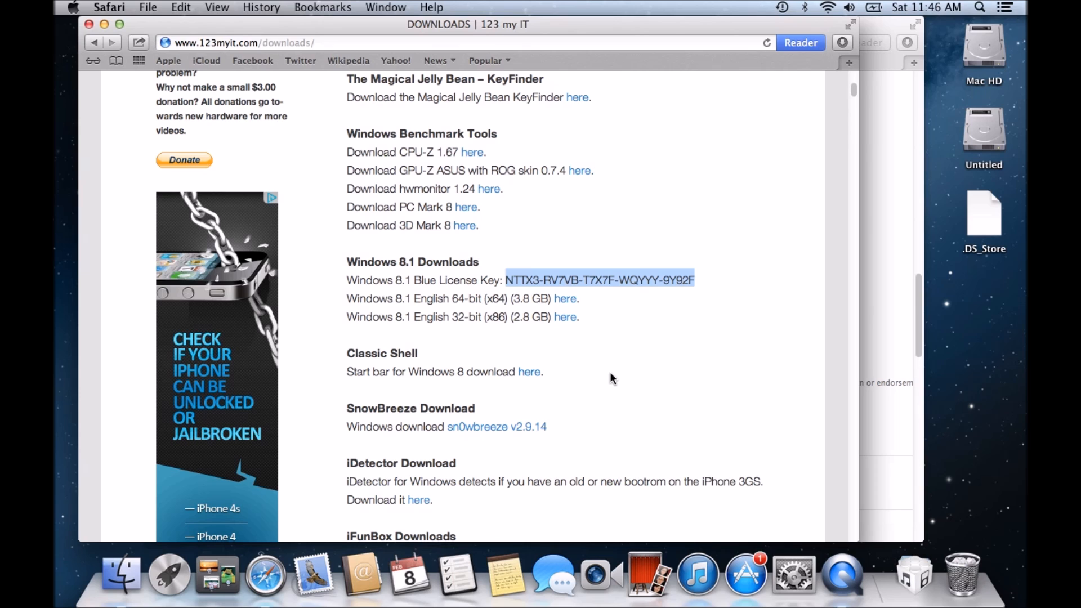
mouse_move(853, 94)
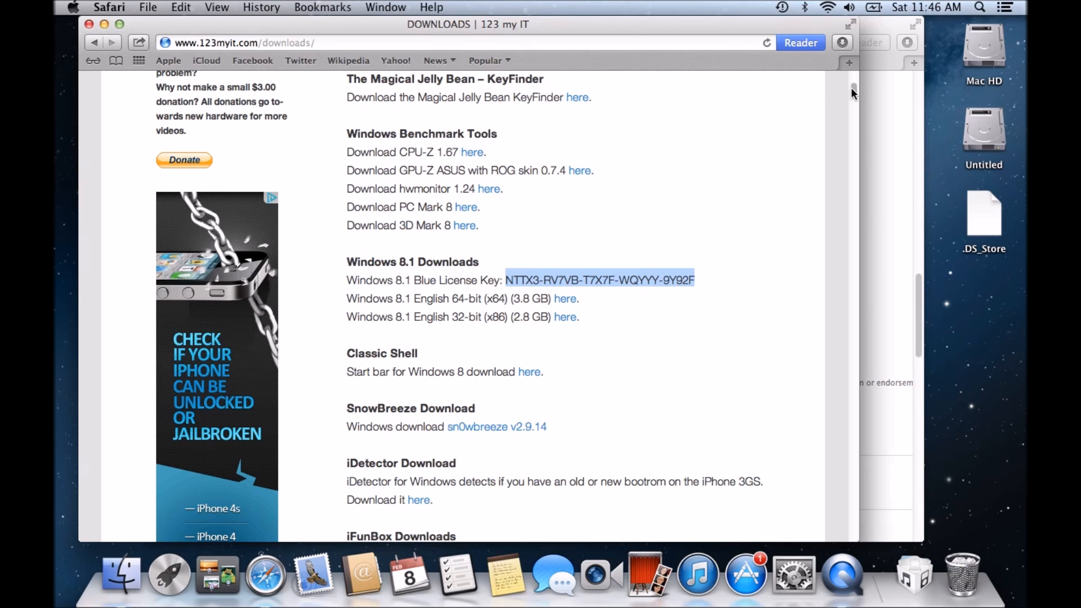
scroll(up, 3)
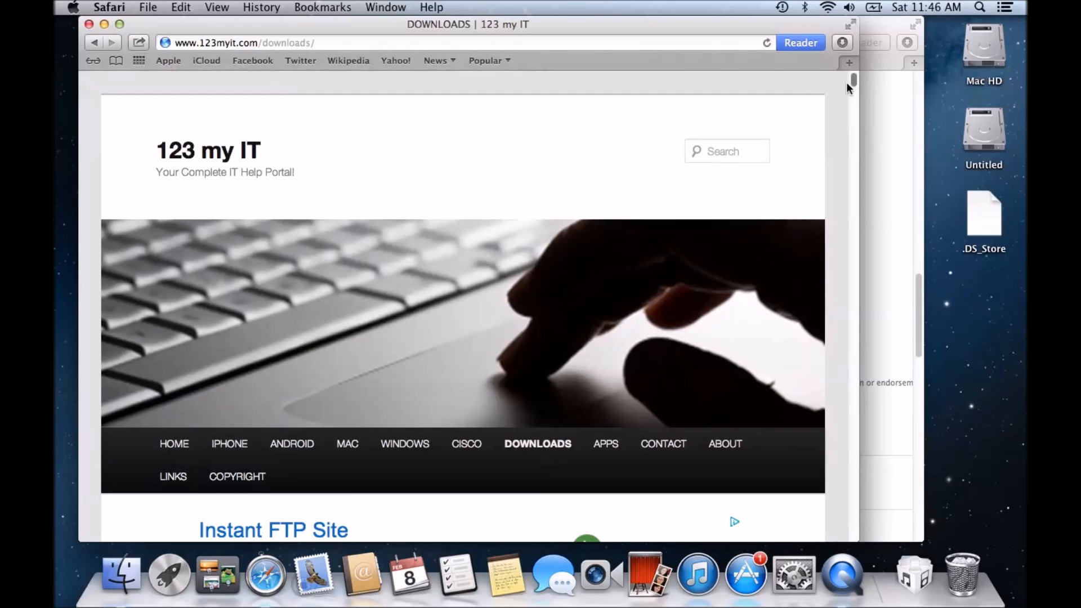
mouse_move(620, 119)
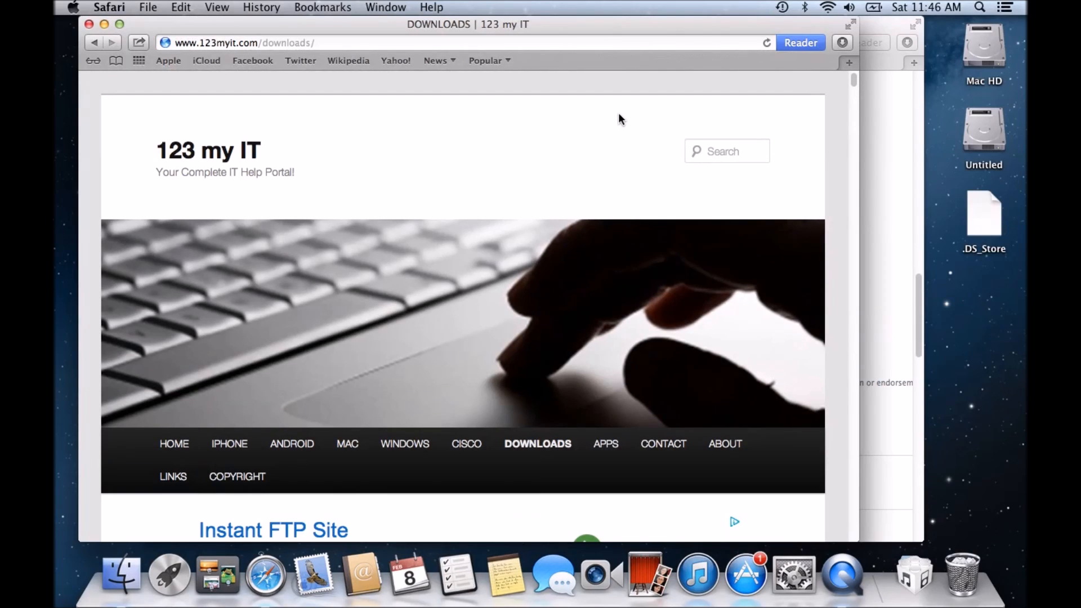